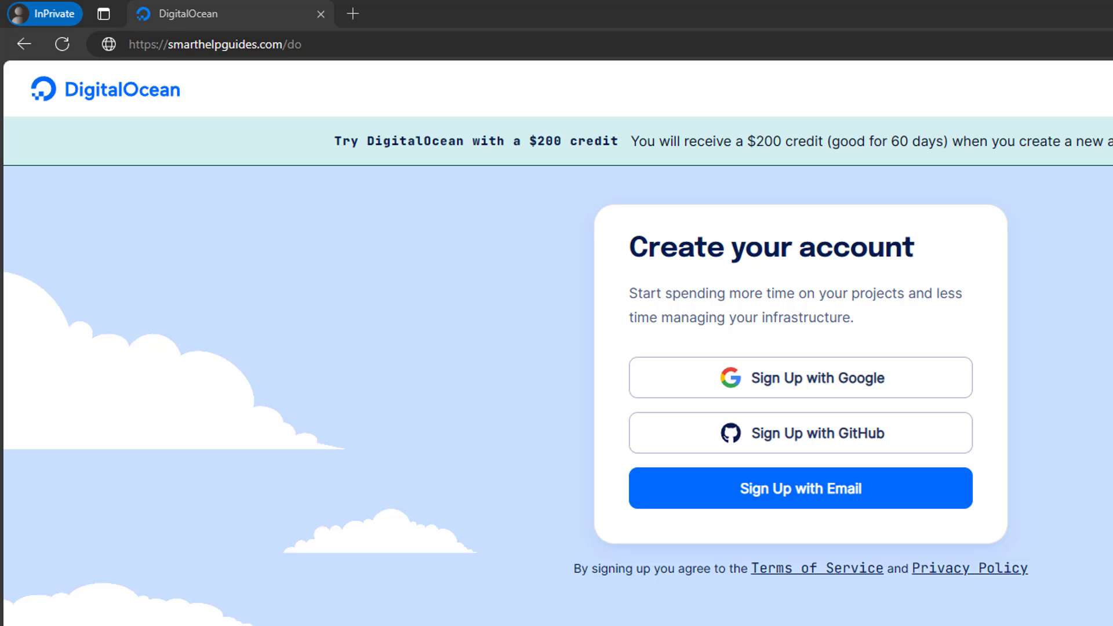
{"action": "mouse_move", "coordinate": [1103, 277]}
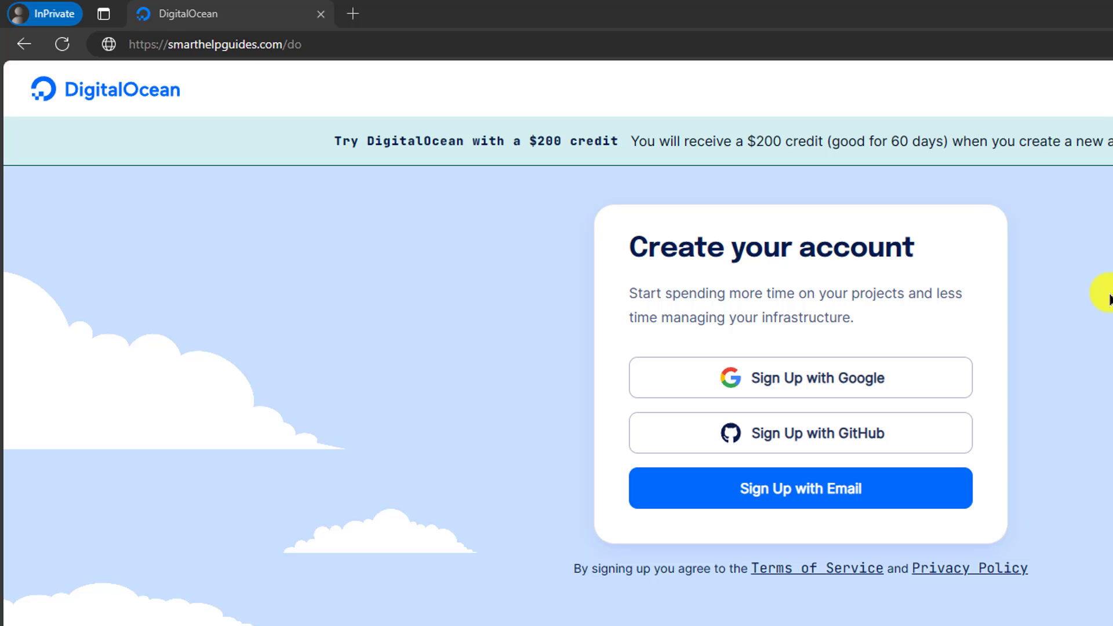
Choose Sign Up with Email and land on the 'Do WP install tut' project dashboard.
{"action": "left_click", "coordinate": [804, 494]}
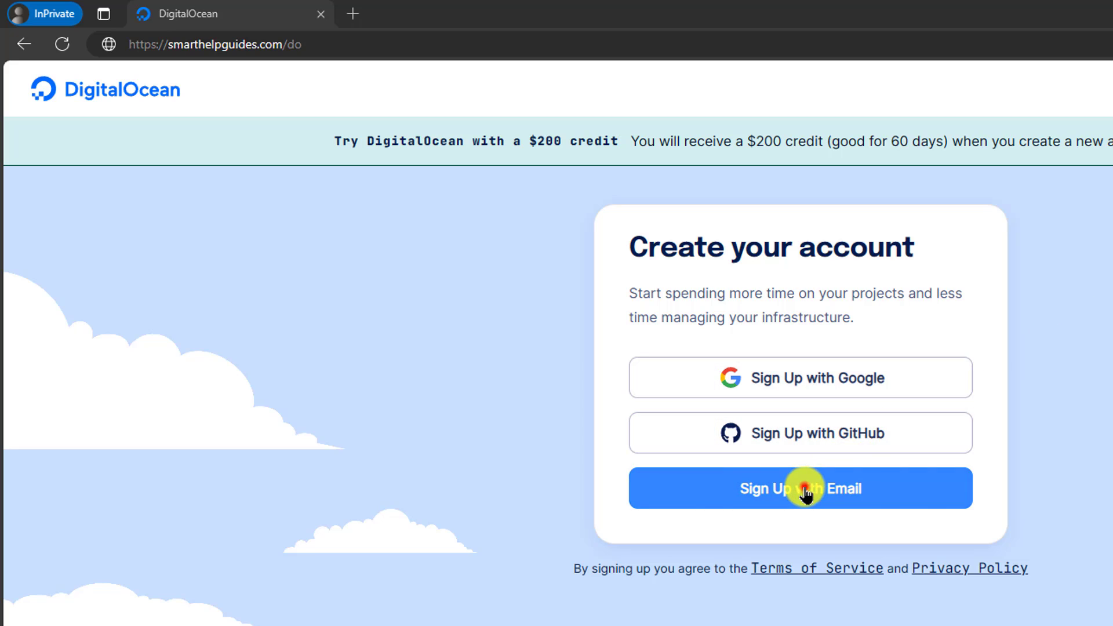
{"action": "left_click", "coordinate": [807, 488]}
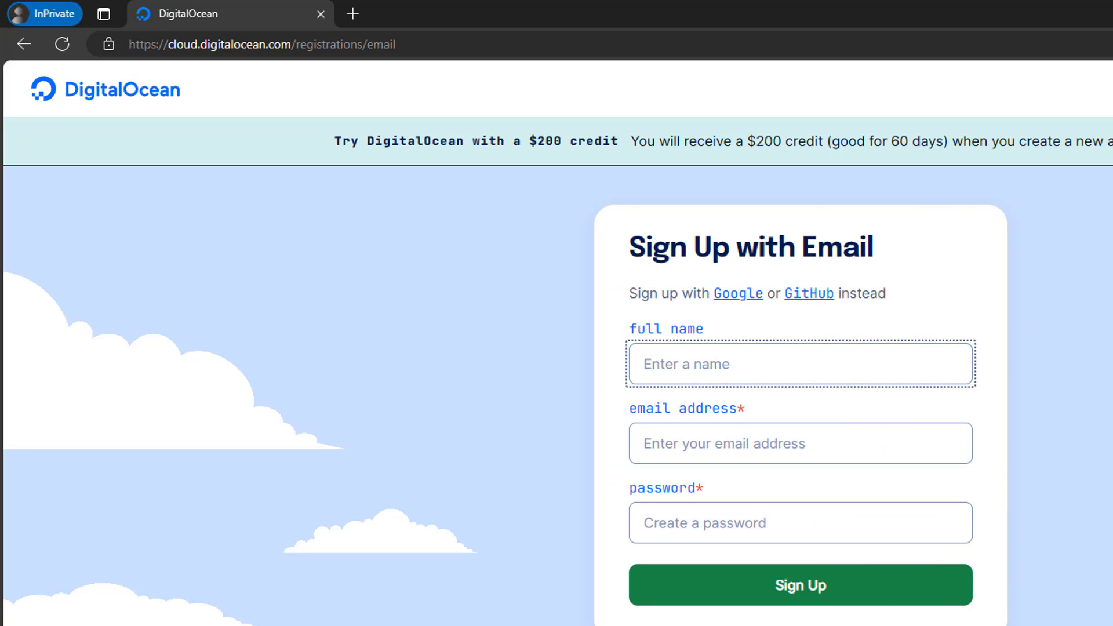
{"action": "left_click", "coordinate": [800, 364]}
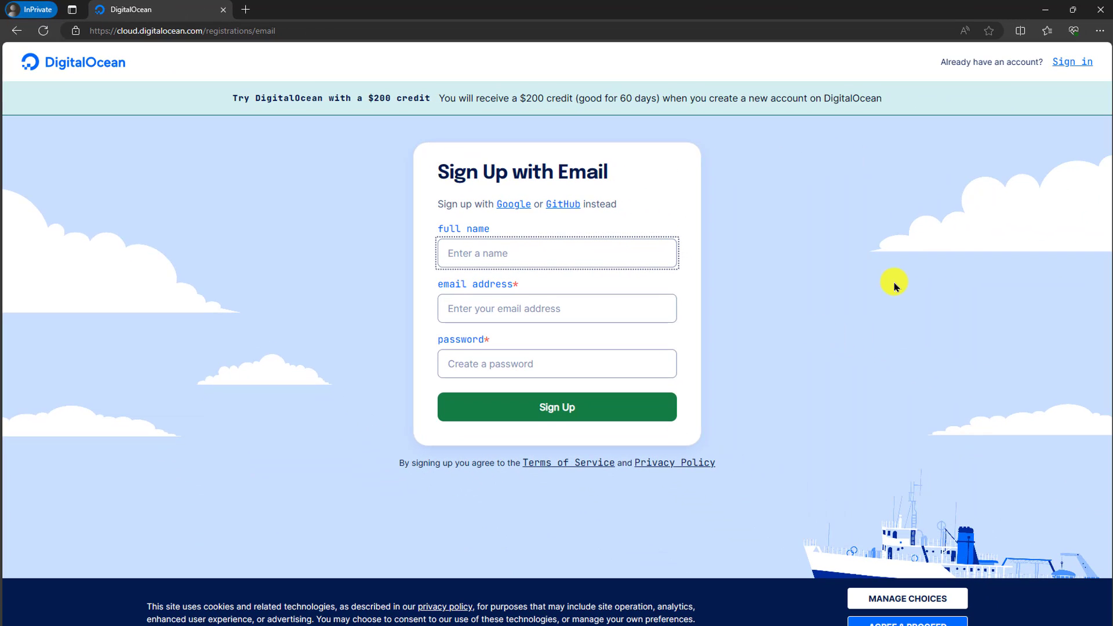
{"action": "left_click", "coordinate": [557, 253]}
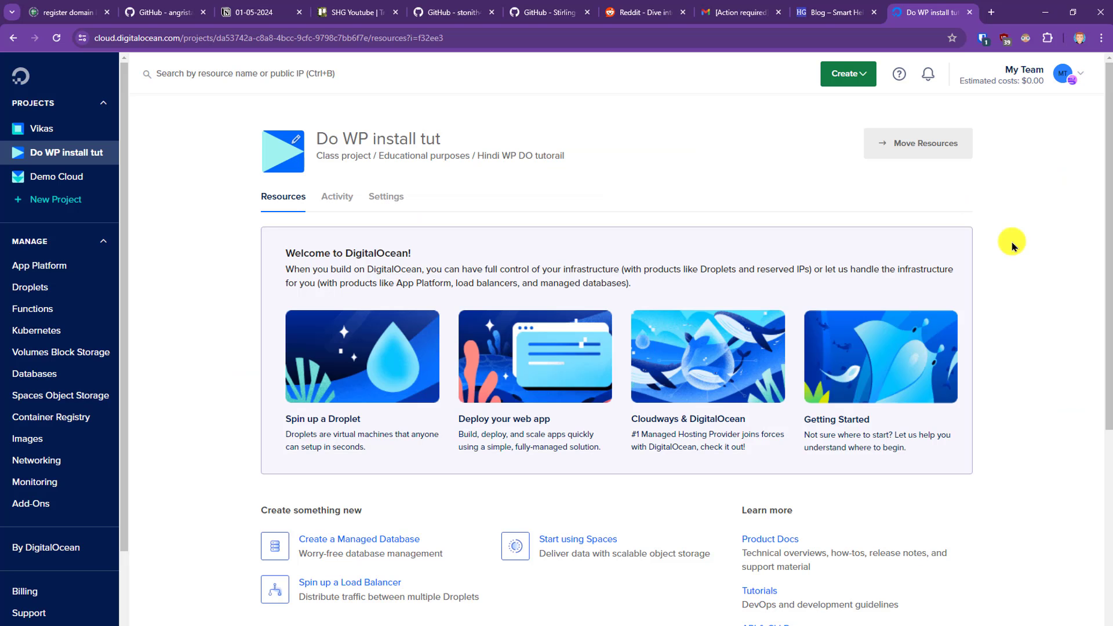
{"action": "mouse_move", "coordinate": [733, 135]}
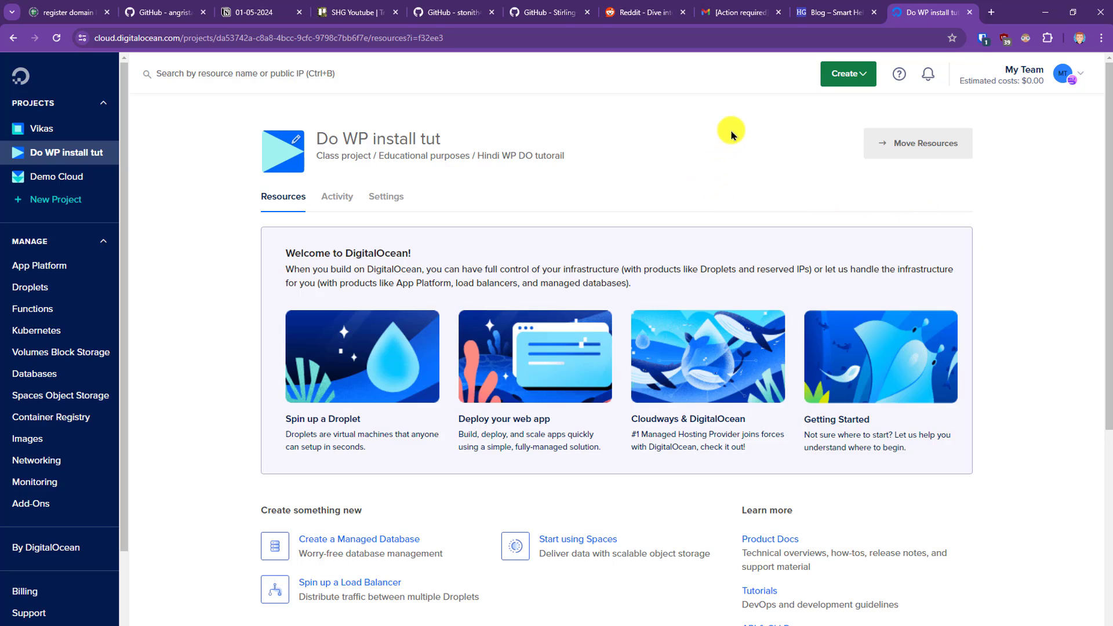
{"action": "mouse_move", "coordinate": [863, 69]}
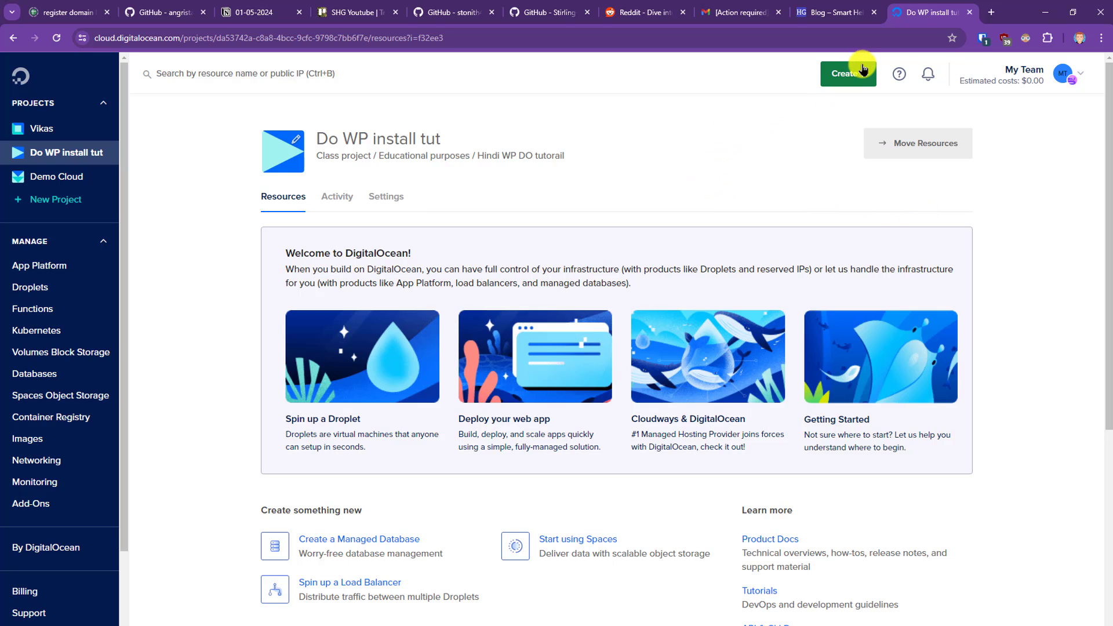
Start a new Droplet from the Create menu and choose the Singapore (SGP1) region.
{"action": "left_click", "coordinate": [851, 73]}
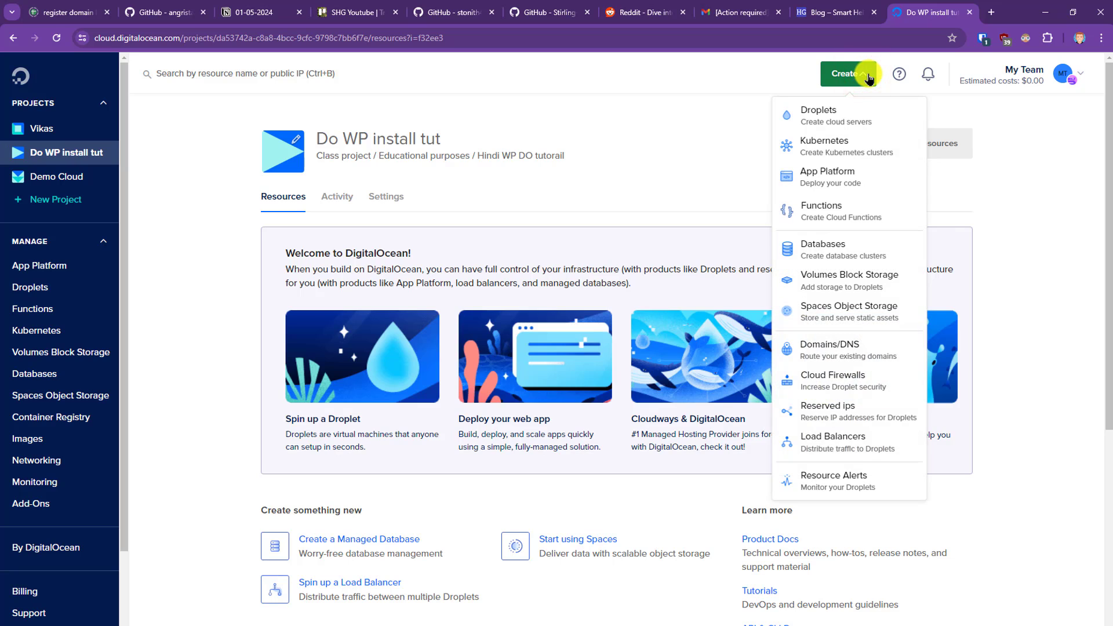
{"action": "left_click", "coordinate": [819, 115]}
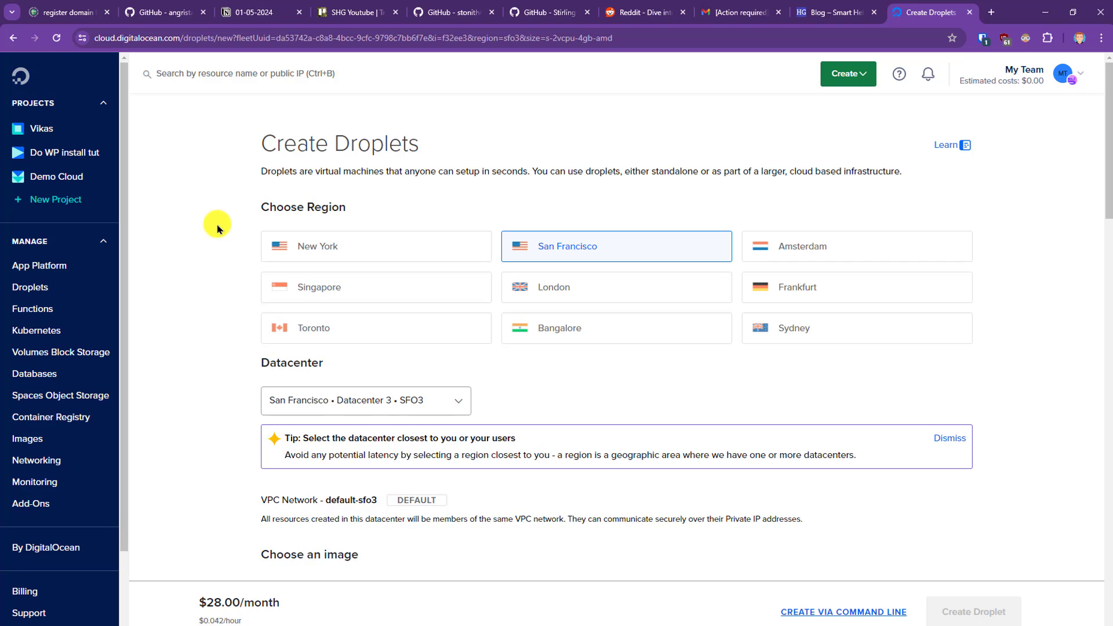
{"action": "mouse_move", "coordinate": [328, 282]}
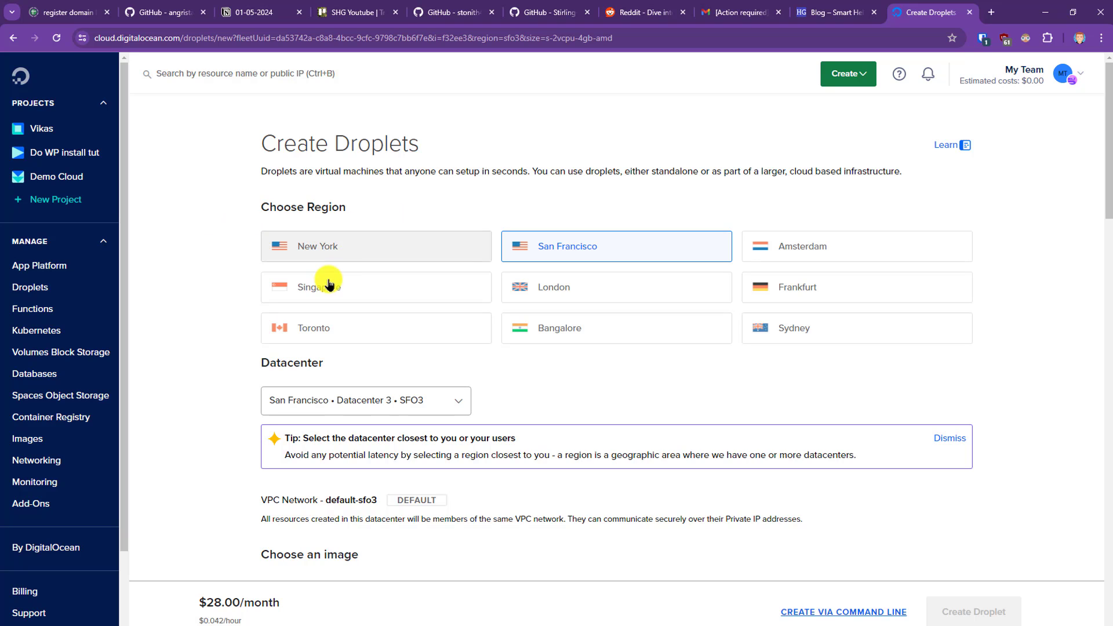
{"action": "left_click", "coordinate": [329, 287]}
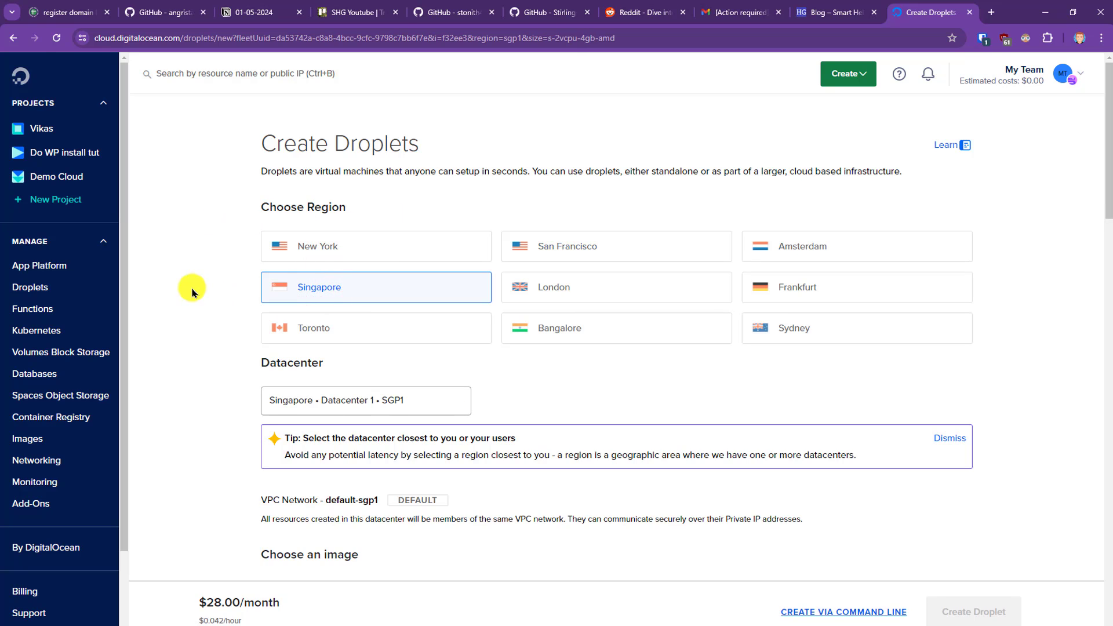
Keep the Ubuntu 24.04 image and choose the Regular SSD CPU option under the Basic plan.
{"action": "scroll", "scroll_direction": "down", "scroll_amount": 3}
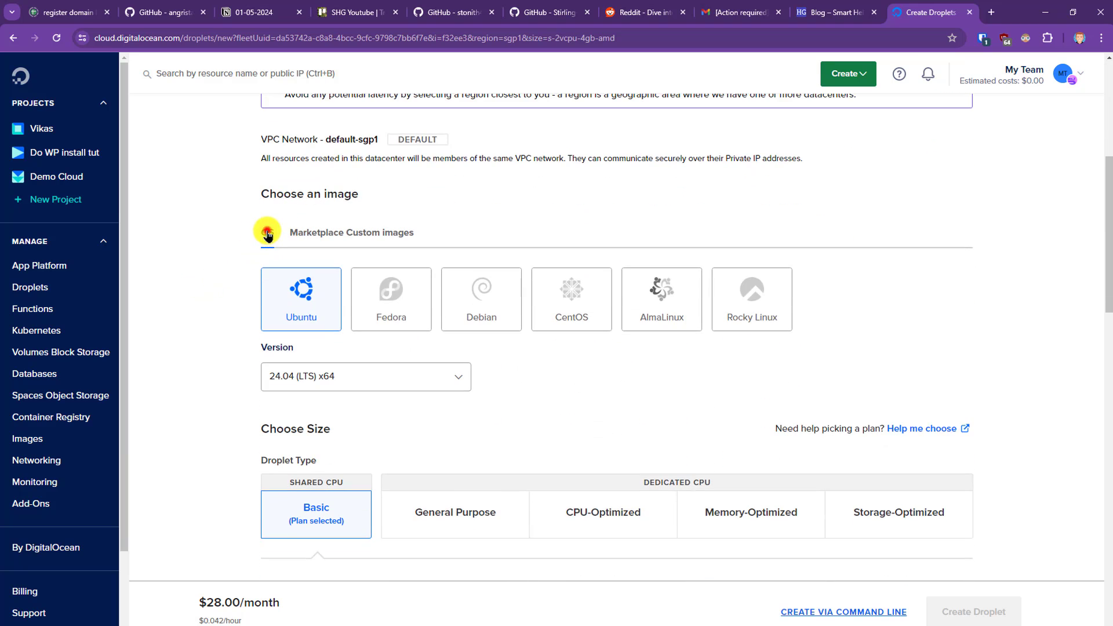
{"action": "left_click", "coordinate": [266, 232]}
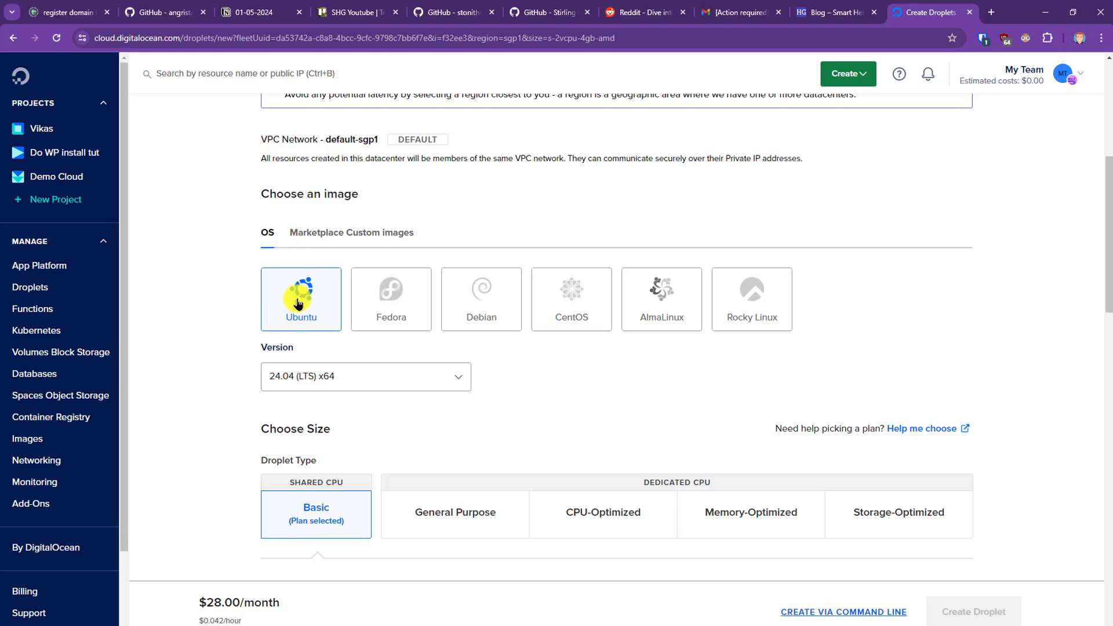
{"action": "scroll", "scroll_direction": "down", "scroll_amount": 3}
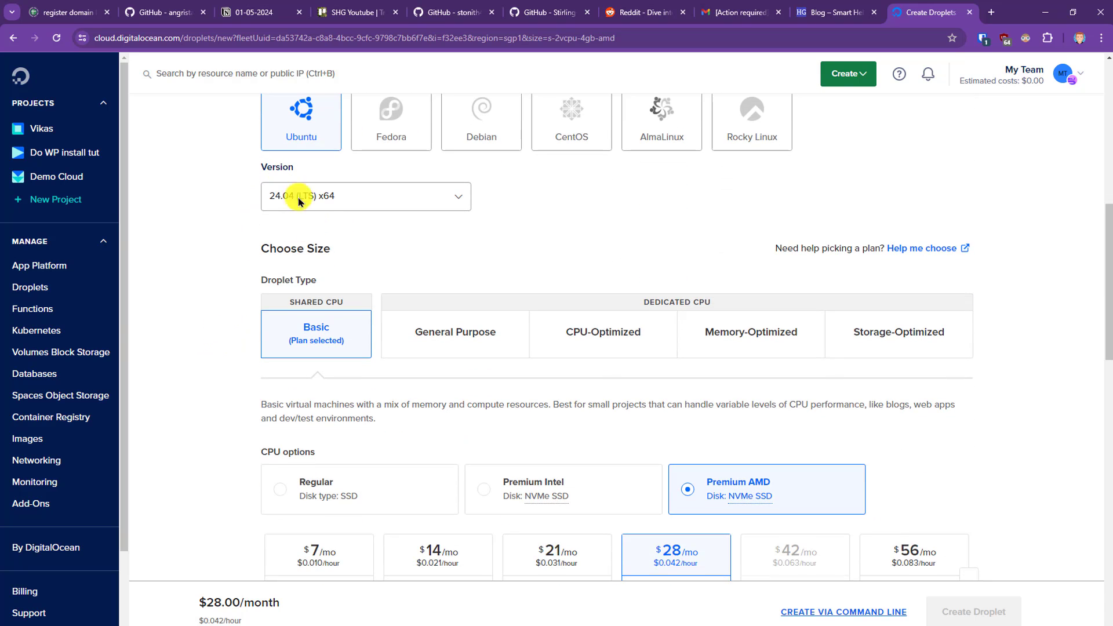
{"action": "mouse_move", "coordinate": [257, 204]}
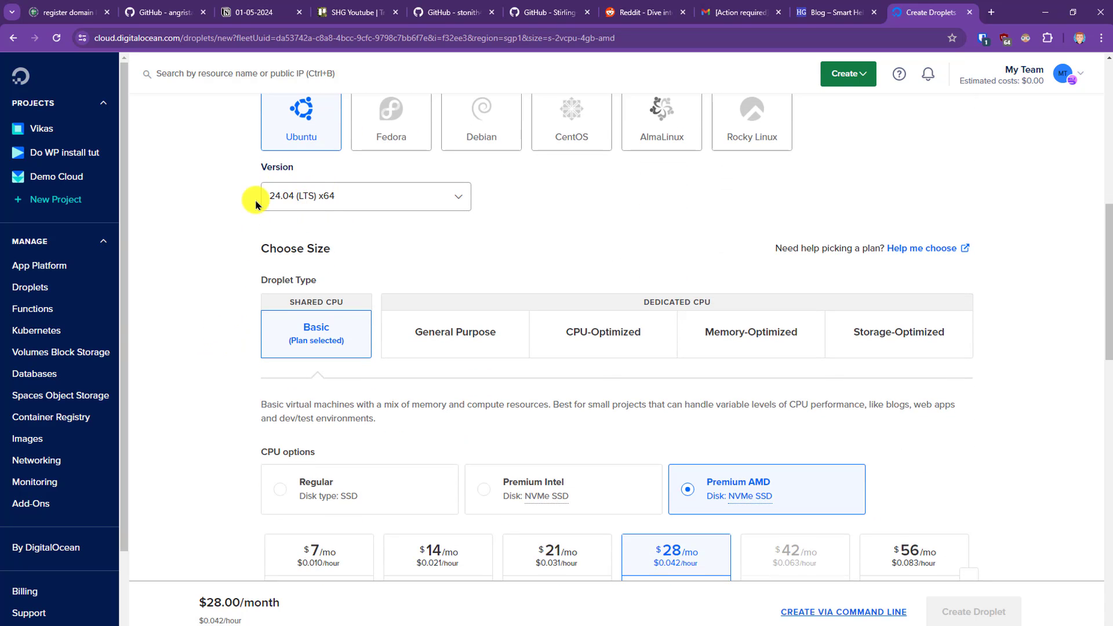
{"action": "scroll", "scroll_direction": "down", "scroll_amount": 3}
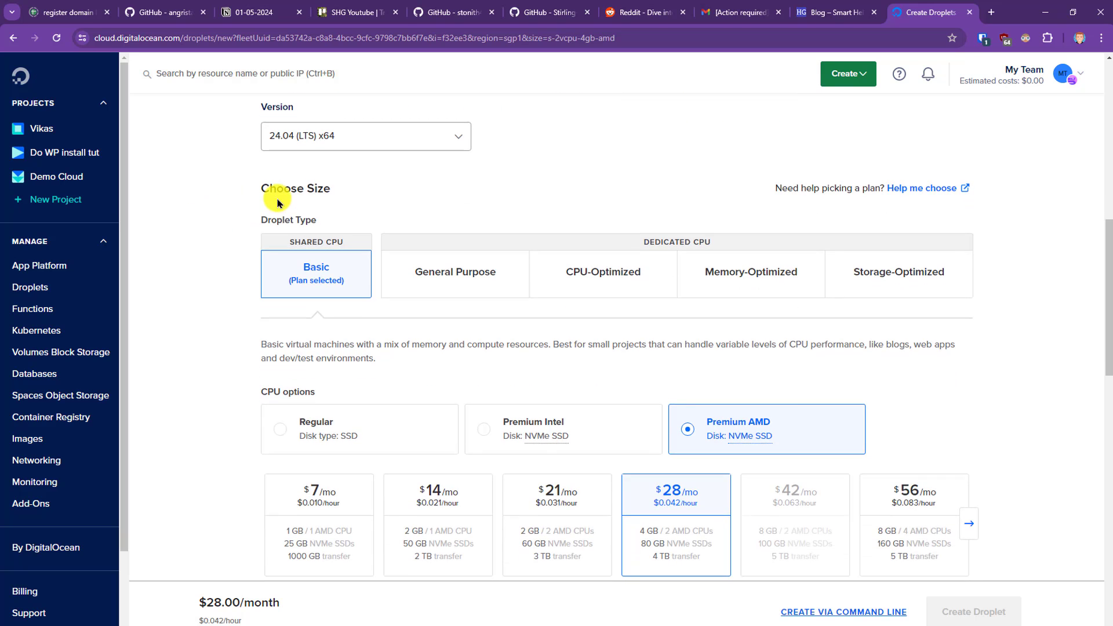
{"action": "mouse_move", "coordinate": [270, 244]}
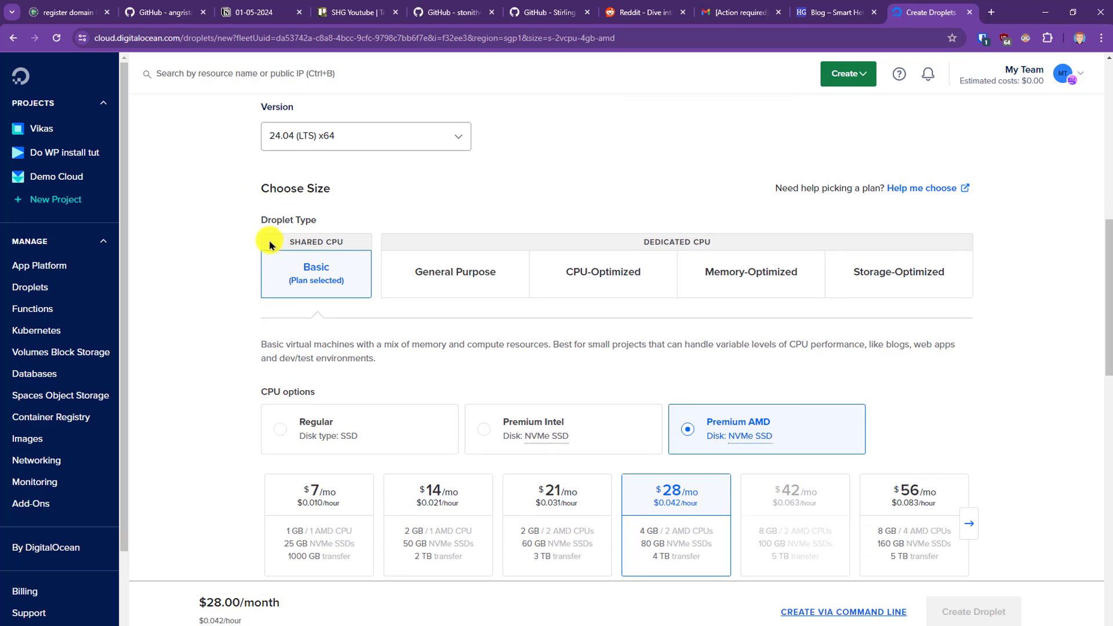
{"action": "scroll", "scroll_direction": "down", "scroll_amount": 3}
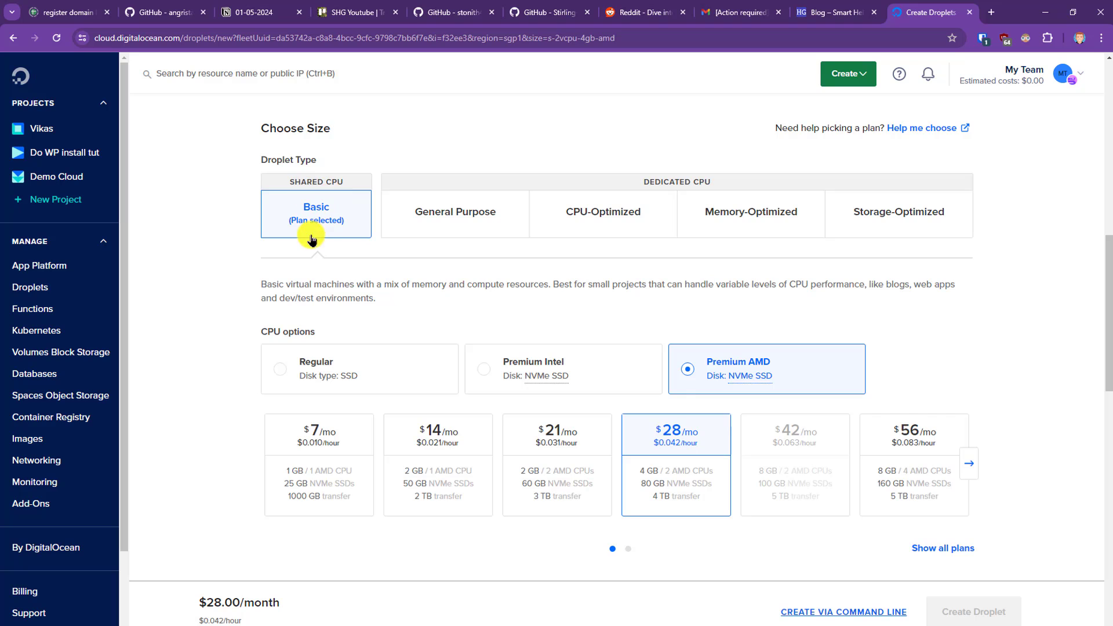
{"action": "mouse_move", "coordinate": [252, 267]}
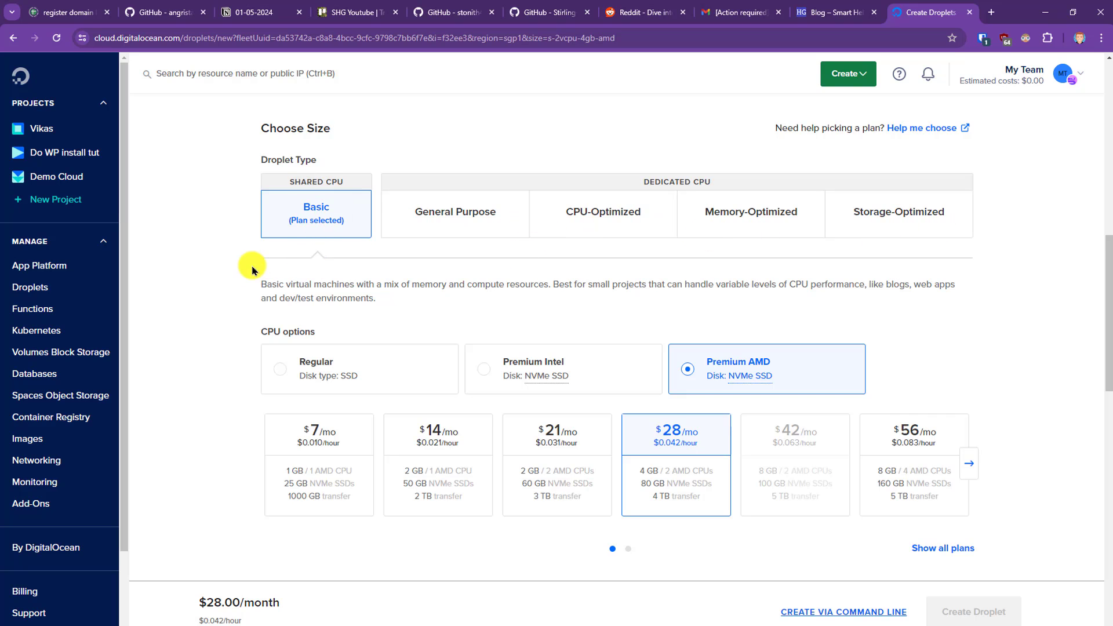
{"action": "scroll", "scroll_direction": "down", "scroll_amount": 3}
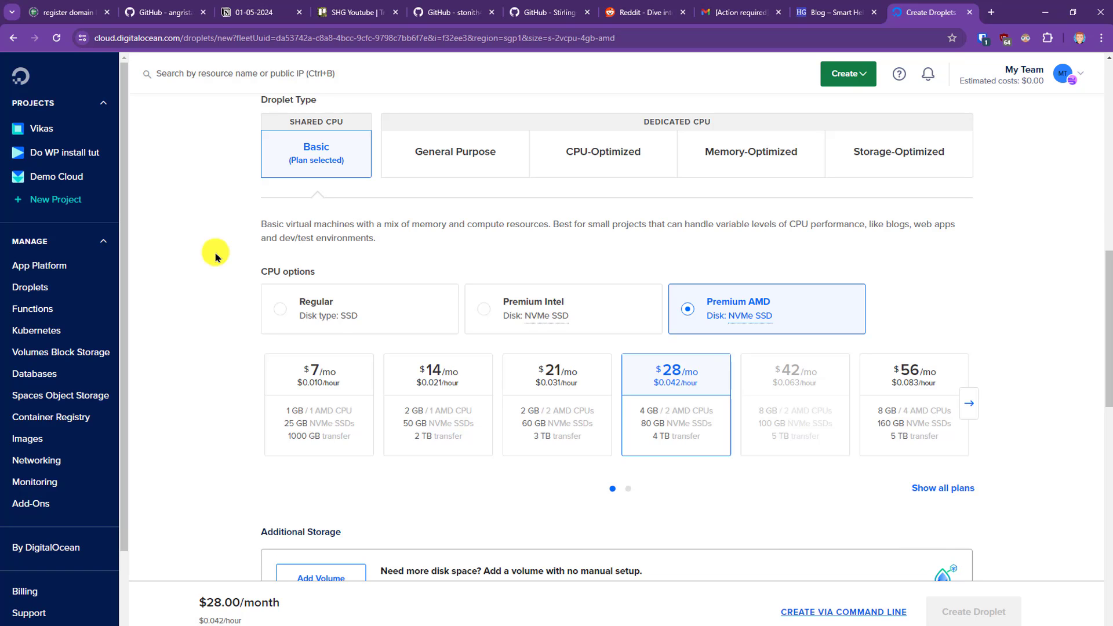
{"action": "left_click", "coordinate": [279, 309]}
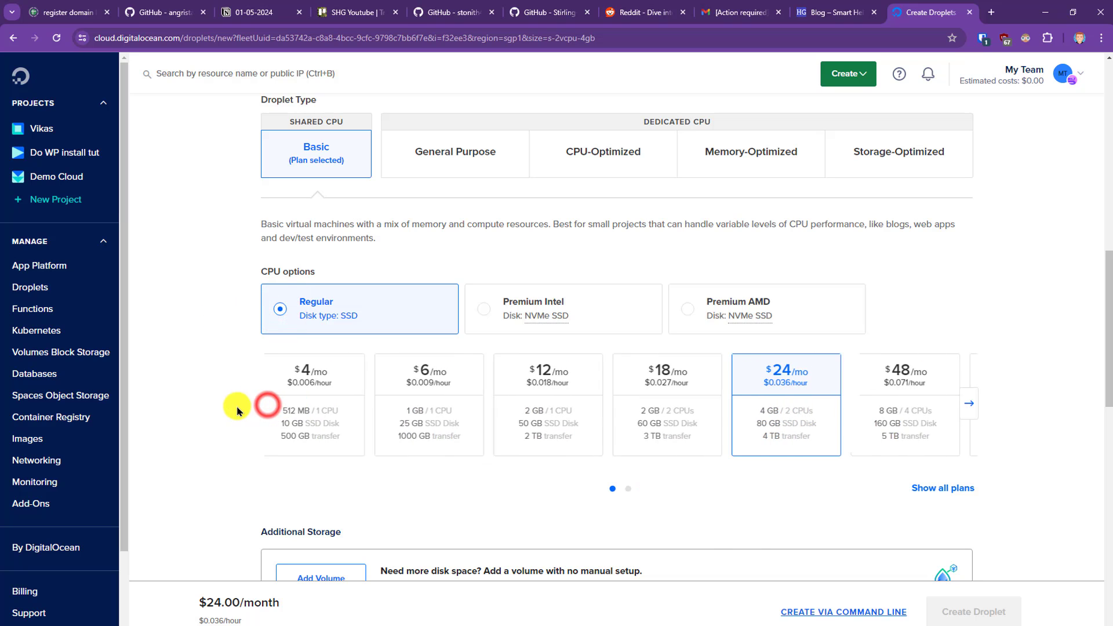
{"action": "mouse_move", "coordinate": [334, 407]}
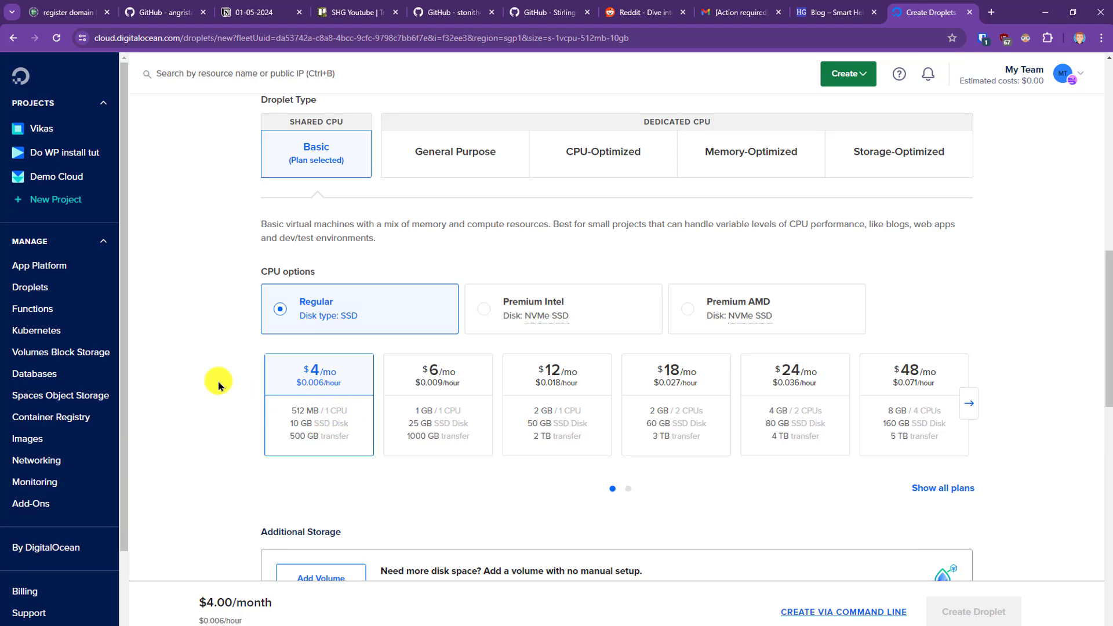
Move down through authentication to the Finalize Details section with password login set.
{"action": "scroll", "scroll_direction": "down", "scroll_amount": 3}
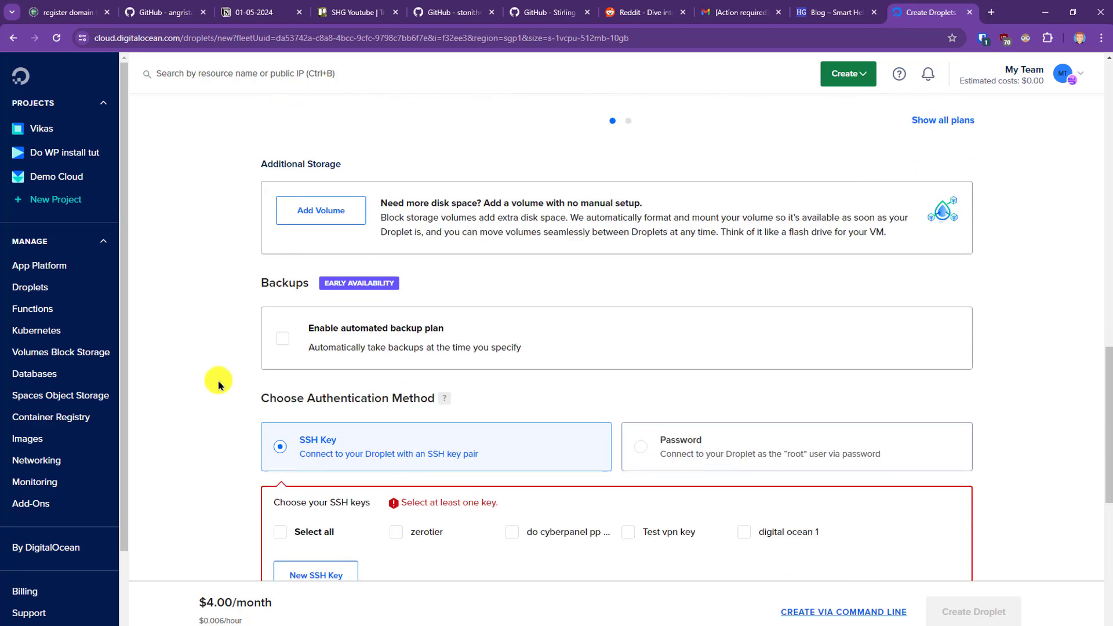
{"action": "scroll", "scroll_direction": "down", "scroll_amount": 3}
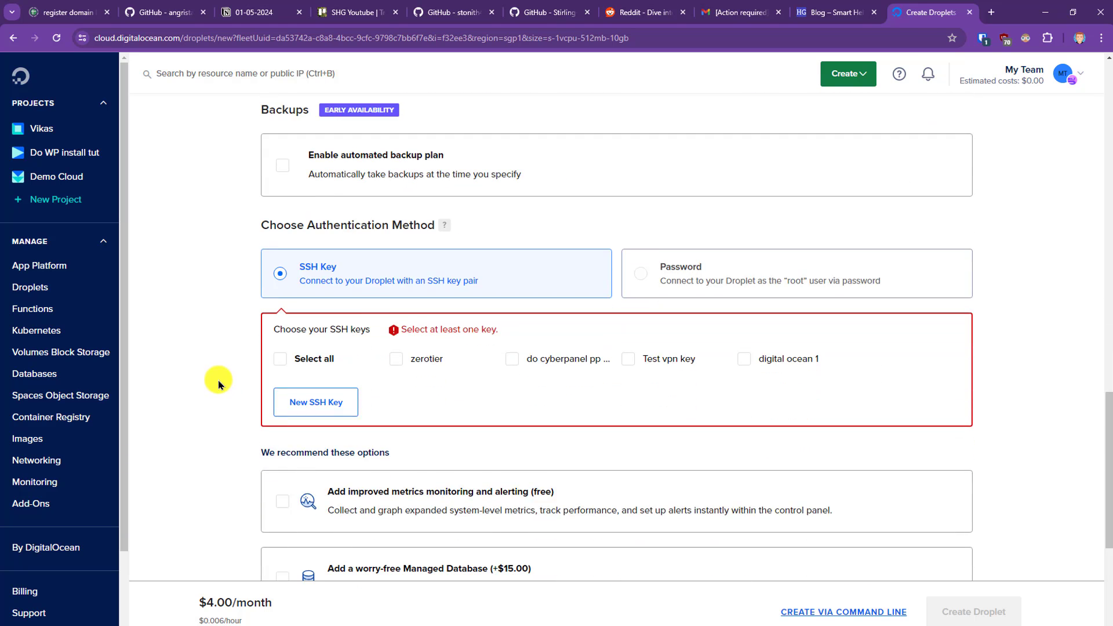
{"action": "mouse_move", "coordinate": [610, 261]}
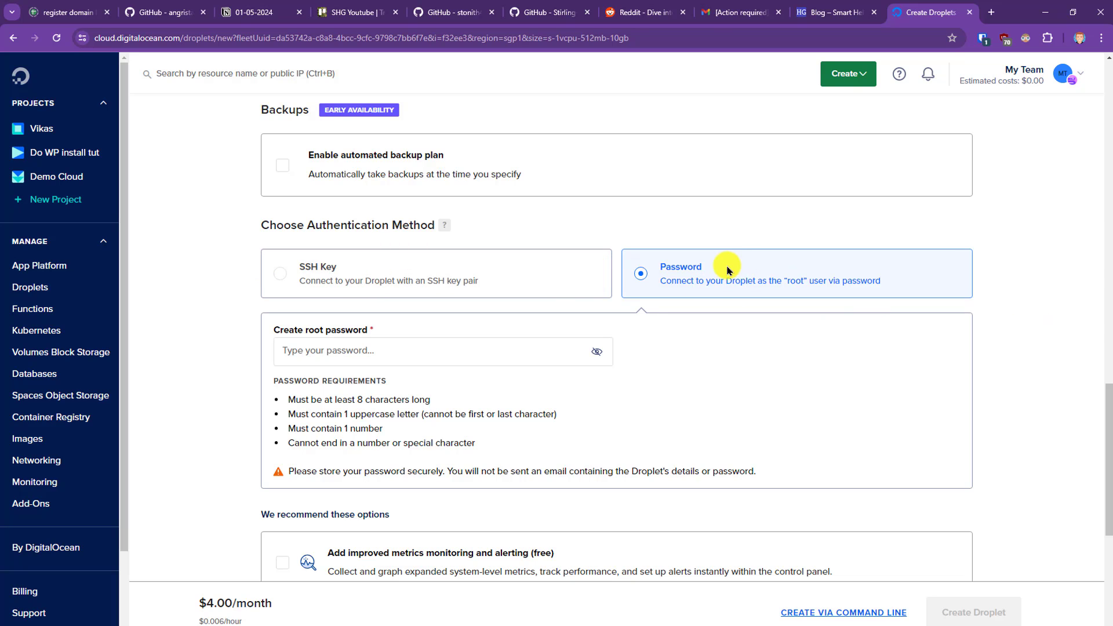
{"action": "mouse_move", "coordinate": [461, 363]}
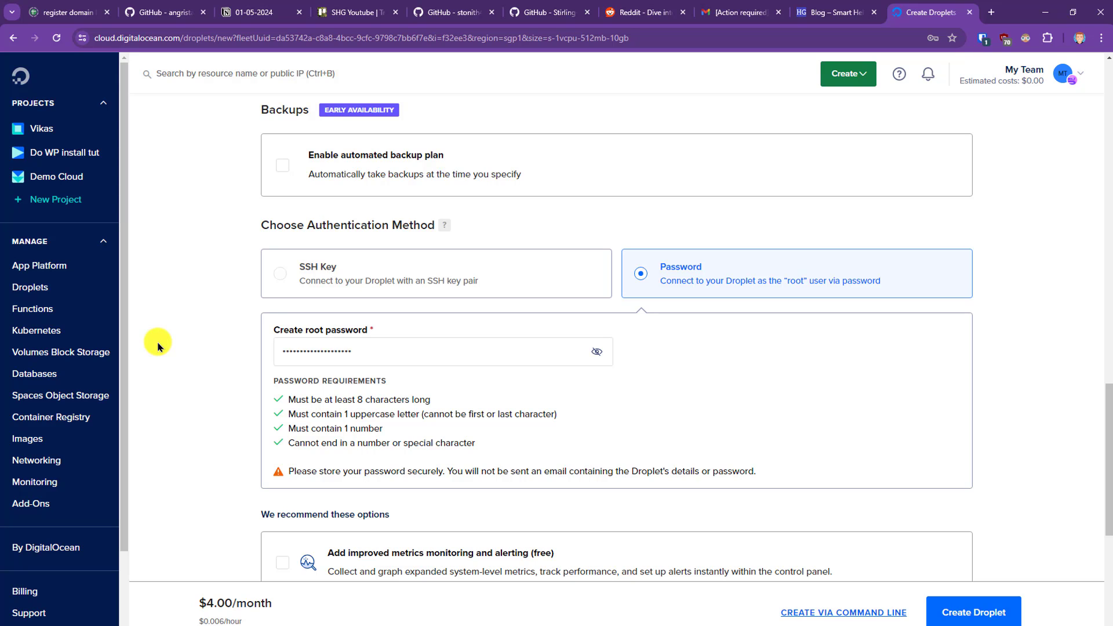
{"action": "scroll", "scroll_direction": "down", "scroll_amount": 3}
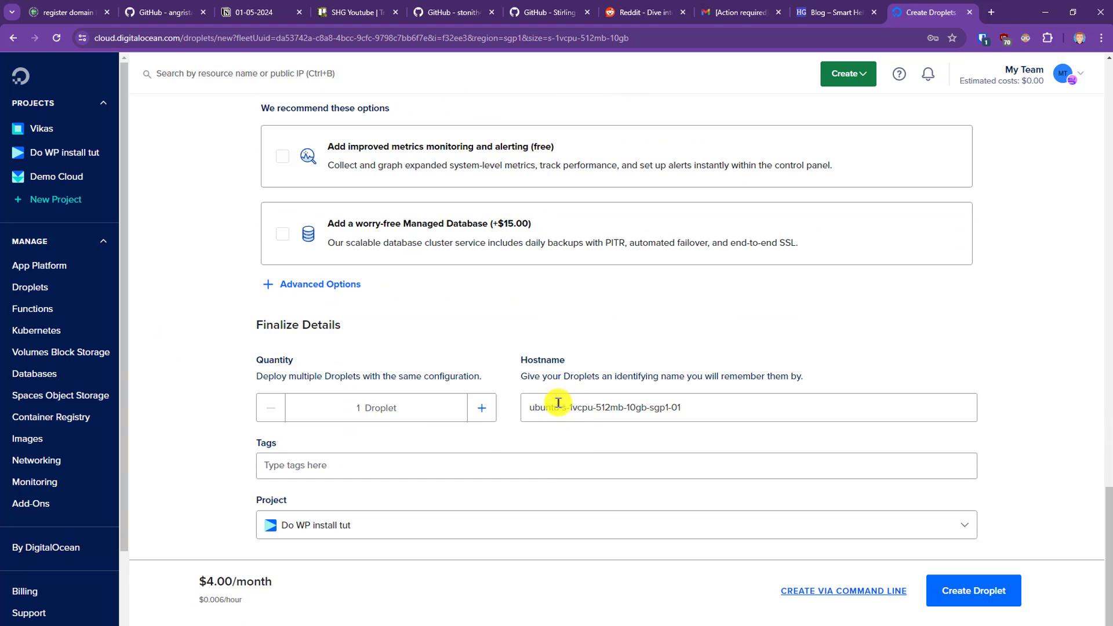
{"action": "mouse_move", "coordinate": [947, 390]}
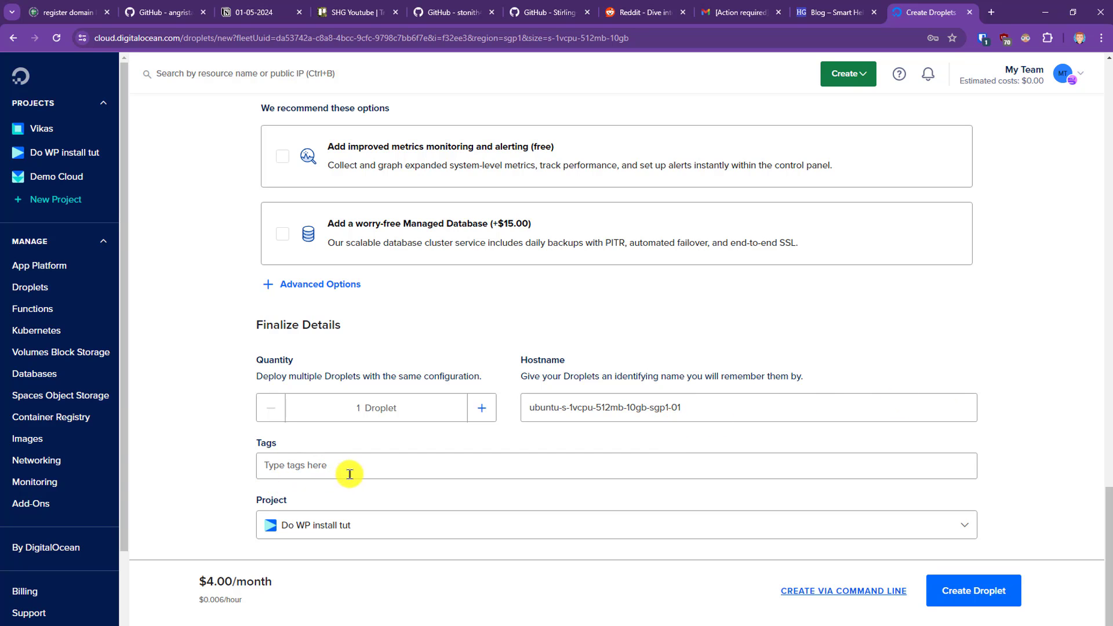
{"action": "mouse_move", "coordinate": [161, 418]}
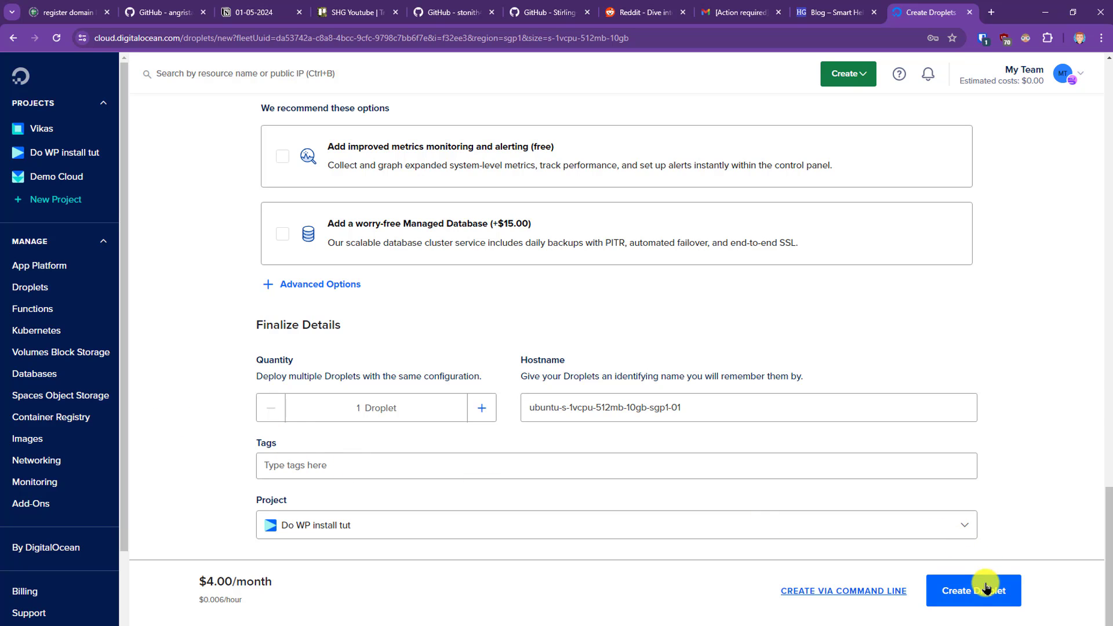
Create the Droplet and, once provisioned, open the ubuntu-s-1vcpu-512mb-10gb-sgp1-01 details page.
{"action": "left_click", "coordinate": [974, 607]}
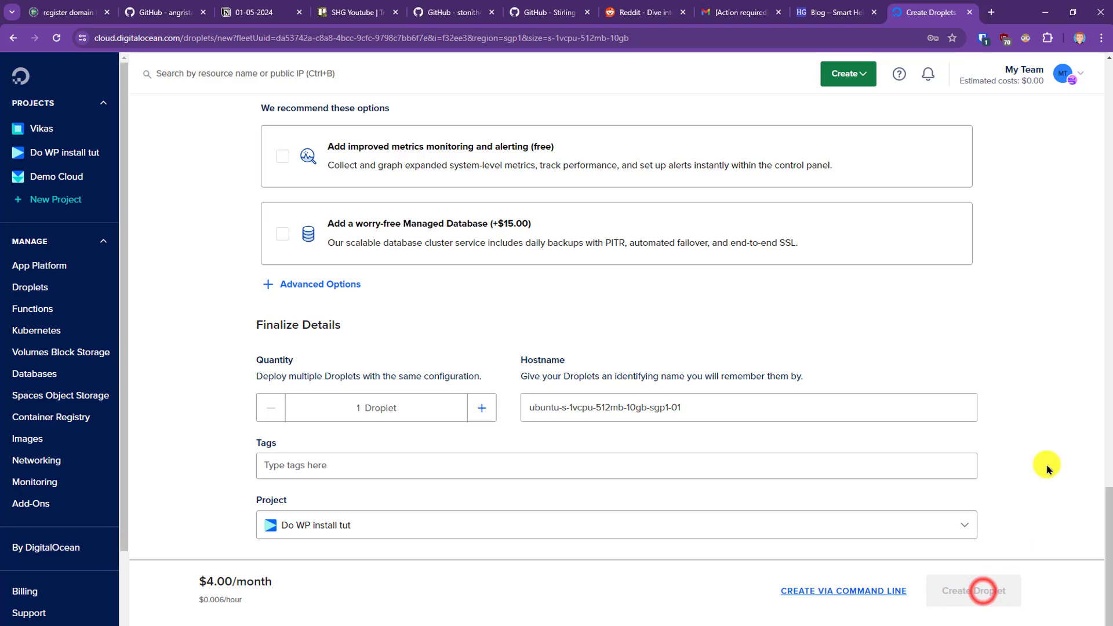
{"action": "left_click", "coordinate": [974, 608]}
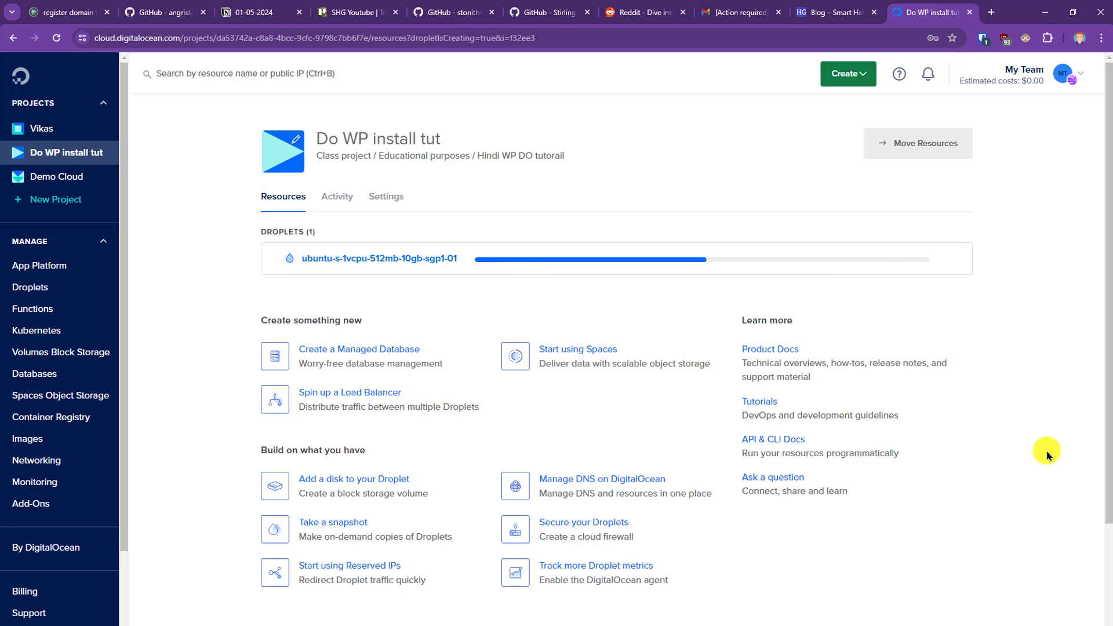
{"action": "mouse_move", "coordinate": [1028, 312]}
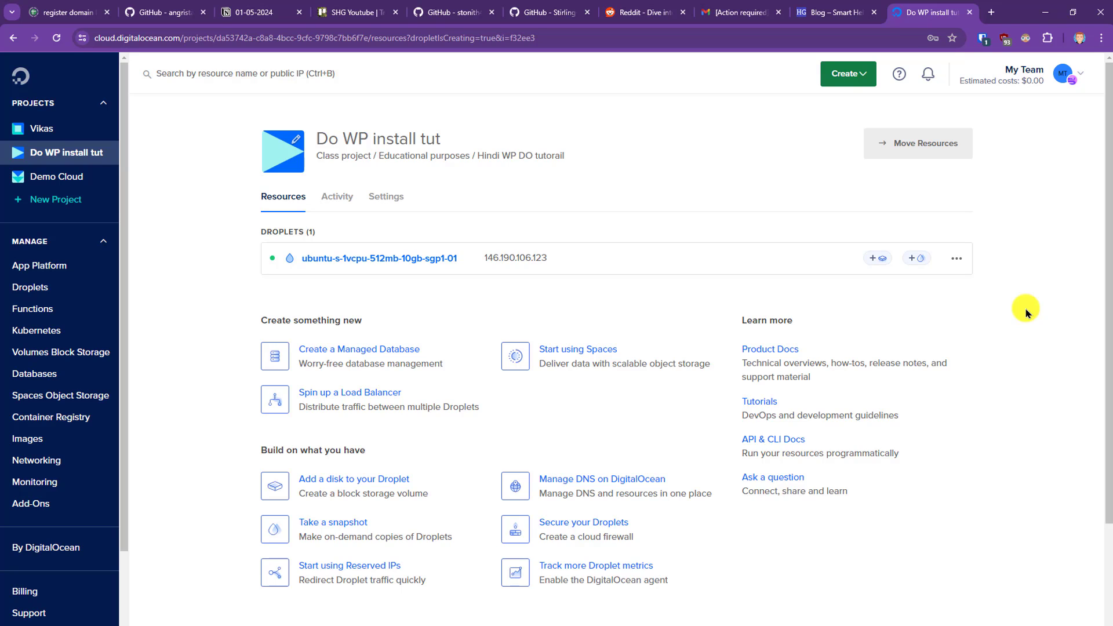
{"action": "mouse_move", "coordinate": [457, 300]}
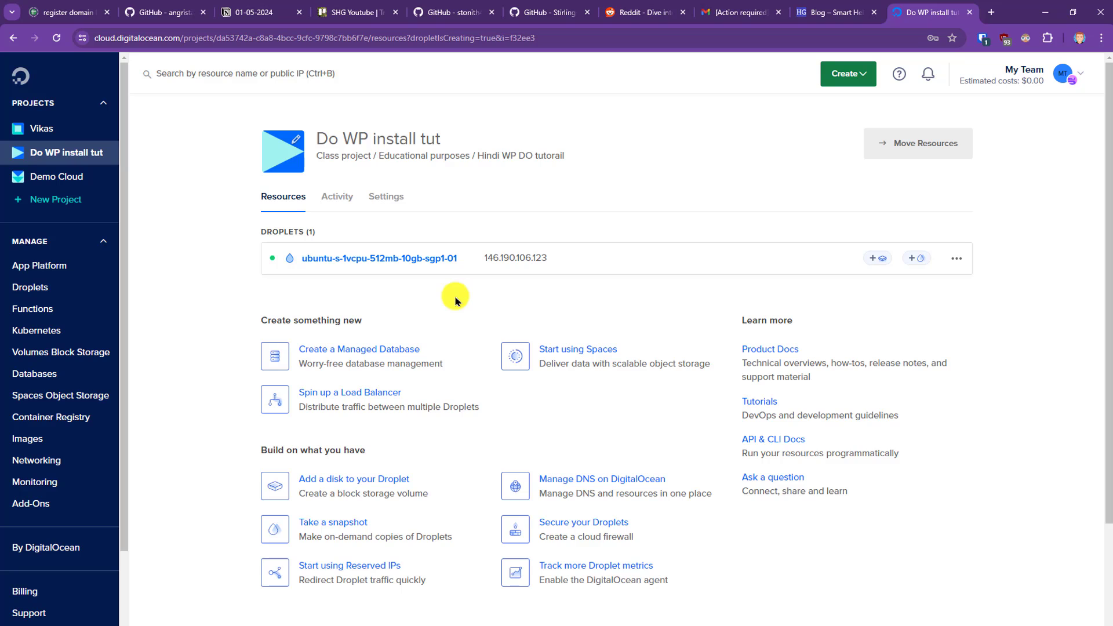
{"action": "left_click", "coordinate": [379, 258]}
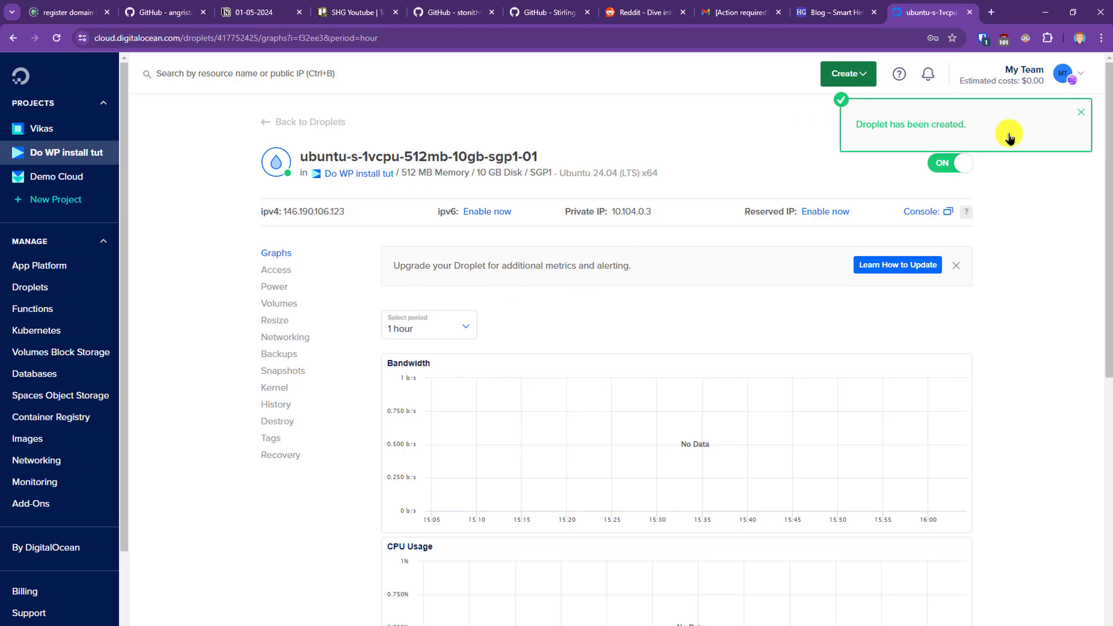
{"action": "mouse_move", "coordinate": [953, 170]}
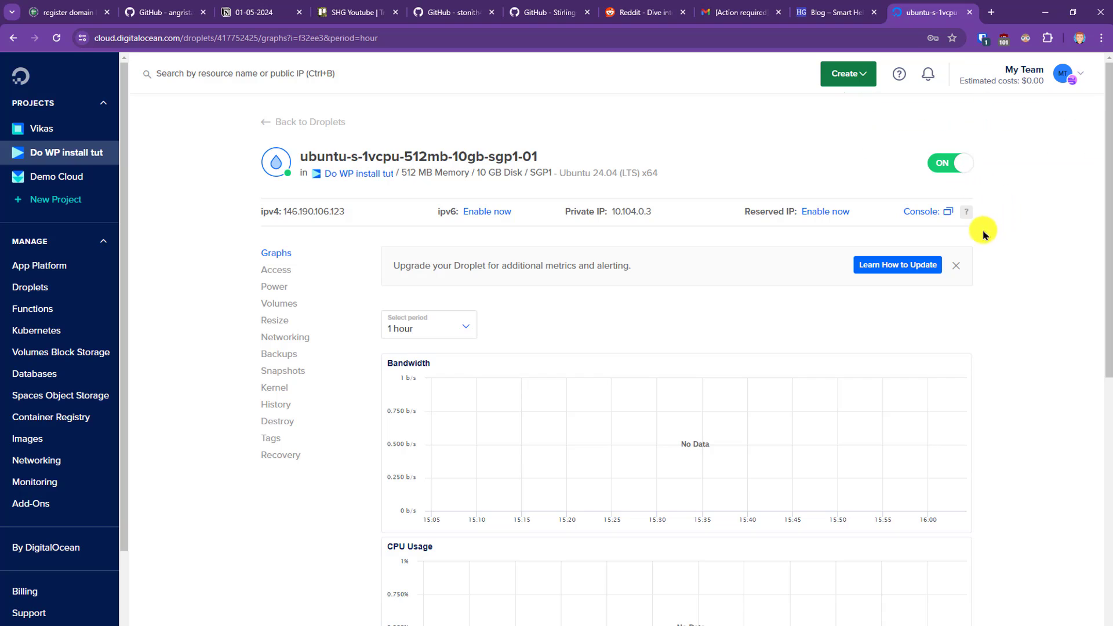
{"action": "mouse_move", "coordinate": [947, 213]}
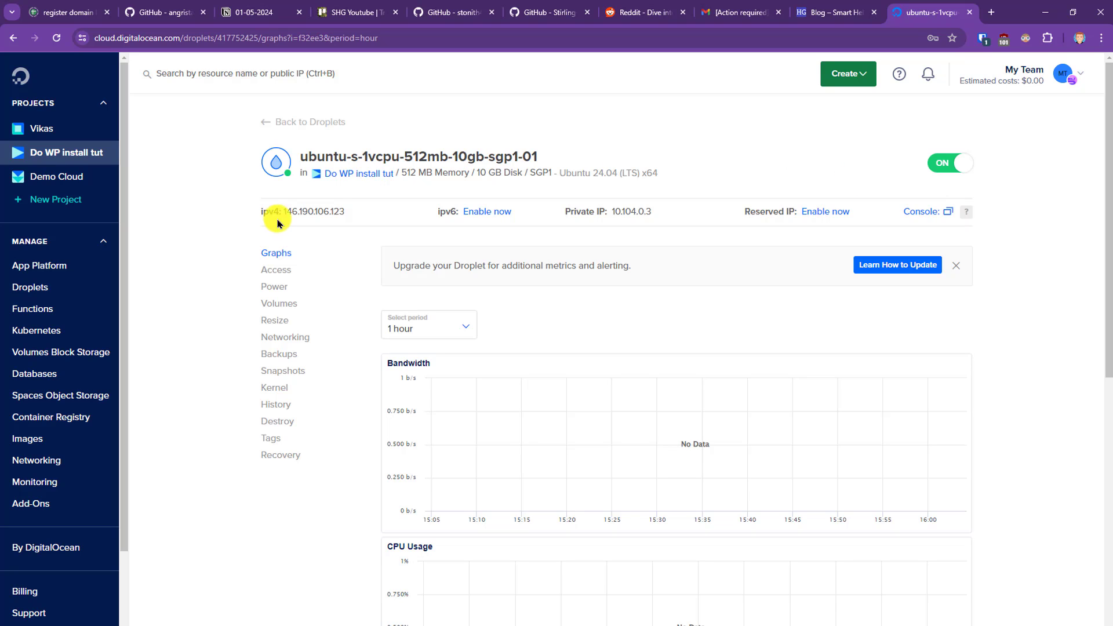
{"action": "mouse_move", "coordinate": [479, 215]}
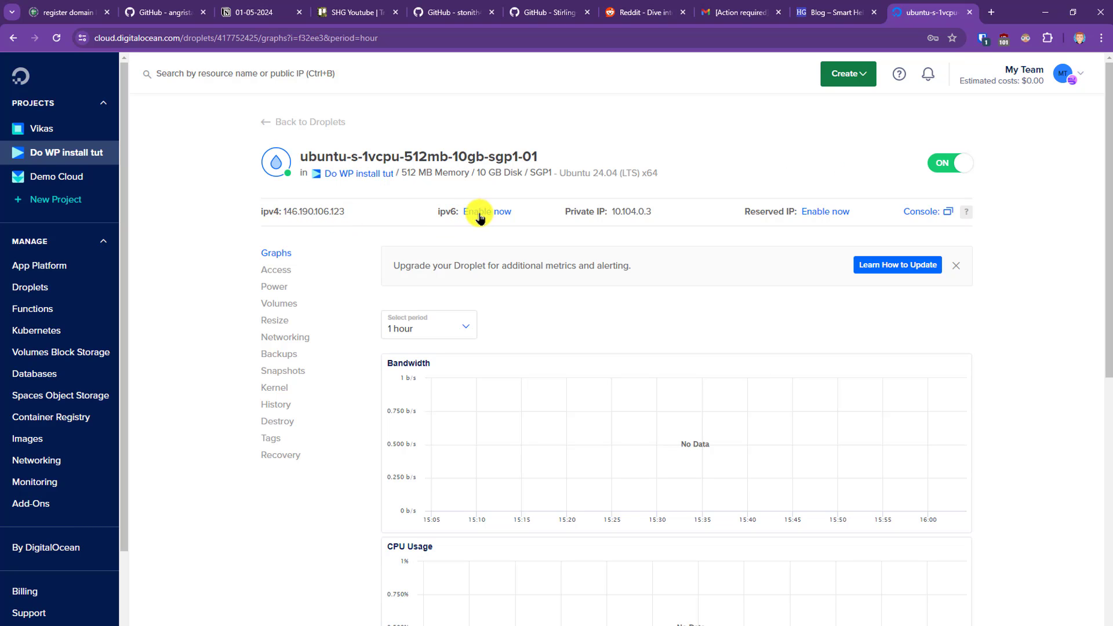
{"action": "mouse_move", "coordinate": [580, 229]}
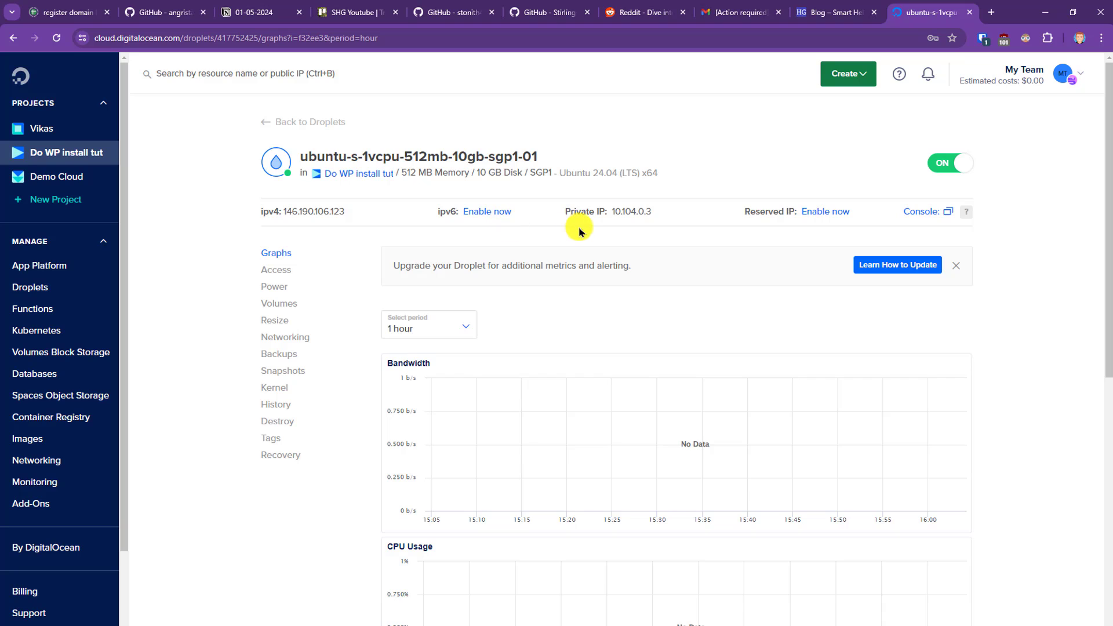
{"action": "mouse_move", "coordinate": [1012, 196]}
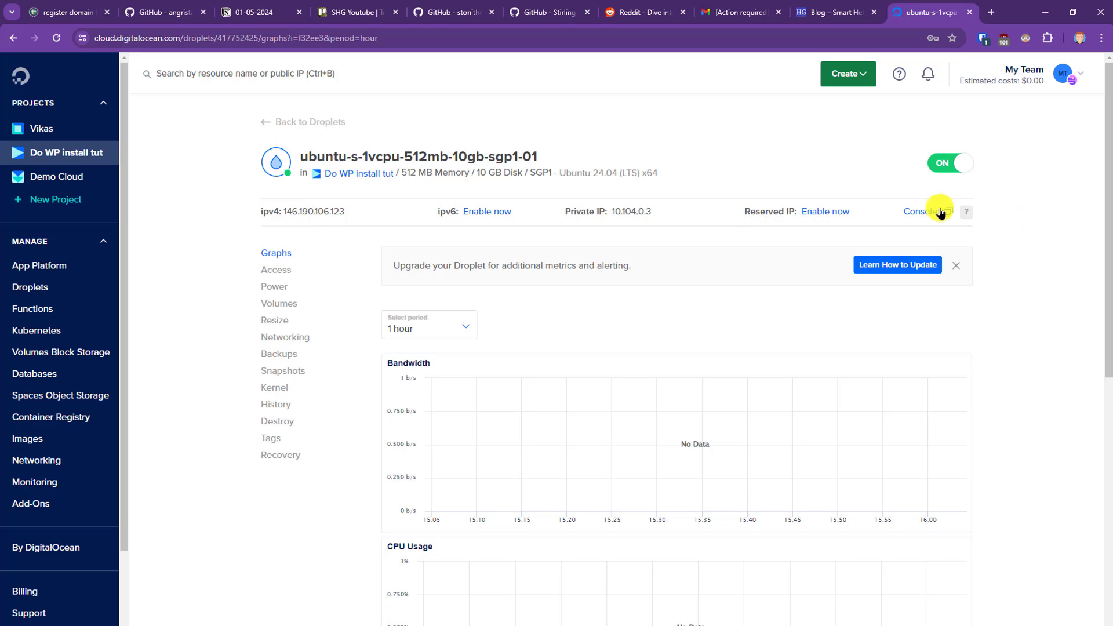
Launch the droplet's root console and paste the wget wireguard-install.sh command.
{"action": "left_click", "coordinate": [948, 211]}
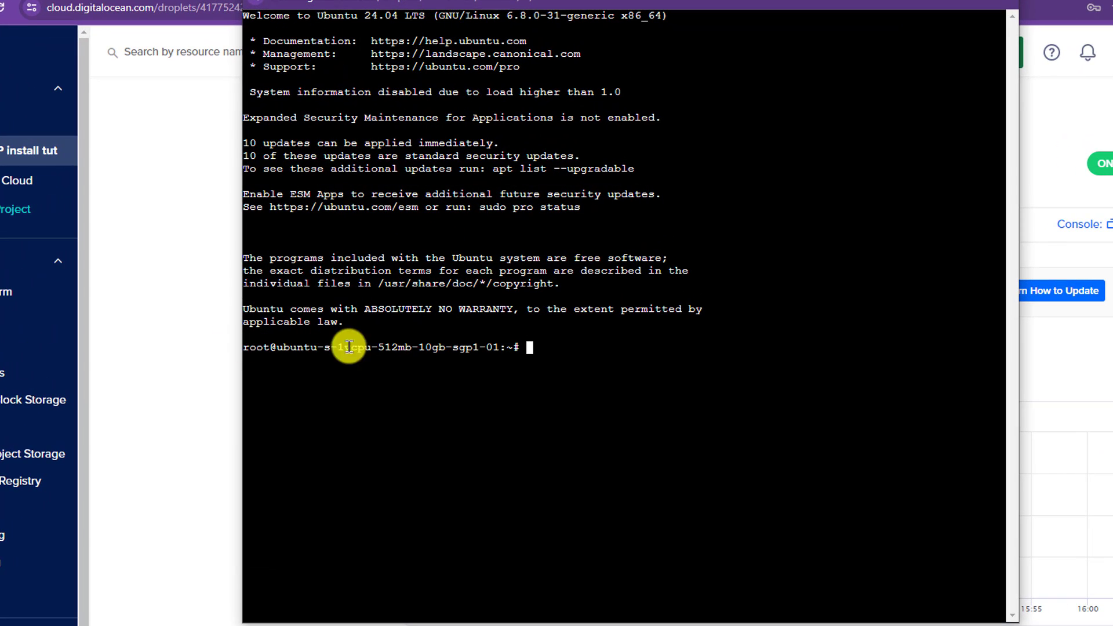
{"action": "mouse_move", "coordinate": [531, 346]}
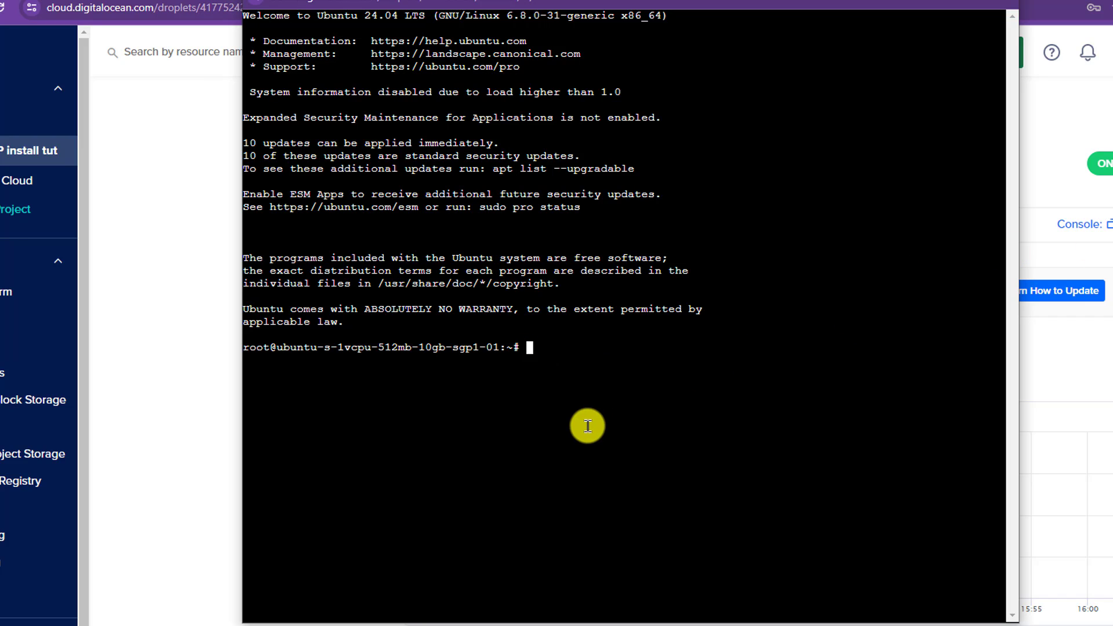
{"action": "mouse_move", "coordinate": [595, 428]}
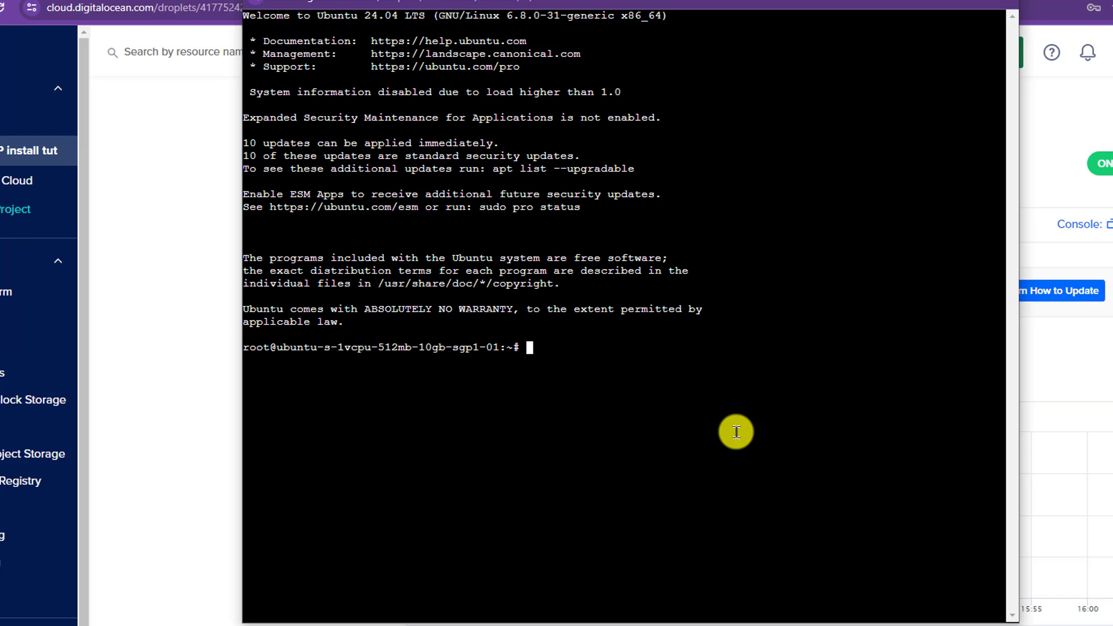
{"action": "mouse_move", "coordinate": [635, 341]}
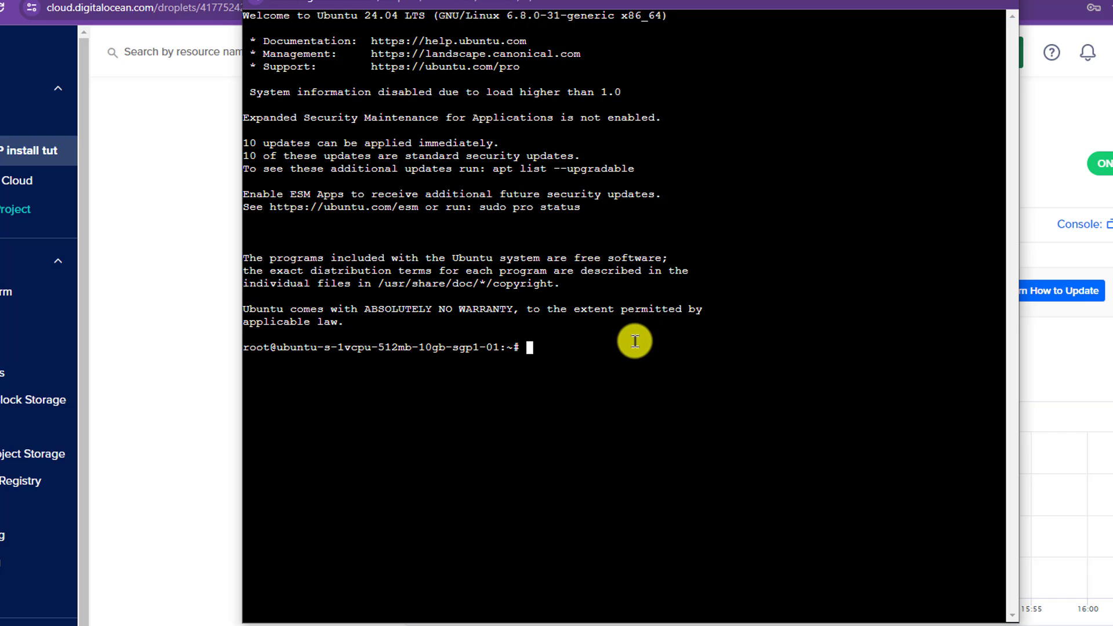
{"action": "mouse_move", "coordinate": [629, 347]}
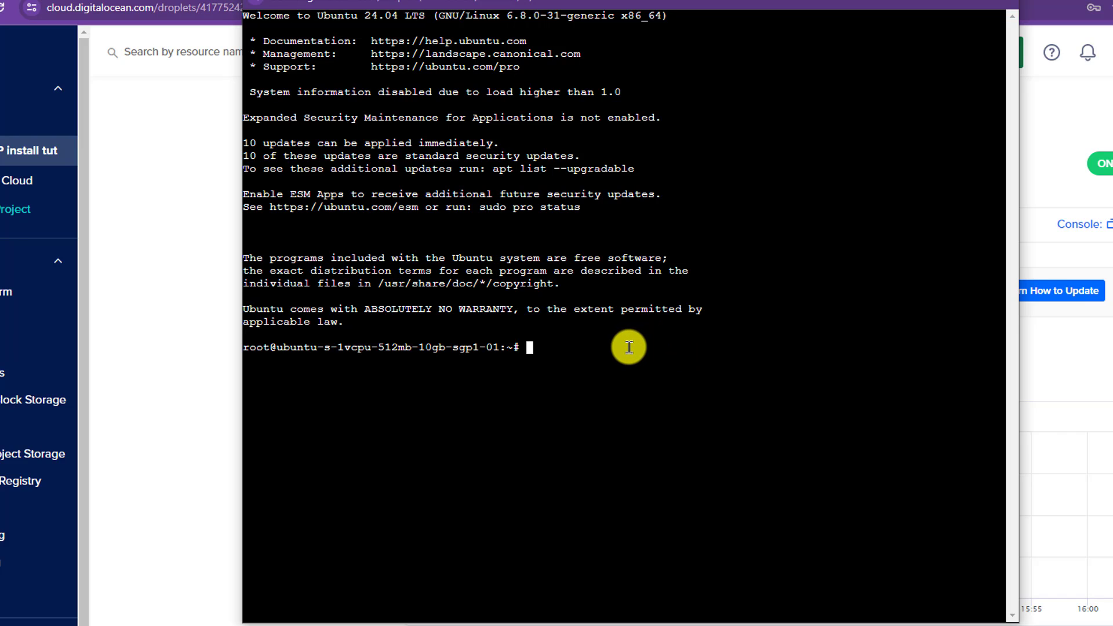
{"action": "right_click", "coordinate": [629, 348]}
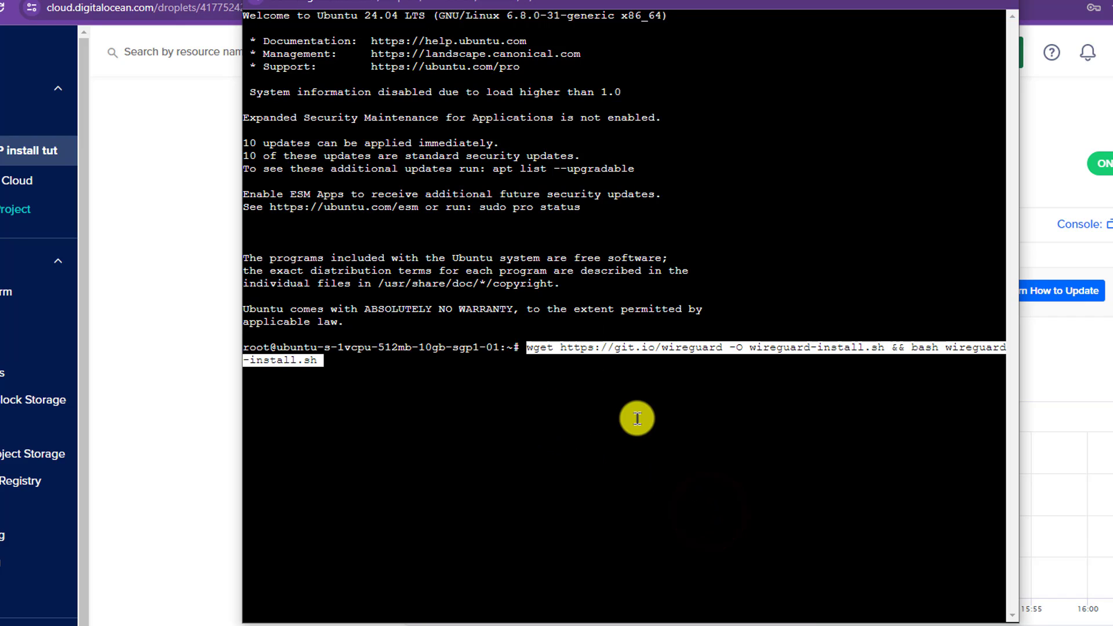
{"action": "mouse_move", "coordinate": [655, 425]}
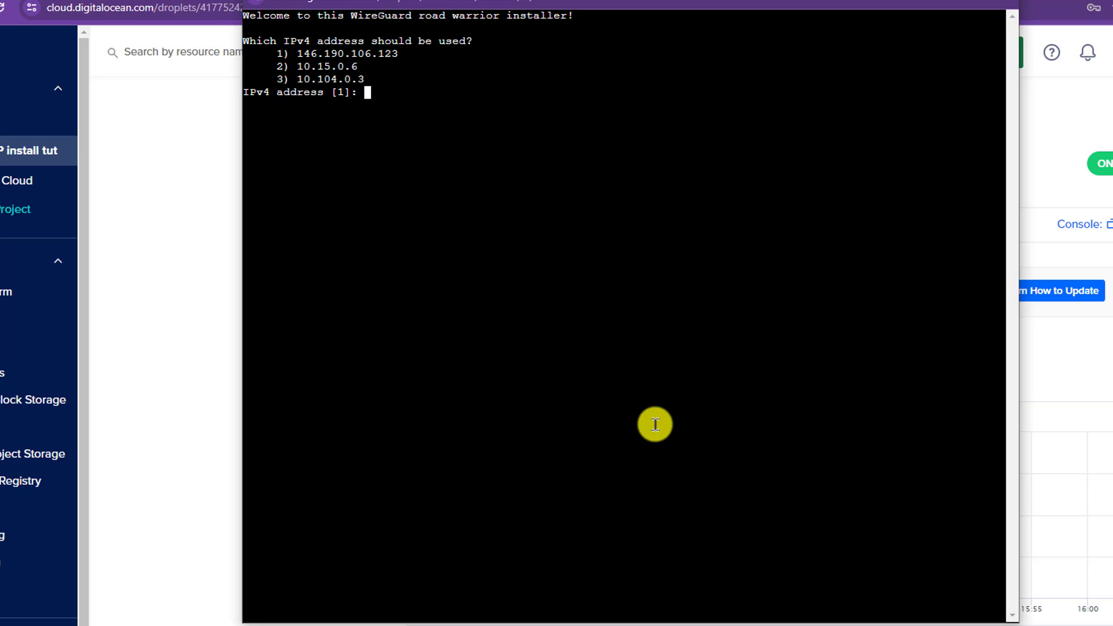
{"action": "mouse_move", "coordinate": [346, 108]}
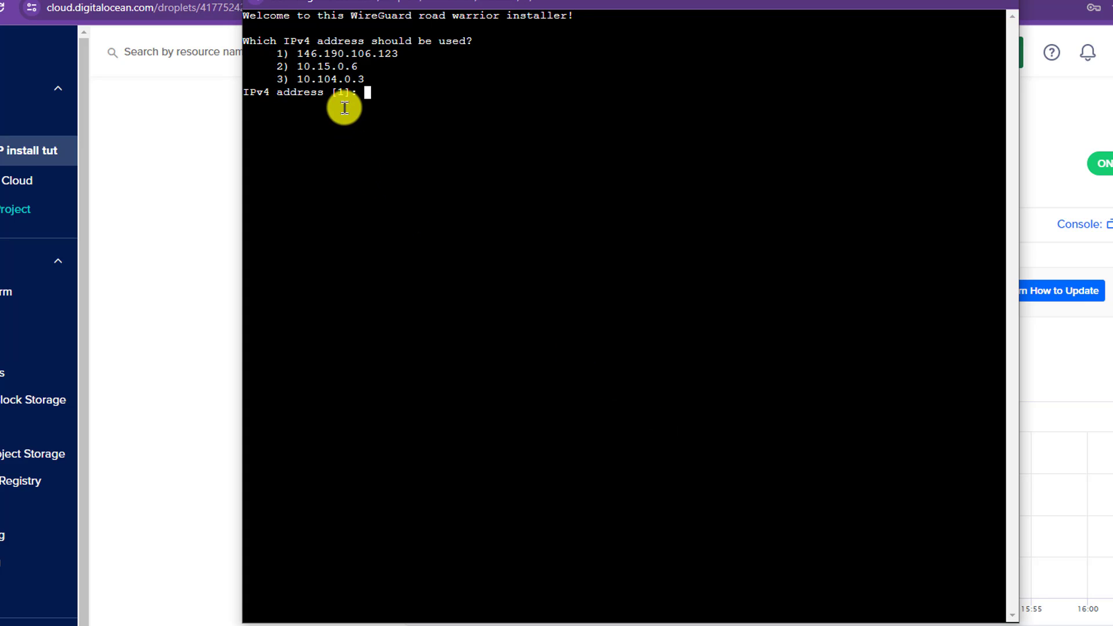
{"action": "mouse_move", "coordinate": [819, 144]}
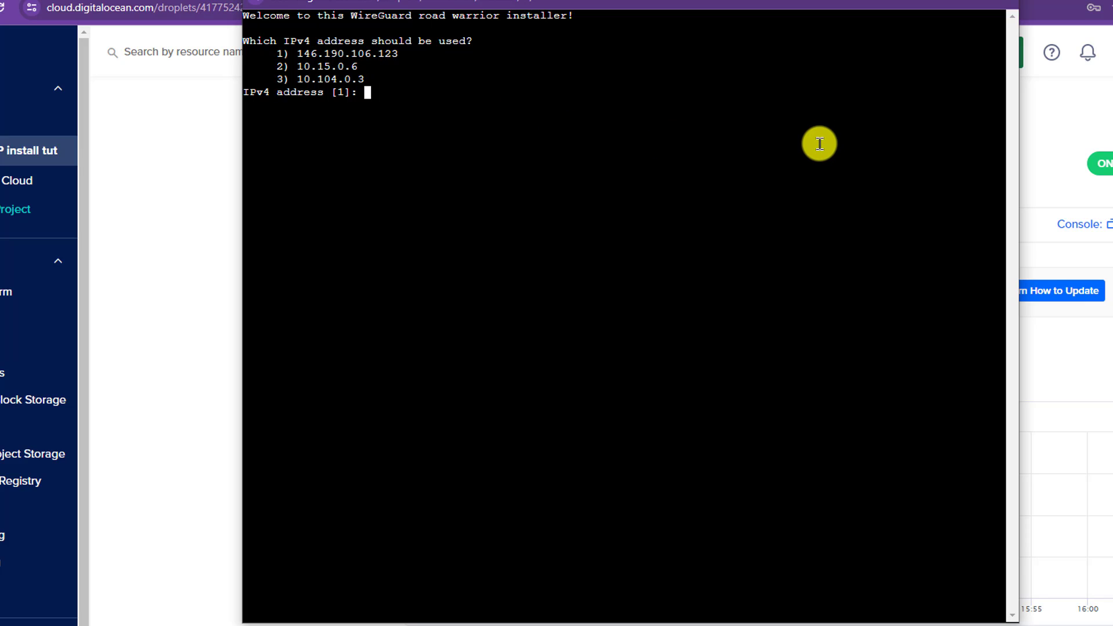
Accept the default IPv4 address and port 51820, name the client c1-pc, and pick DNS option 3.
{"action": "key", "text": "Enter"}
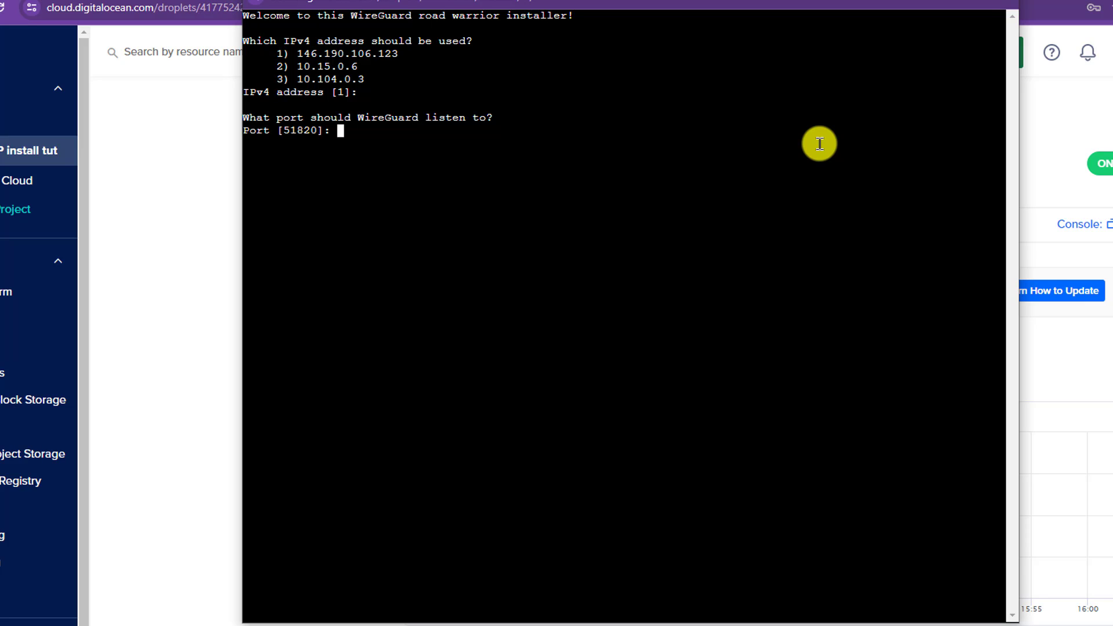
{"action": "key", "text": "Enter"}
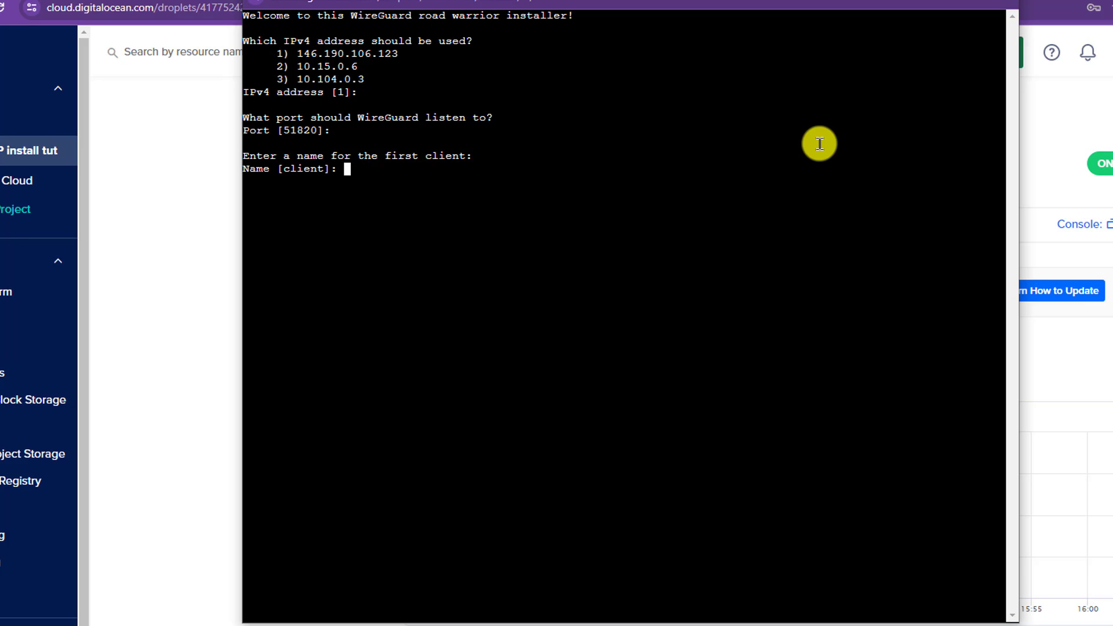
{"action": "type", "text": "c"}
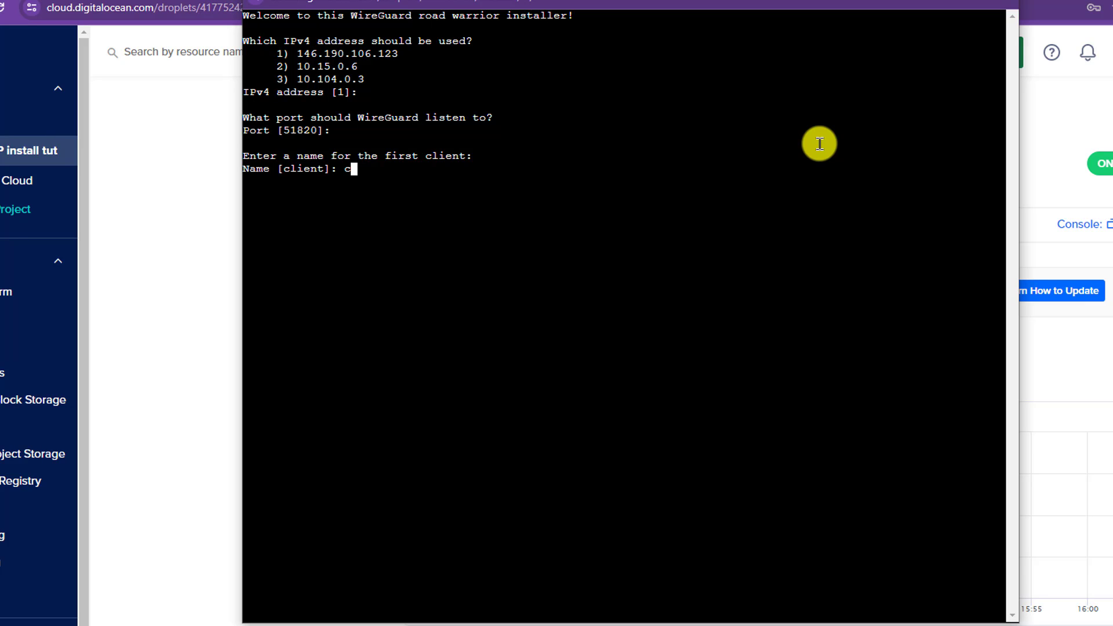
{"action": "type", "text": "1-"}
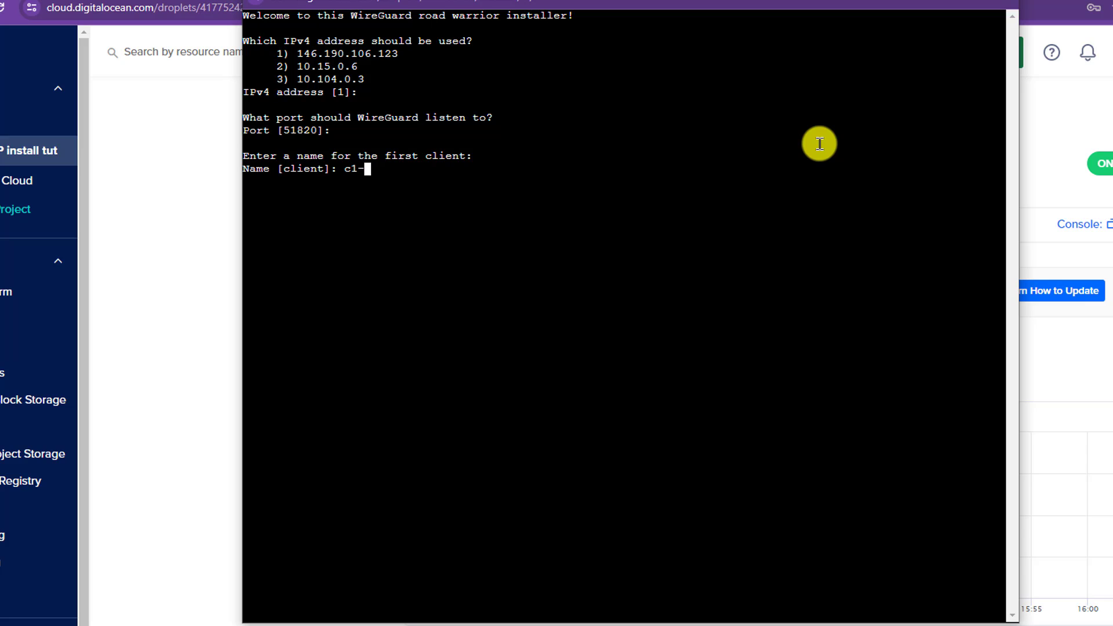
{"action": "type", "text": "pc"}
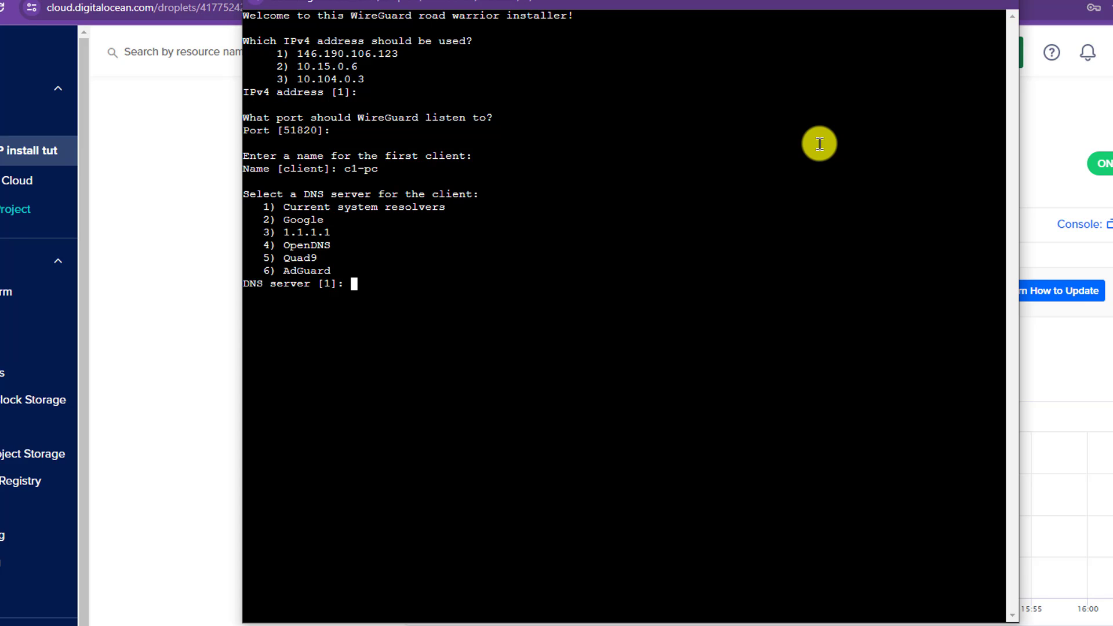
{"action": "mouse_move", "coordinate": [541, 212]}
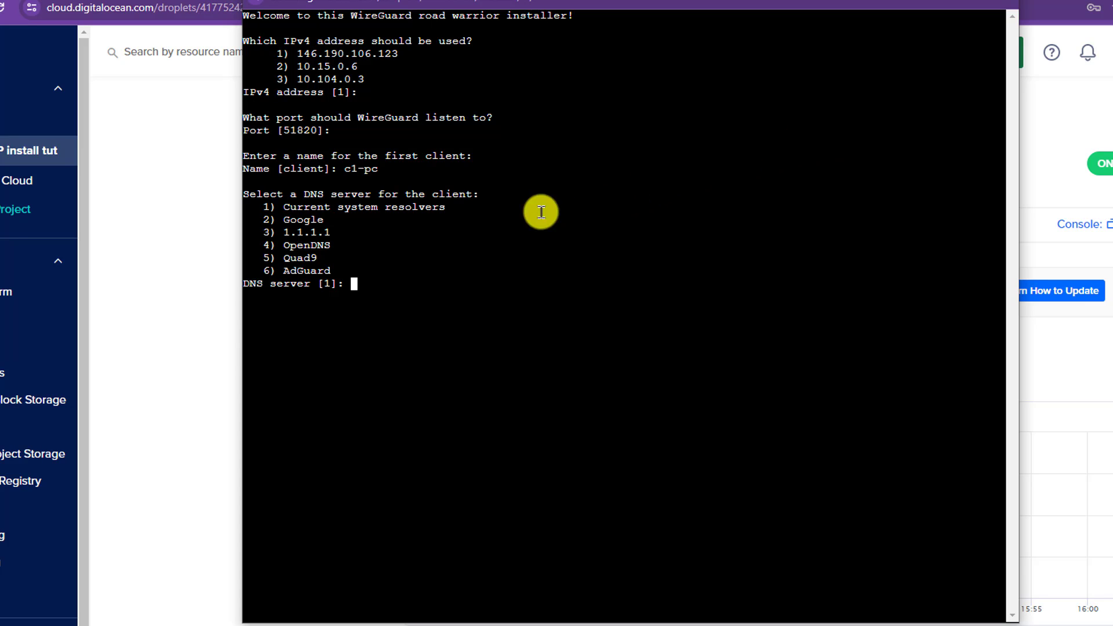
{"action": "mouse_move", "coordinate": [692, 252]}
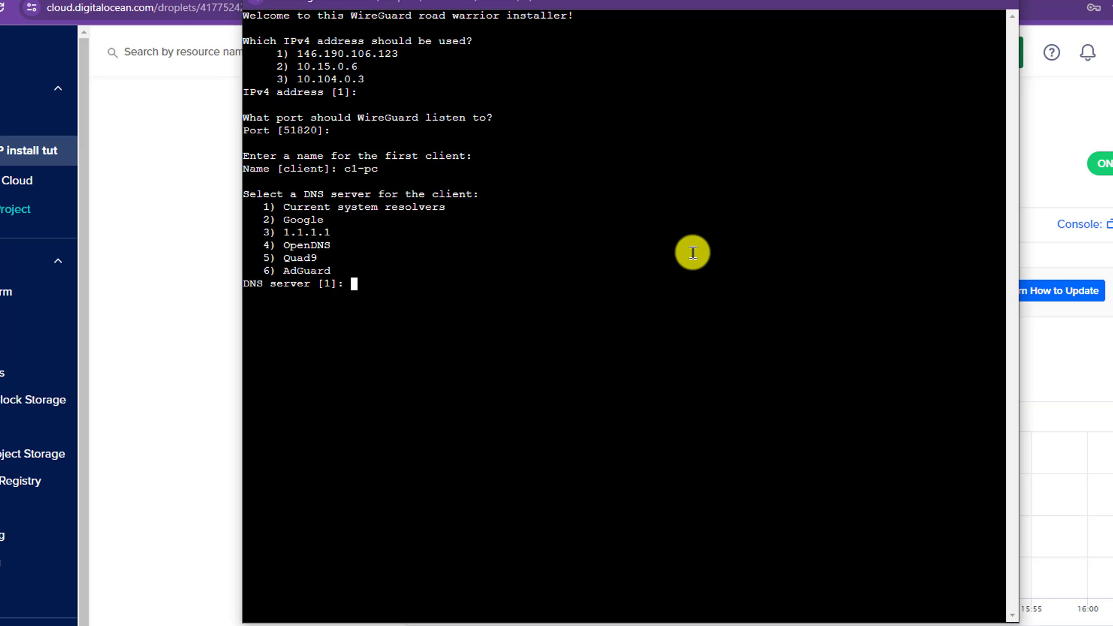
{"action": "type", "text": "3"}
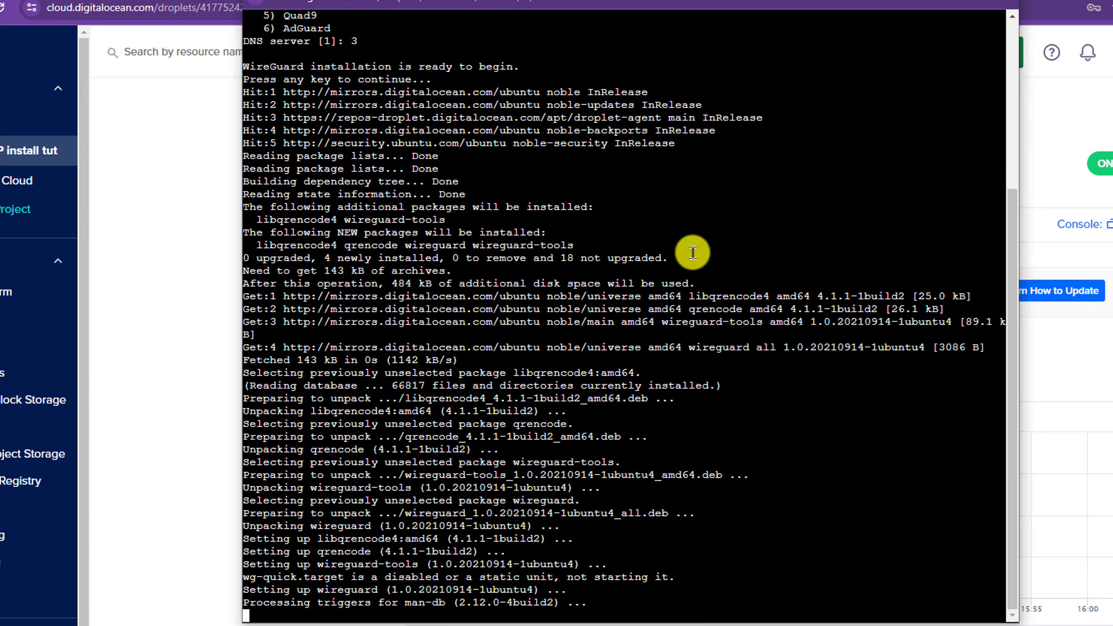
Let the WireGuard install finish until the QR code and /root/c1-pc.conf path appear.
{"action": "scroll", "scroll_direction": "down", "scroll_amount": 3}
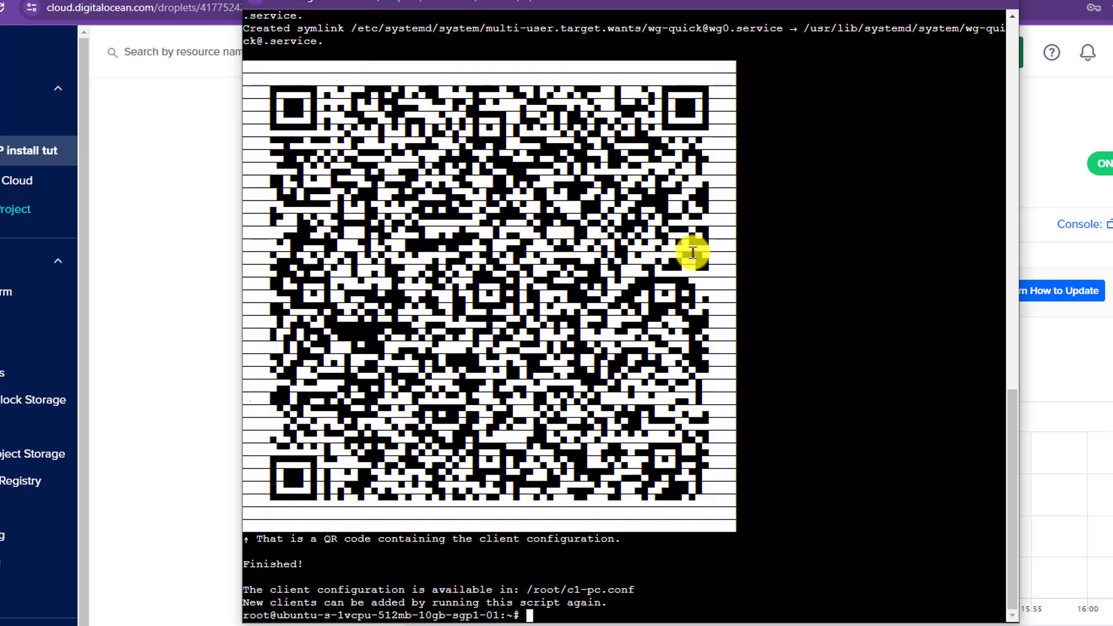
{"action": "mouse_move", "coordinate": [634, 257]}
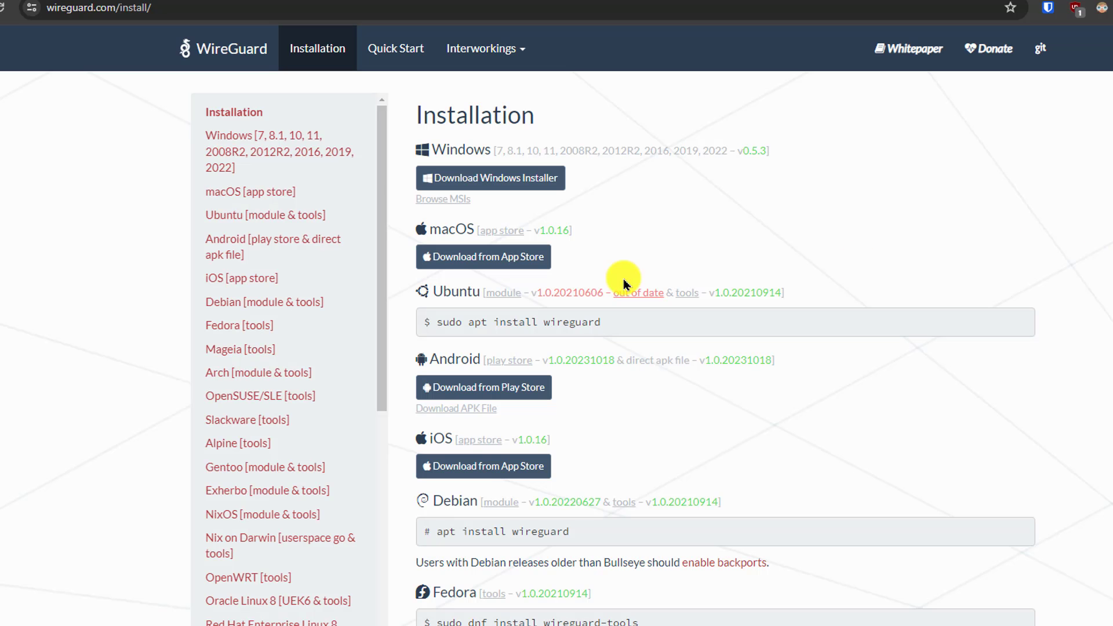
{"action": "mouse_move", "coordinate": [925, 257]}
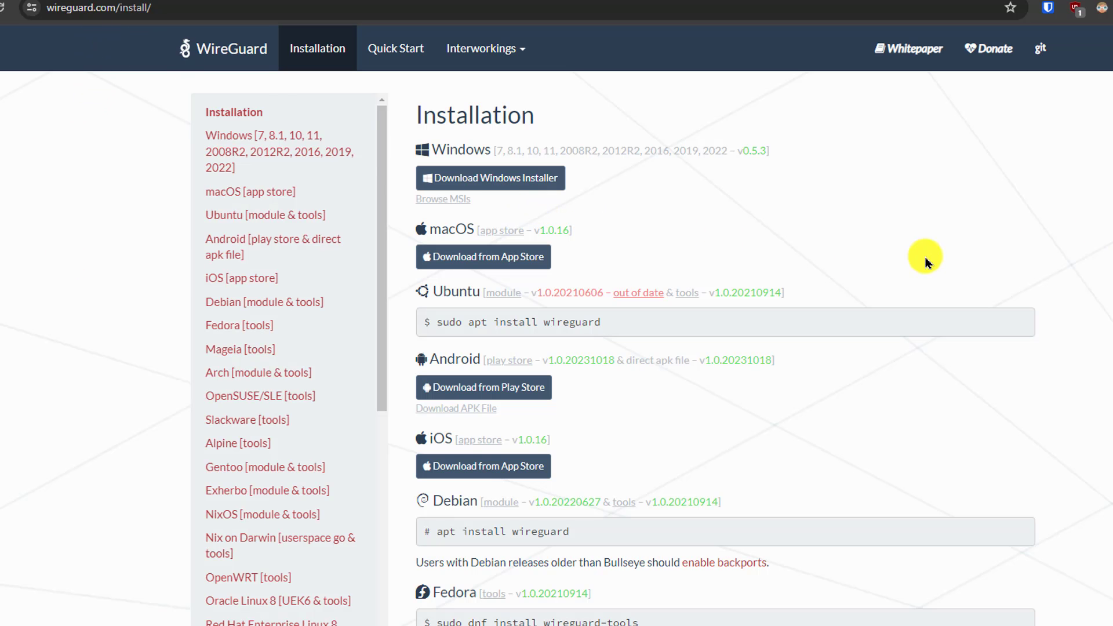
{"action": "mouse_move", "coordinate": [1018, 251]}
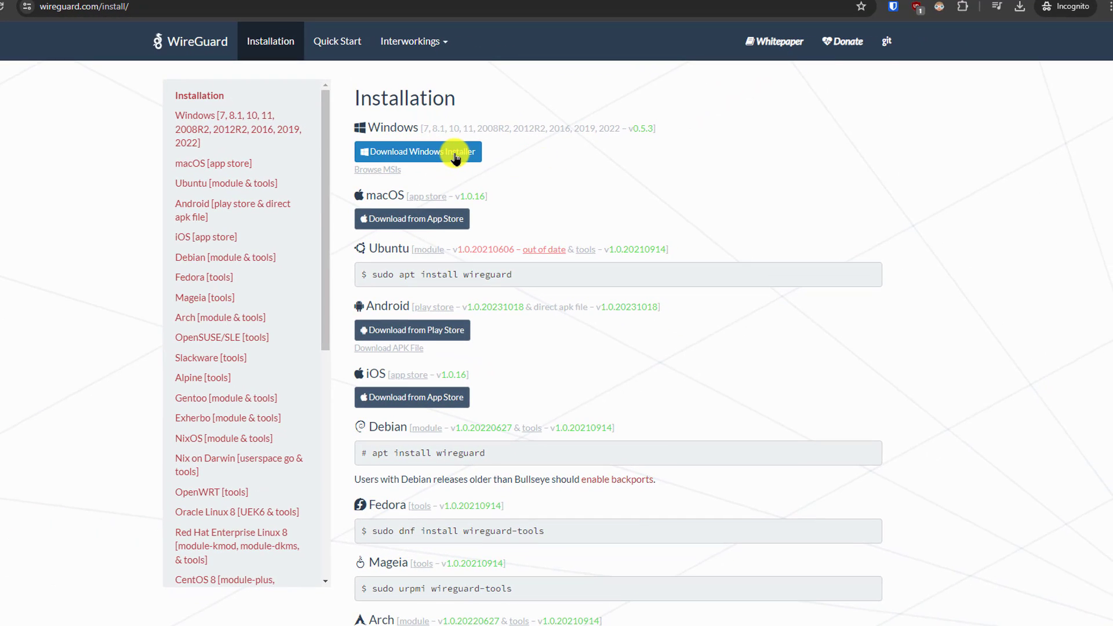
{"action": "mouse_move", "coordinate": [434, 327]}
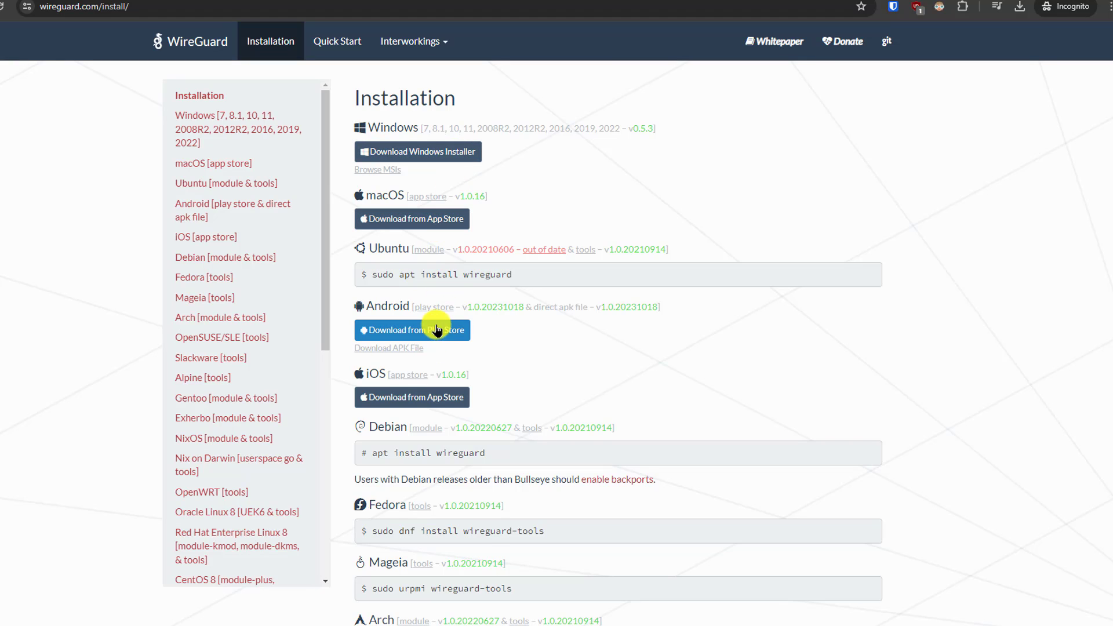
{"action": "mouse_move", "coordinate": [418, 404]}
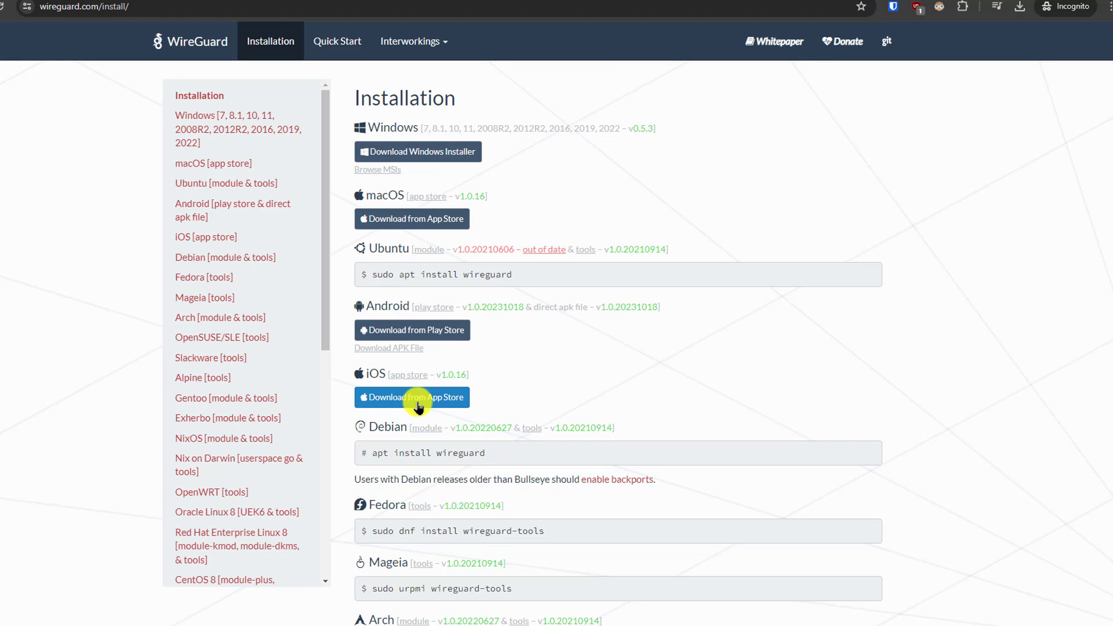
Move down the wireguard.com/install page to the Windows installer download.
{"action": "scroll", "scroll_direction": "down", "scroll_amount": 3}
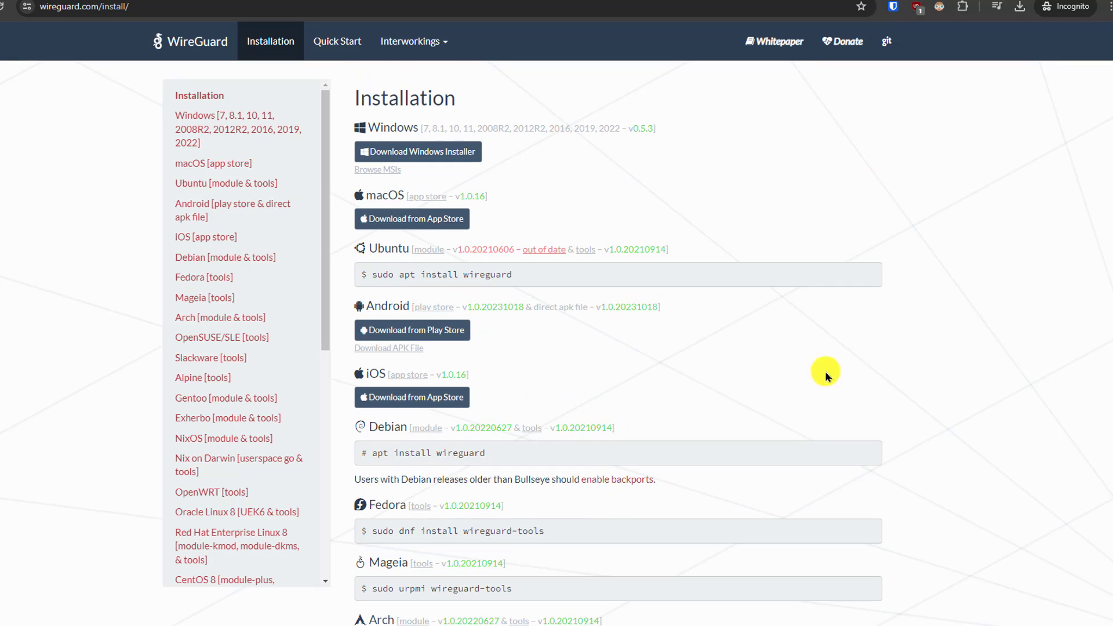
{"action": "mouse_move", "coordinate": [1016, 352]}
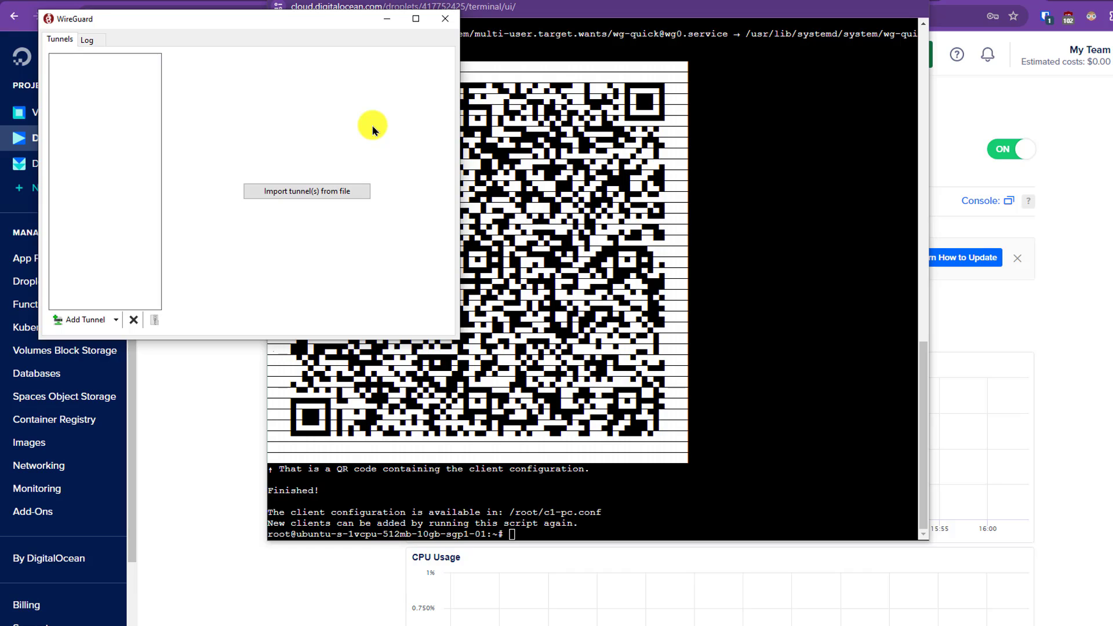
{"action": "mouse_move", "coordinate": [413, 144]}
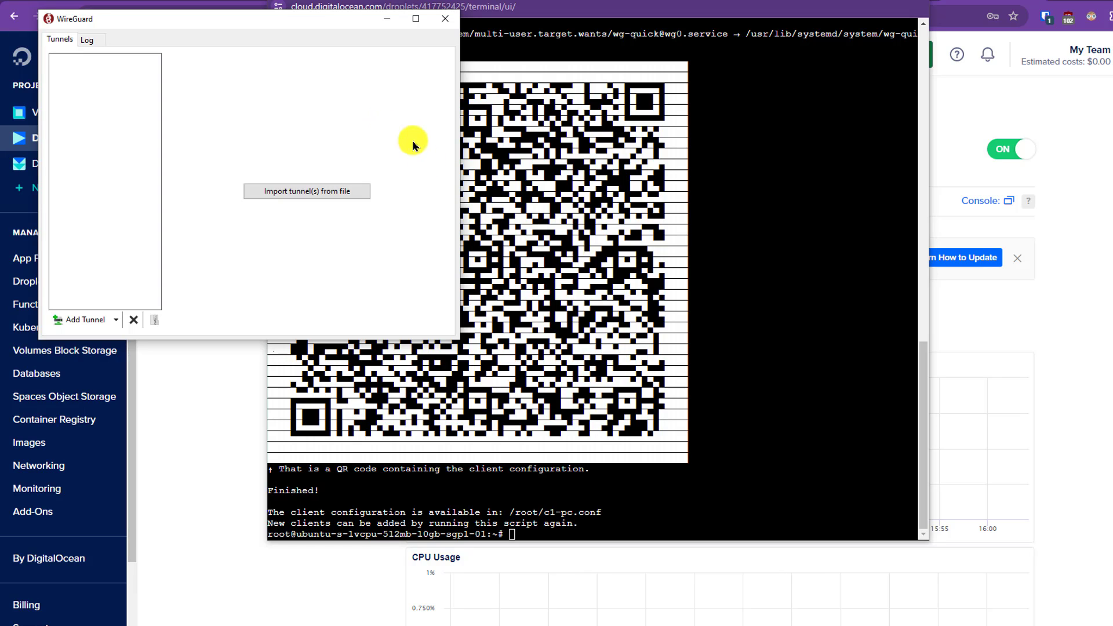
{"action": "mouse_move", "coordinate": [203, 162]}
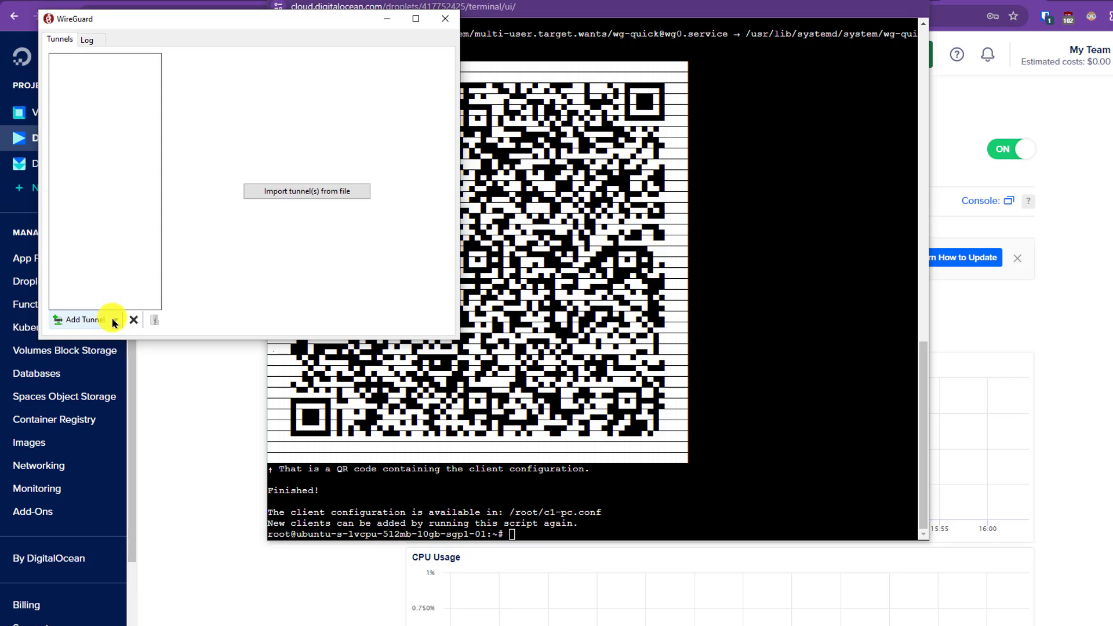
Add an empty tunnel named C1-Sin-pc, then bring the droplet terminal forward.
{"action": "left_click", "coordinate": [86, 320]}
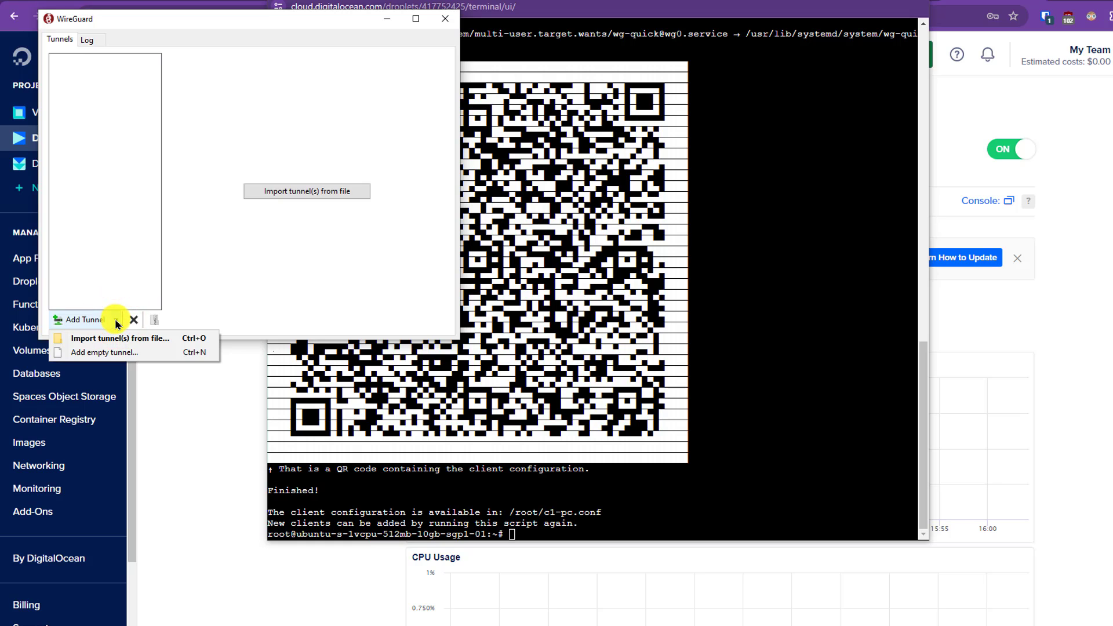
{"action": "mouse_move", "coordinate": [106, 353]}
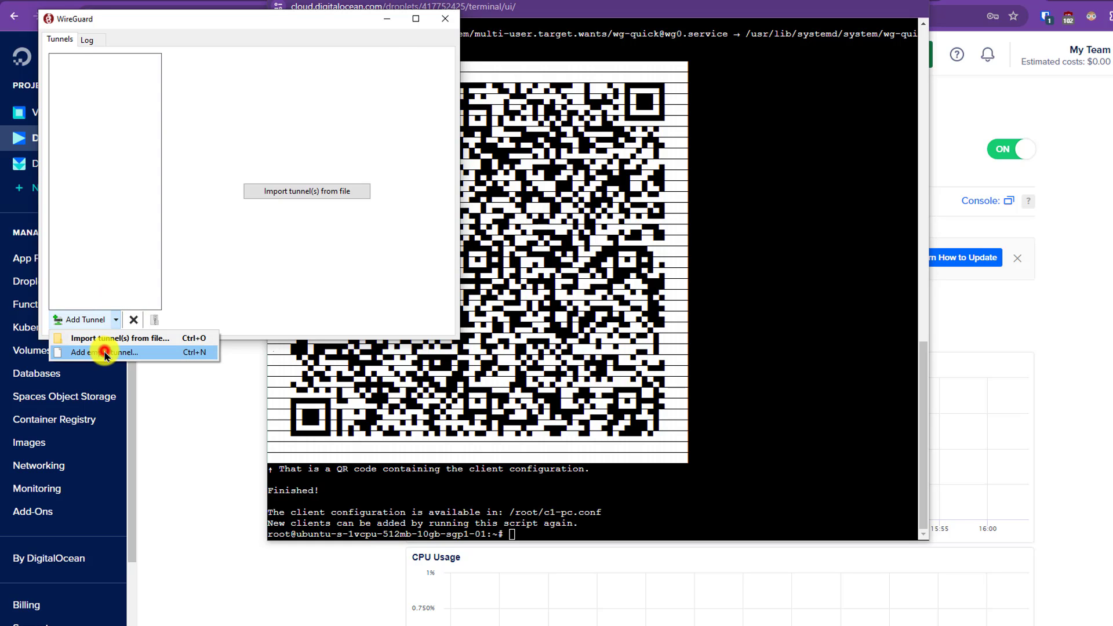
{"action": "left_click", "coordinate": [104, 353]}
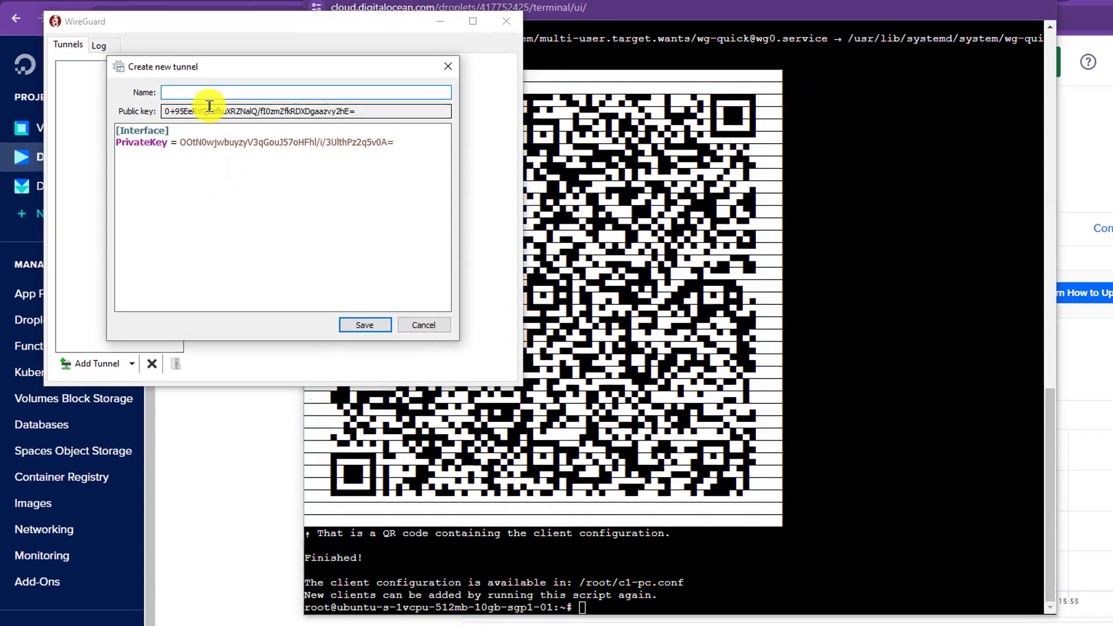
{"action": "type", "text": "C"}
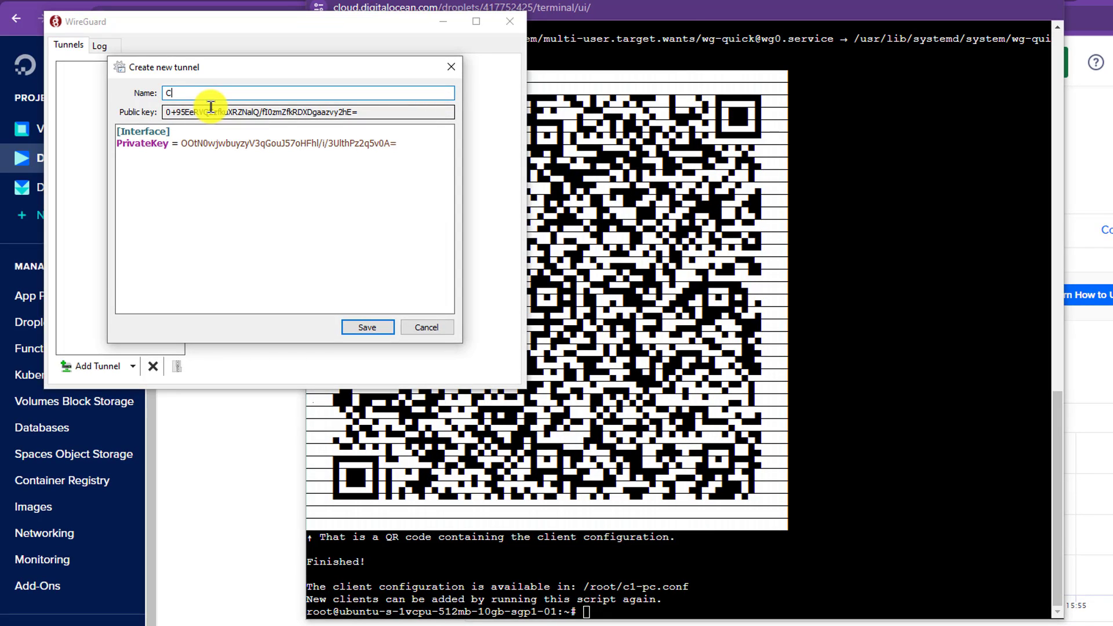
{"action": "type", "text": "1-Sin-"}
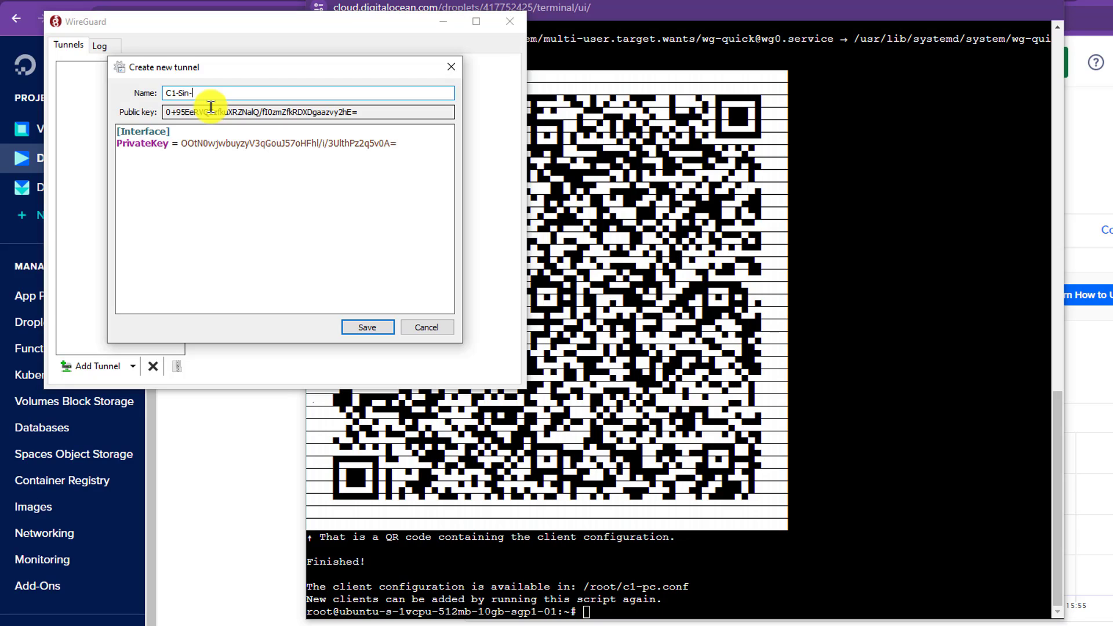
{"action": "type", "text": "pc"}
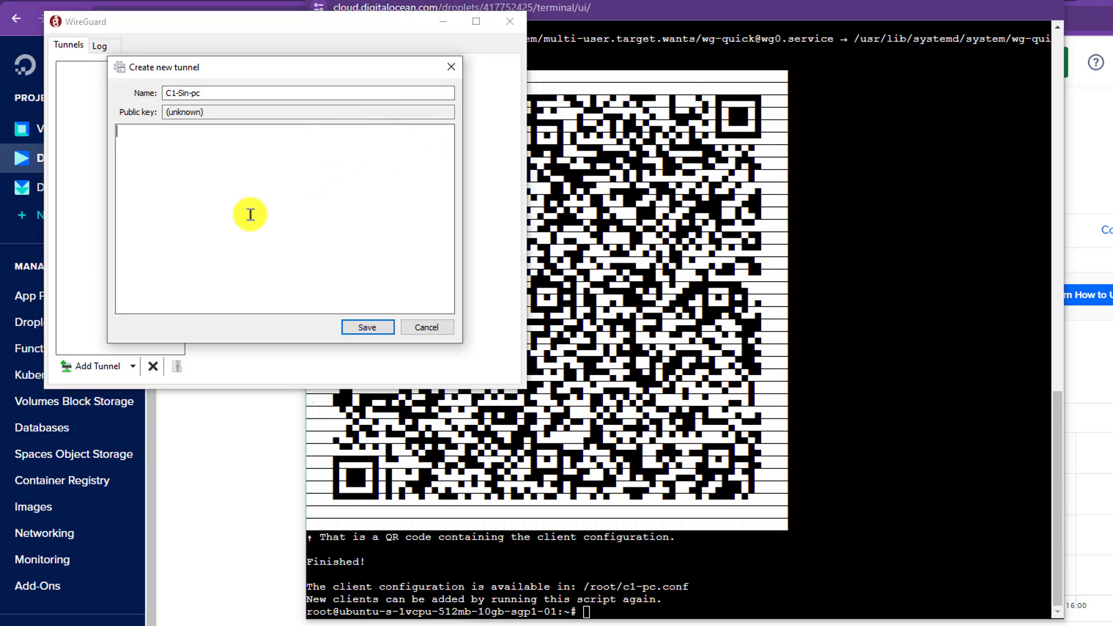
{"action": "mouse_move", "coordinate": [870, 343]}
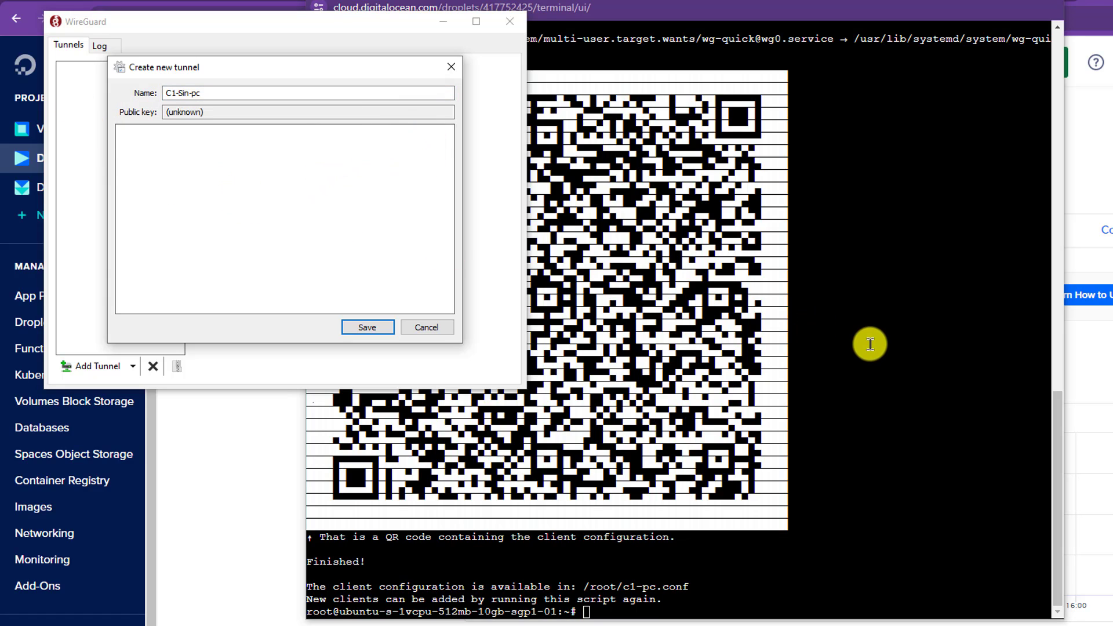
{"action": "left_click", "coordinate": [870, 352]}
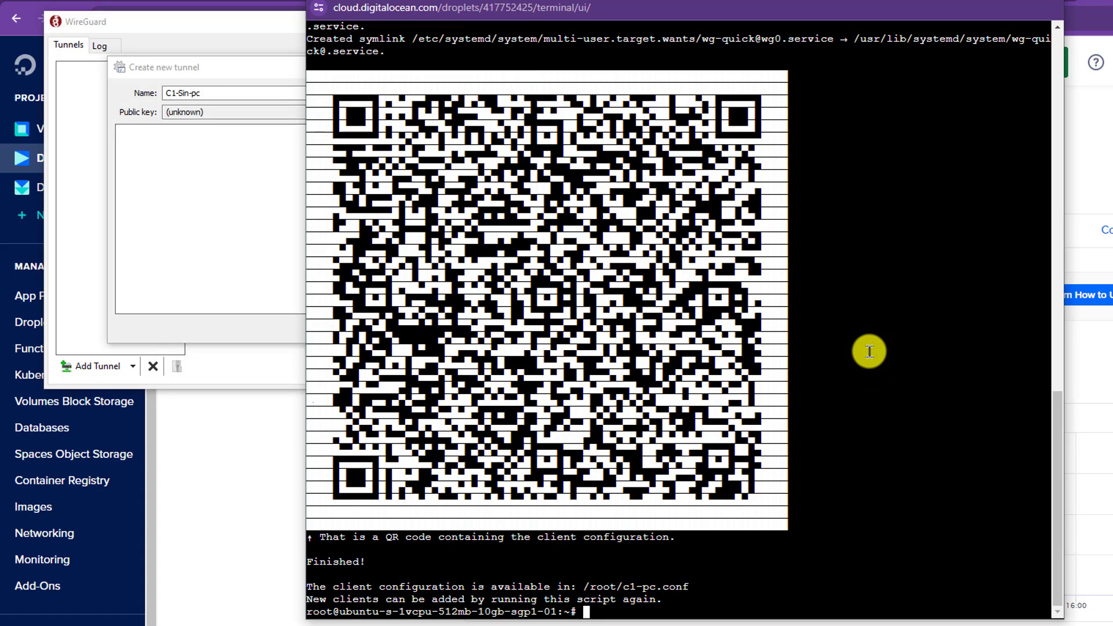
List the droplet's files and print c1-pc.conf, then select the printed configuration text.
{"action": "type", "text": "ls"}
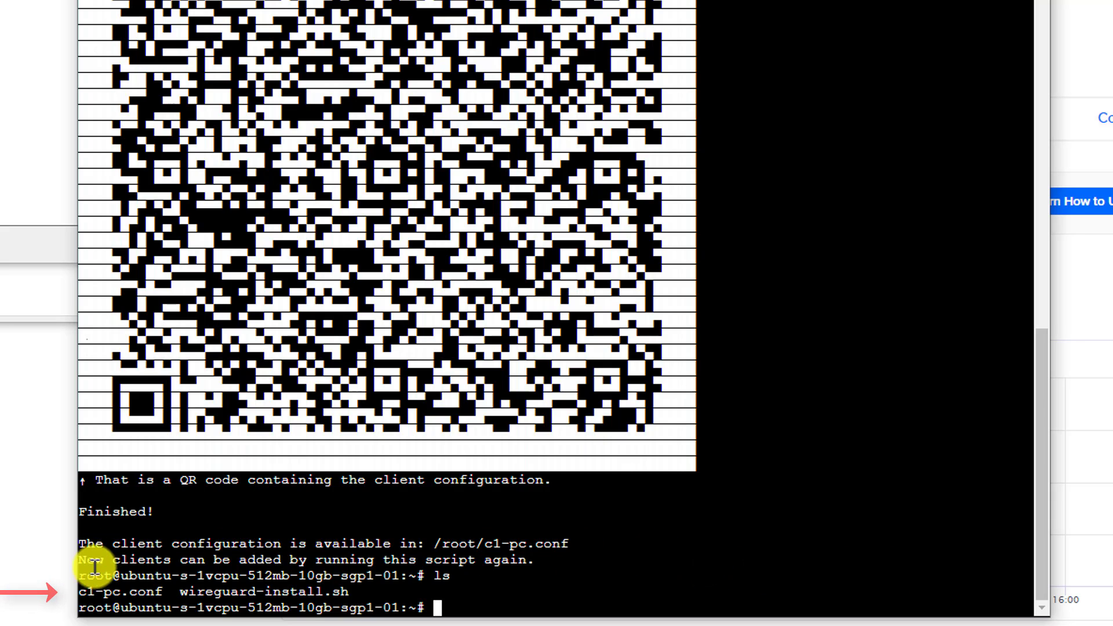
{"action": "mouse_move", "coordinate": [822, 431]}
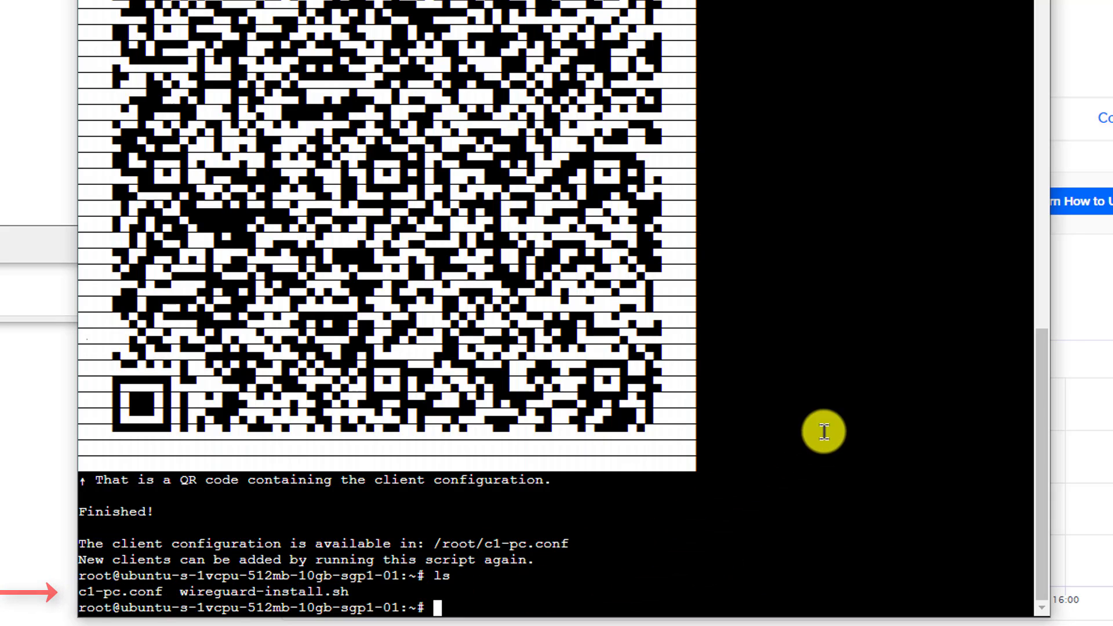
{"action": "mouse_move", "coordinate": [839, 421]}
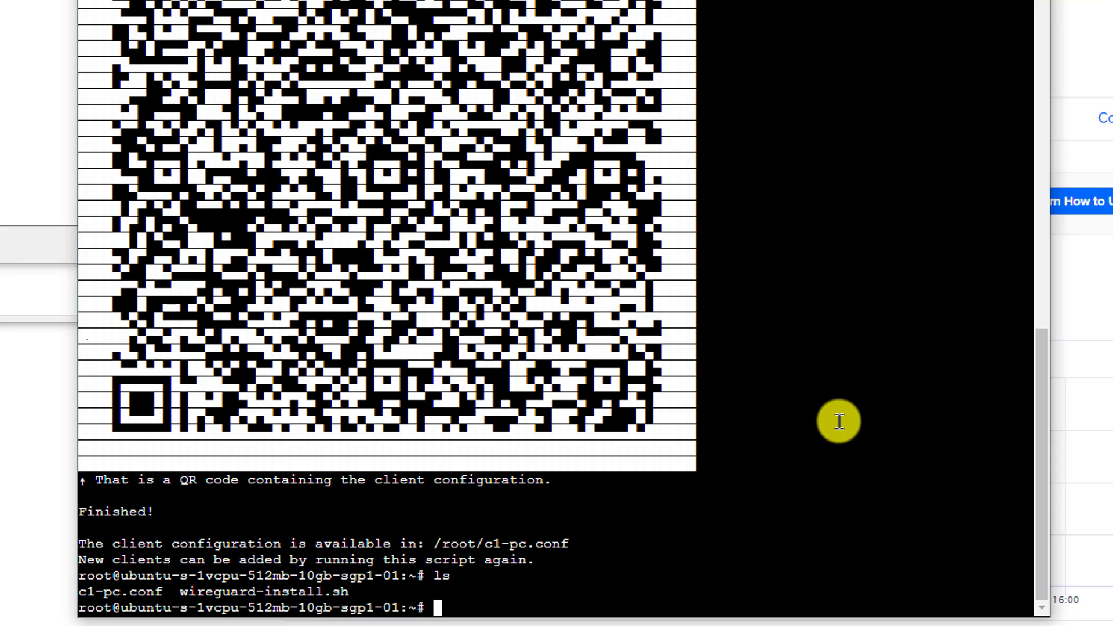
{"action": "type", "text": "cat"}
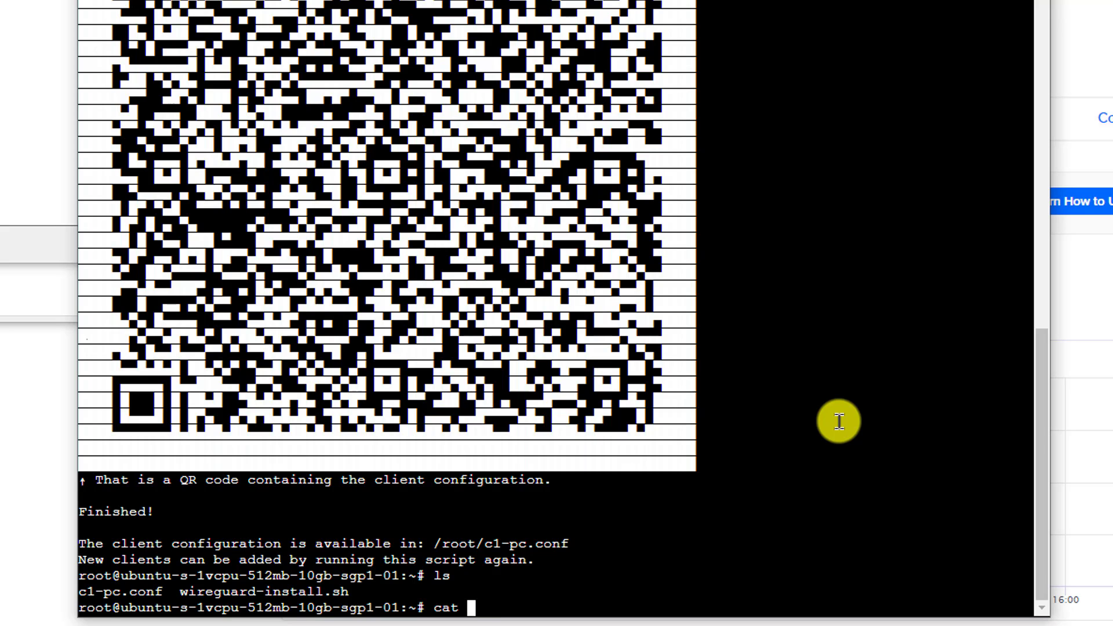
{"action": "type", "text": "c1-"}
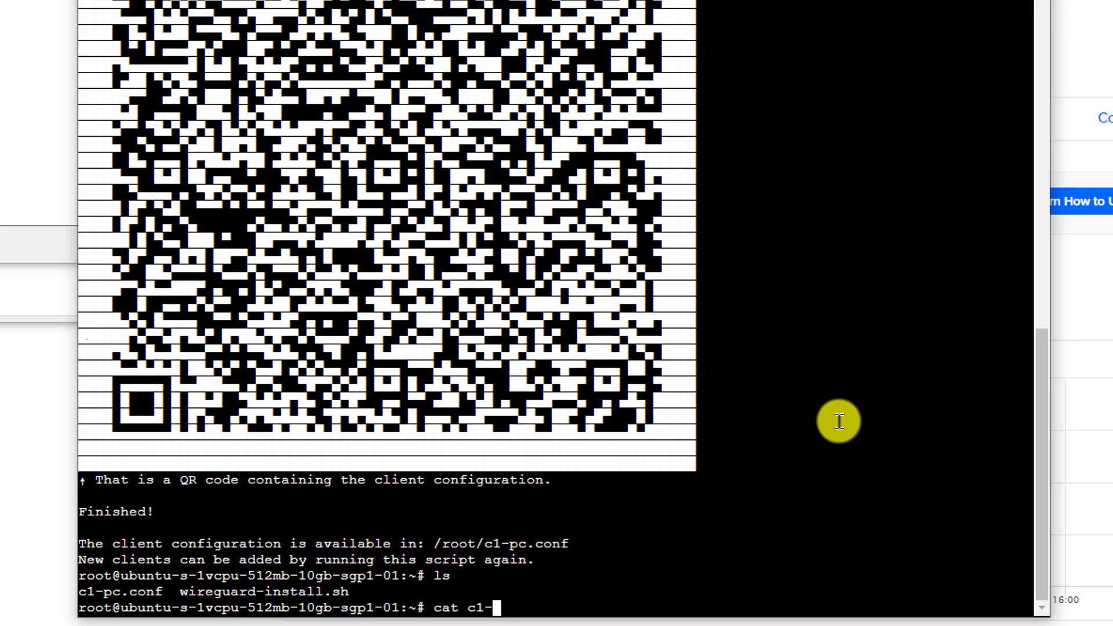
{"action": "type", "text": "pc.conf"}
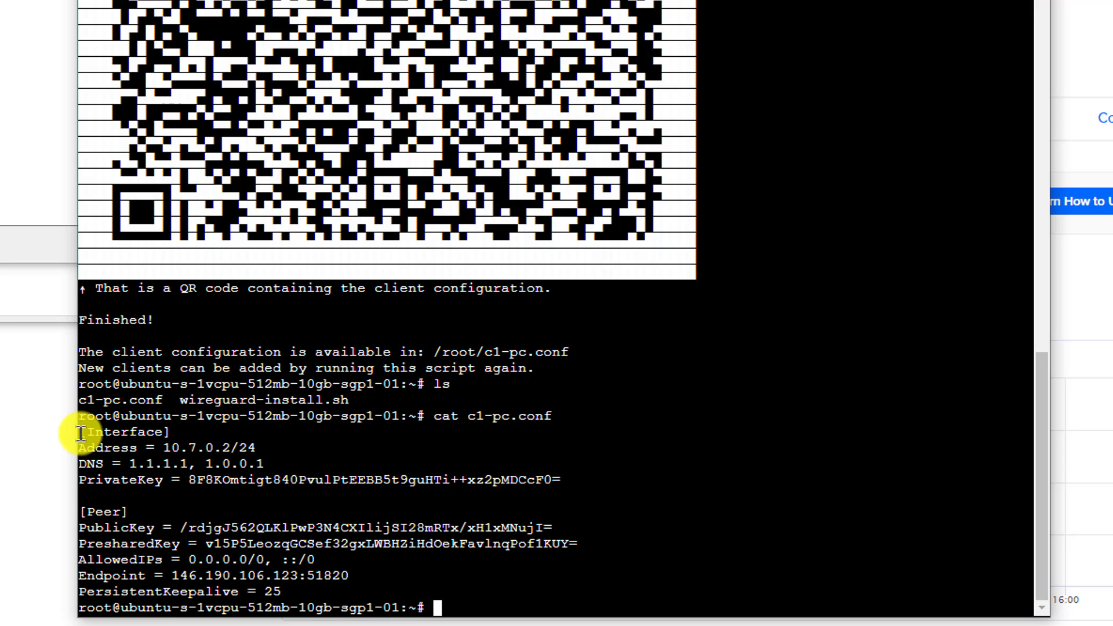
{"action": "left_click_drag", "start_coordinate": [80, 431], "coordinate": [163, 479]}
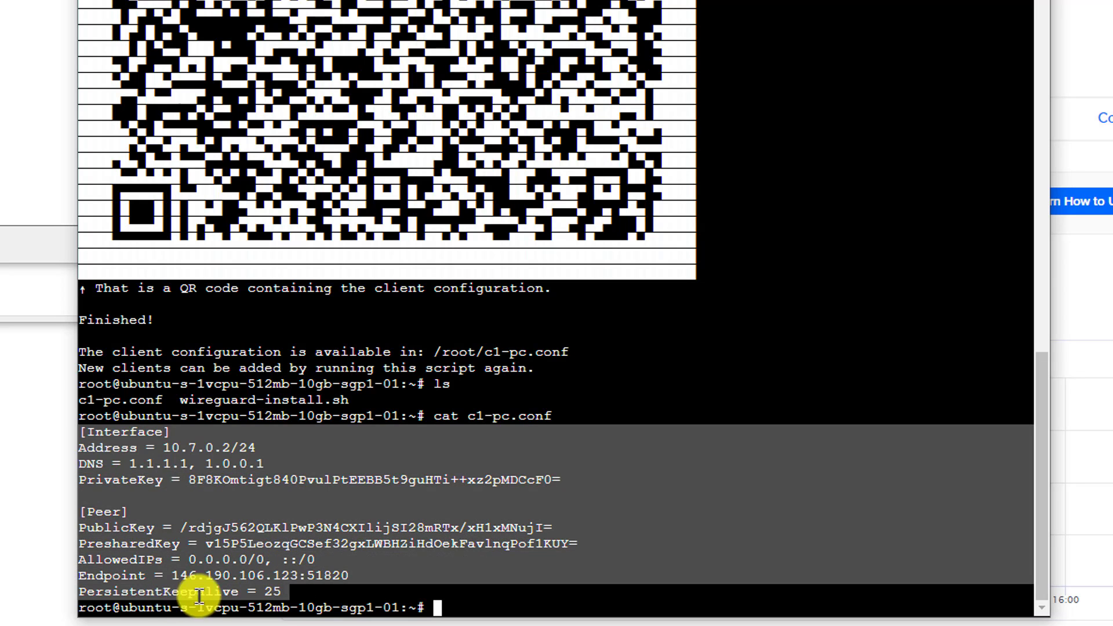
{"action": "mouse_move", "coordinate": [246, 462]}
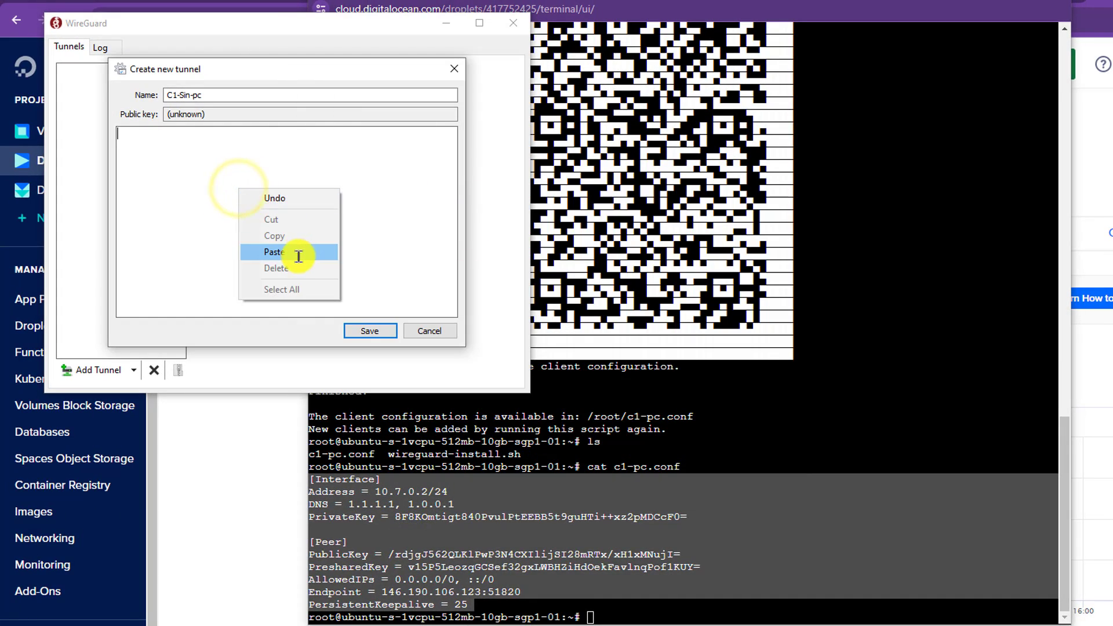
Paste the c1-pc.conf settings into the C1-Sin-pc tunnel editor and save the tunnel.
{"action": "left_click", "coordinate": [274, 252]}
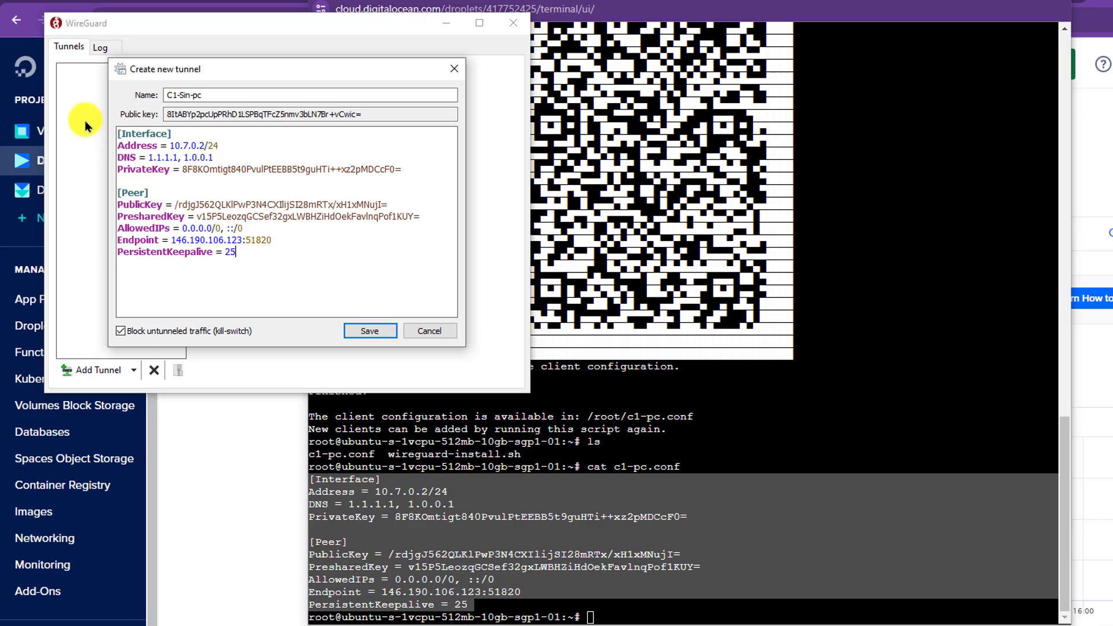
{"action": "mouse_move", "coordinate": [246, 258]}
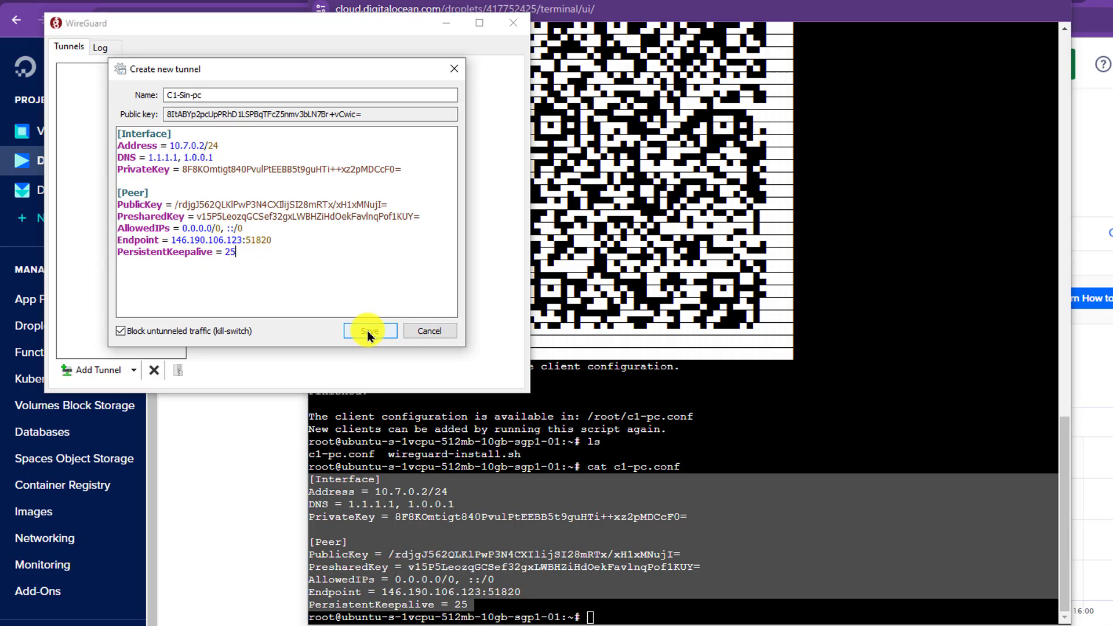
{"action": "left_click", "coordinate": [370, 332]}
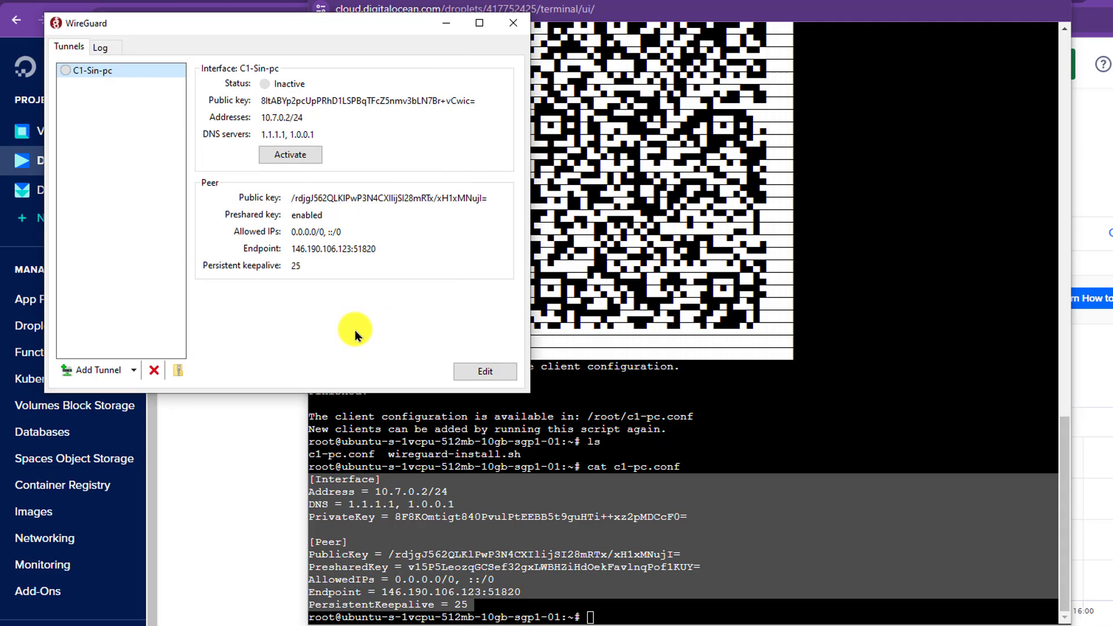
{"action": "mouse_move", "coordinate": [233, 184]}
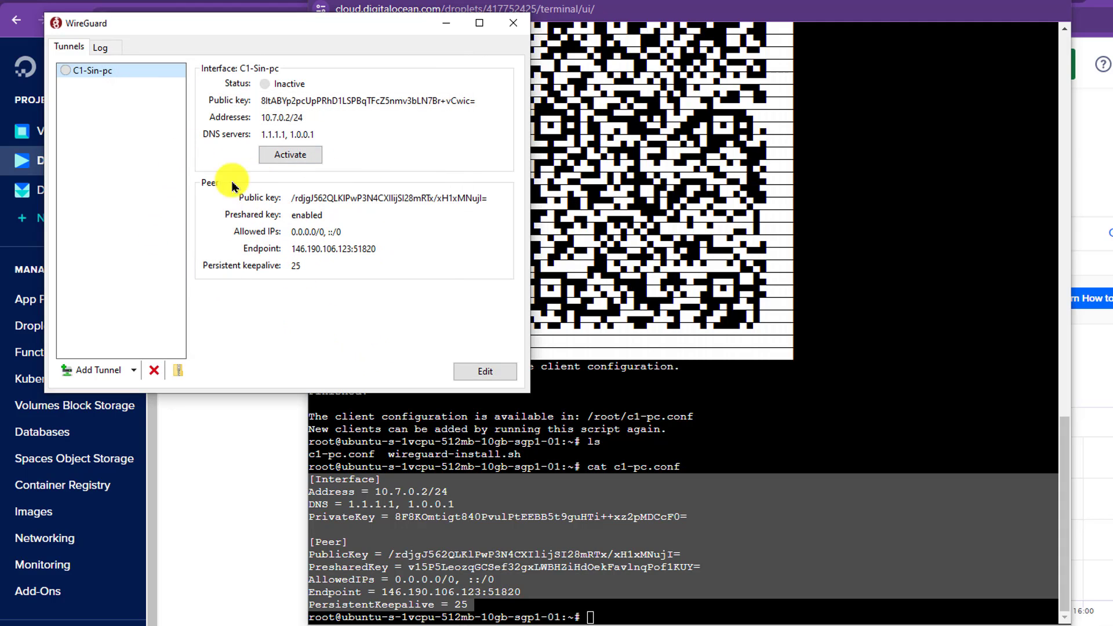
{"action": "mouse_move", "coordinate": [160, 219]}
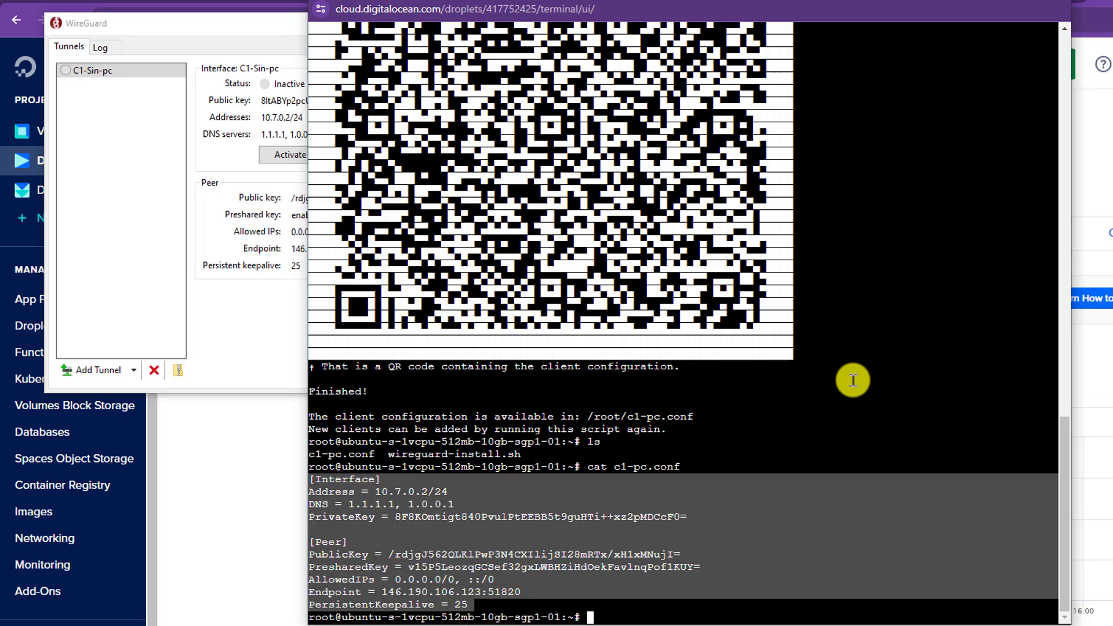
Rerun the wireguard-install.sh script on the droplet and choose option 1 to add a client.
{"action": "type", "text": "ls"}
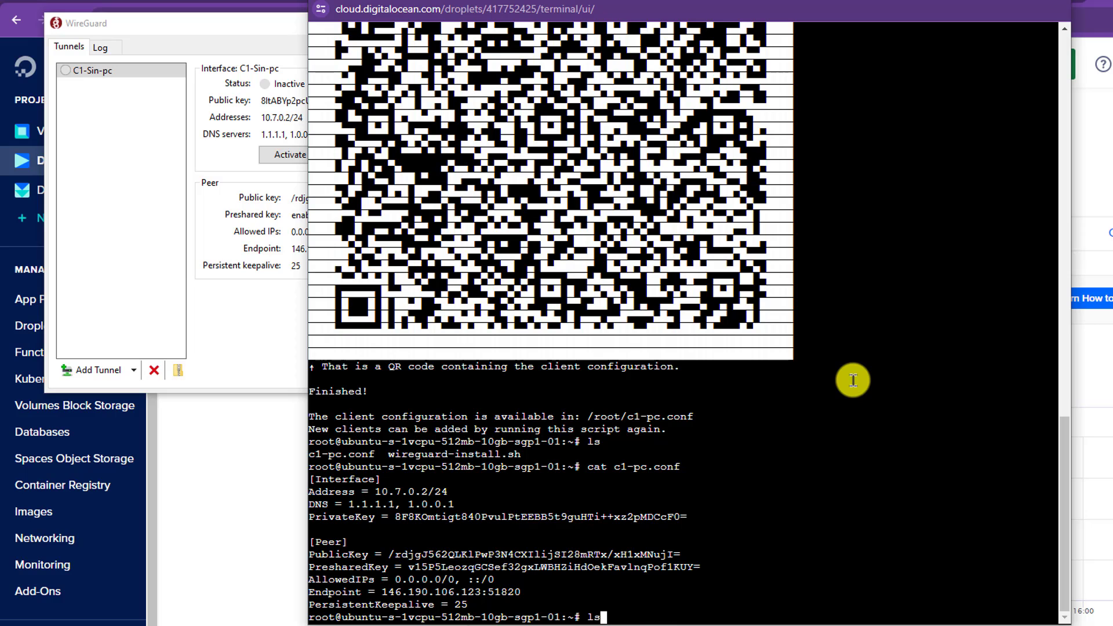
{"action": "type", "text": "wget https://git.io/wireguard -O wireguard-install.sh && bash wireguard-install.sh"}
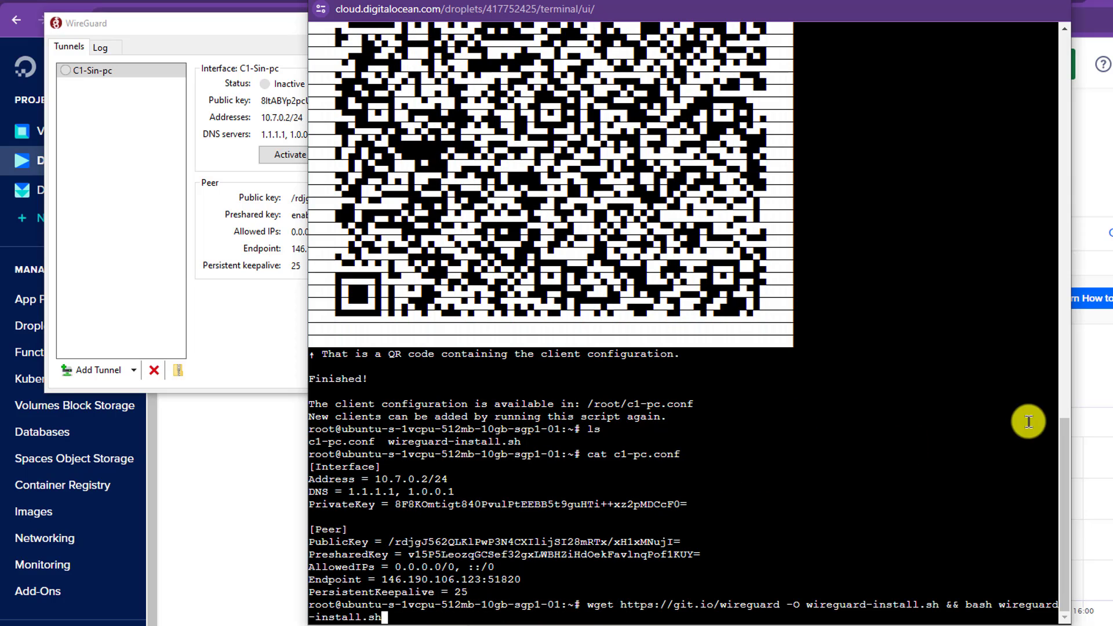
{"action": "mouse_move", "coordinate": [815, 425]}
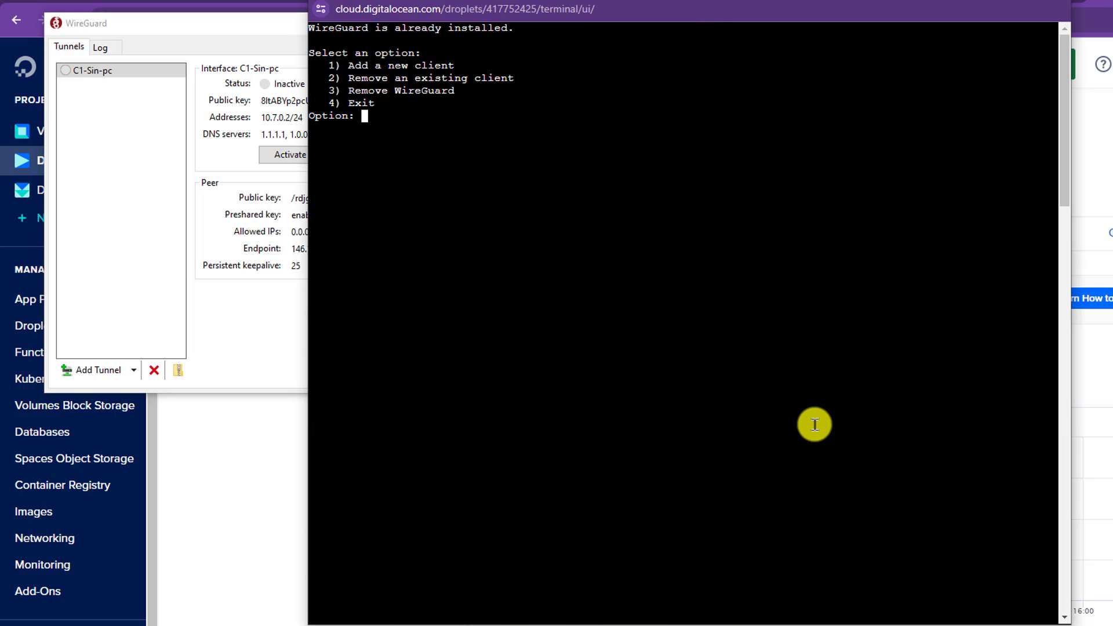
{"action": "mouse_move", "coordinate": [459, 109]}
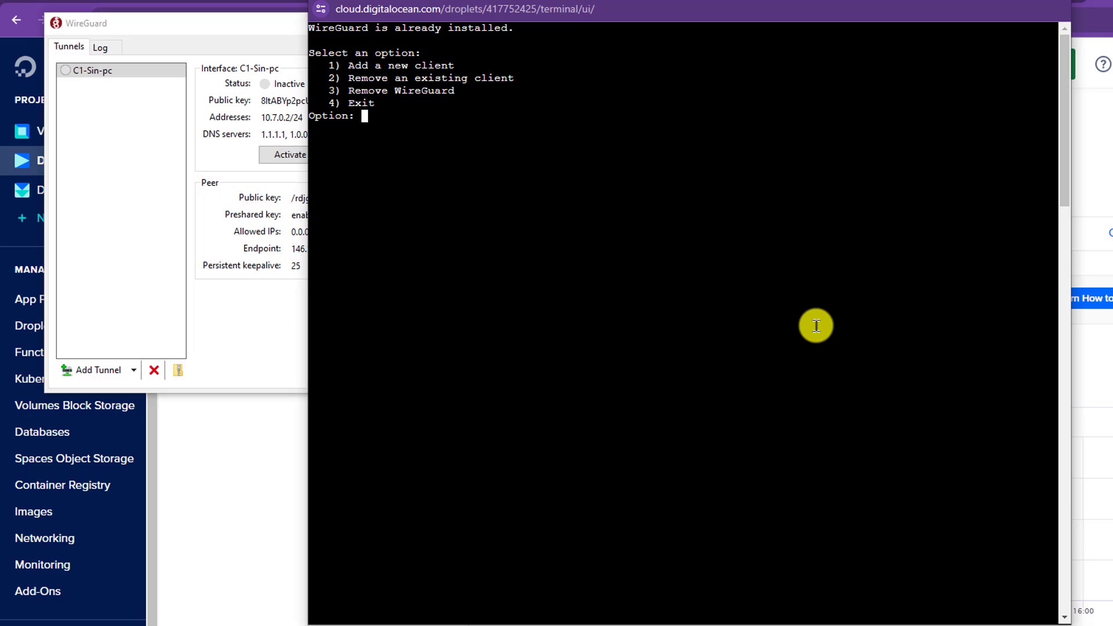
{"action": "type", "text": "1"}
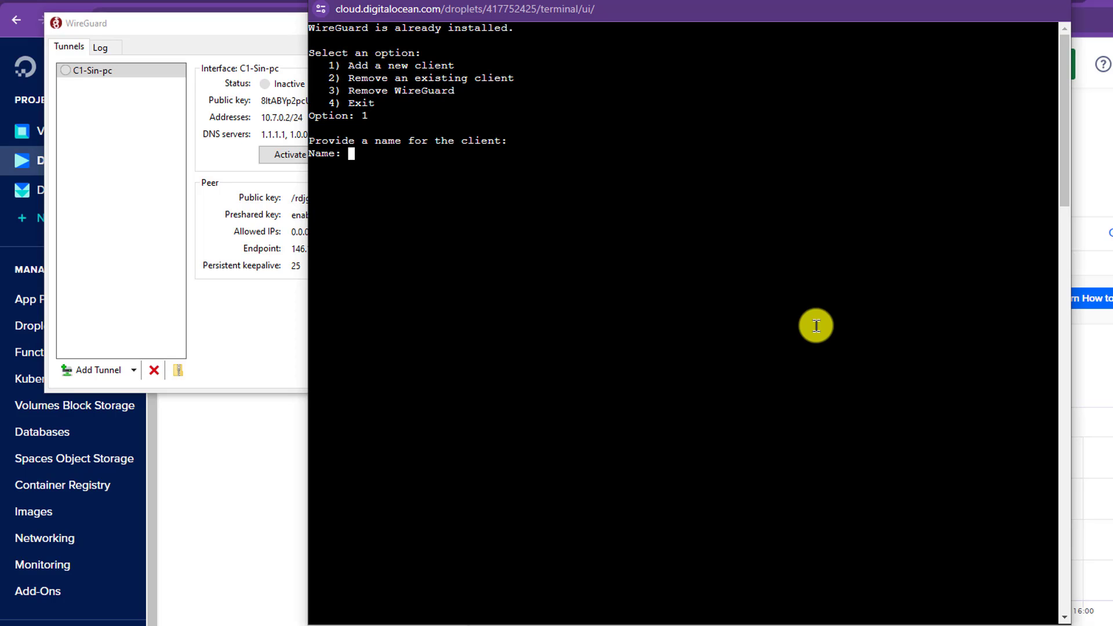
Name the new client c2-mob and select DNS option 3 (1.1.1.1), saving /root/c2-mob.conf.
{"action": "type", "text": "c"}
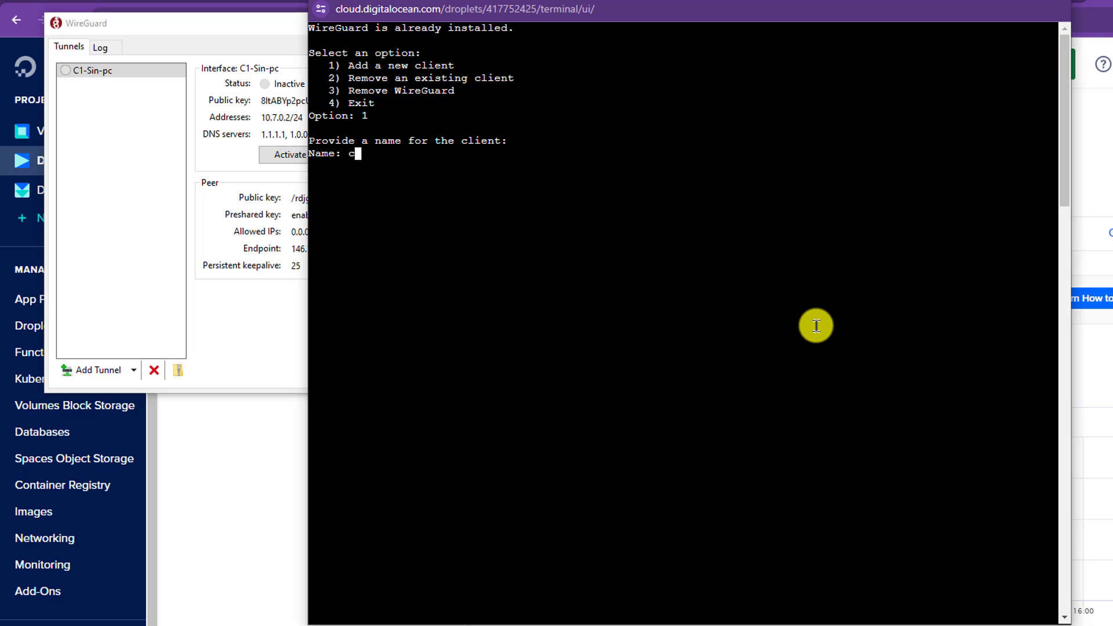
{"action": "type", "text": "2-m"}
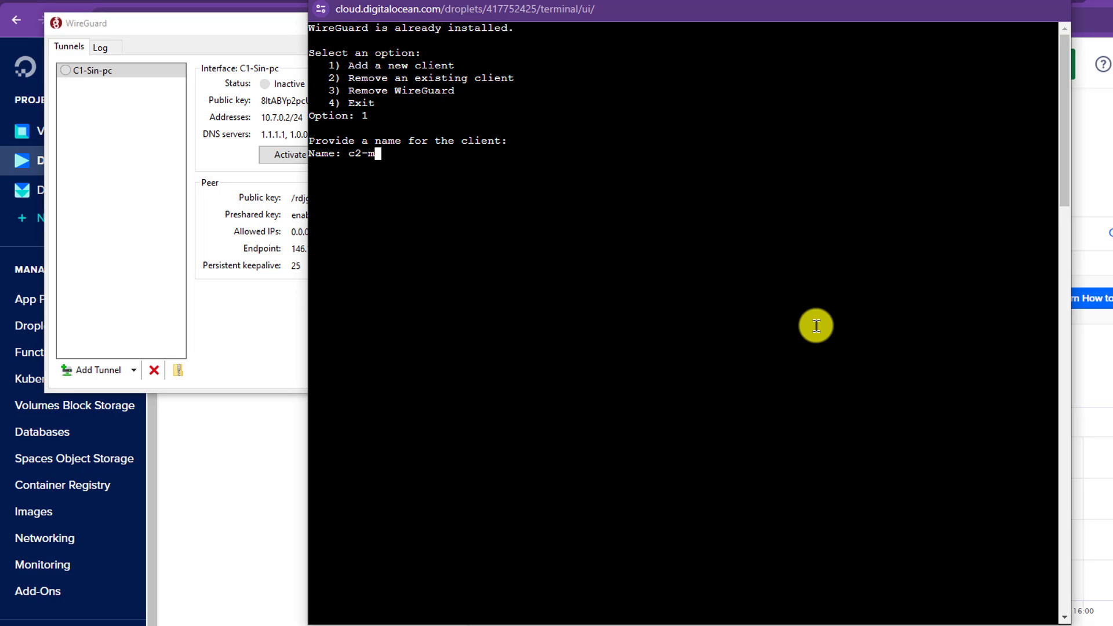
{"action": "type", "text": "ob"}
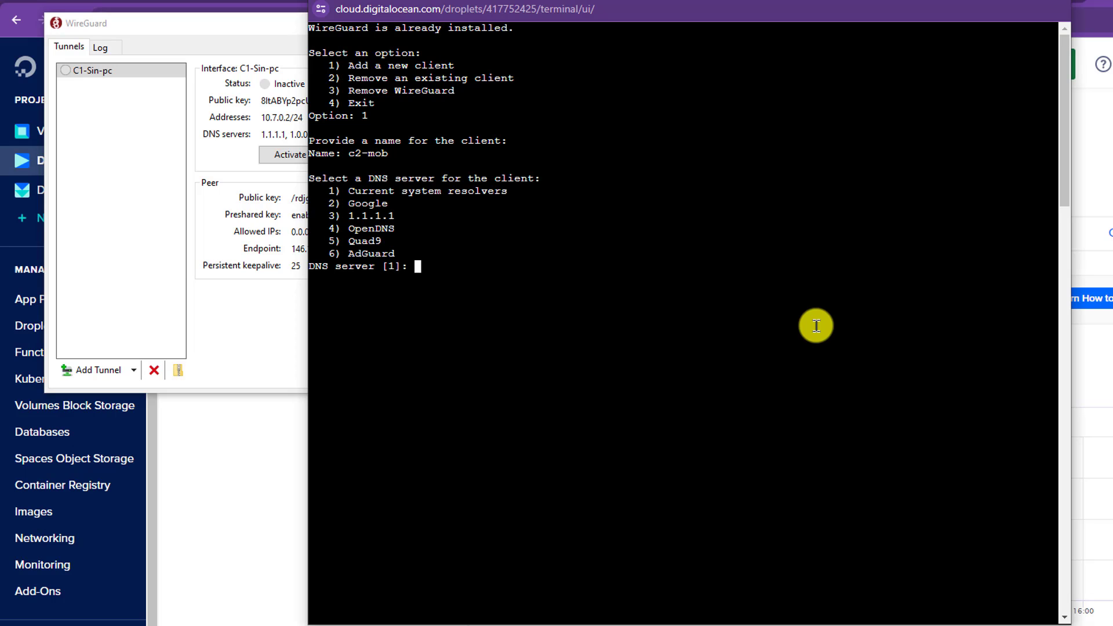
{"action": "type", "text": "3"}
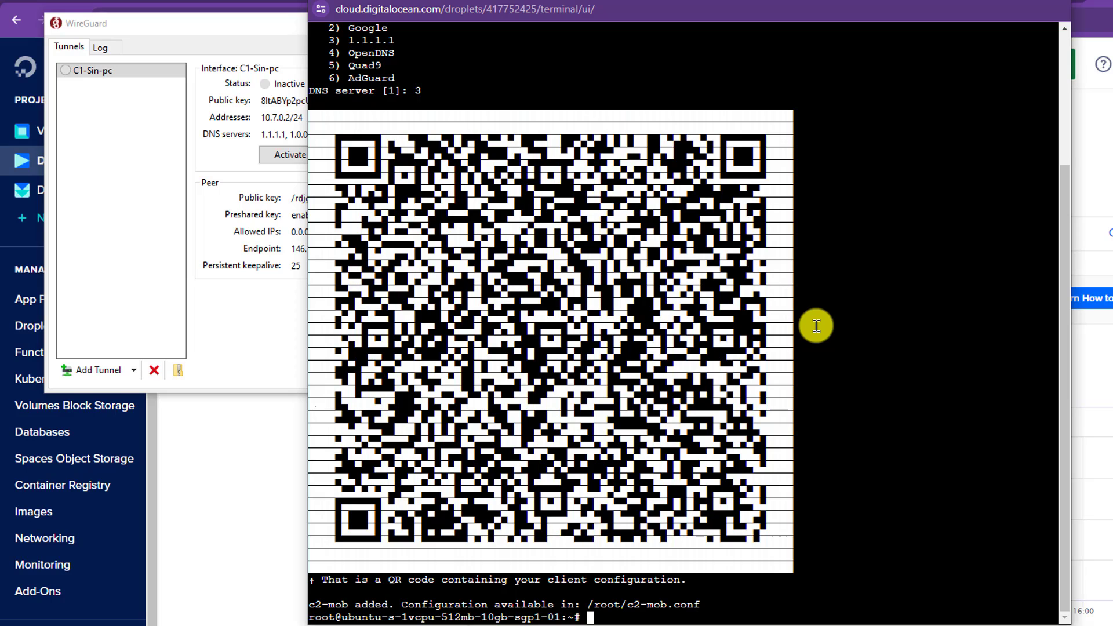
{"action": "type", "text": "cat"}
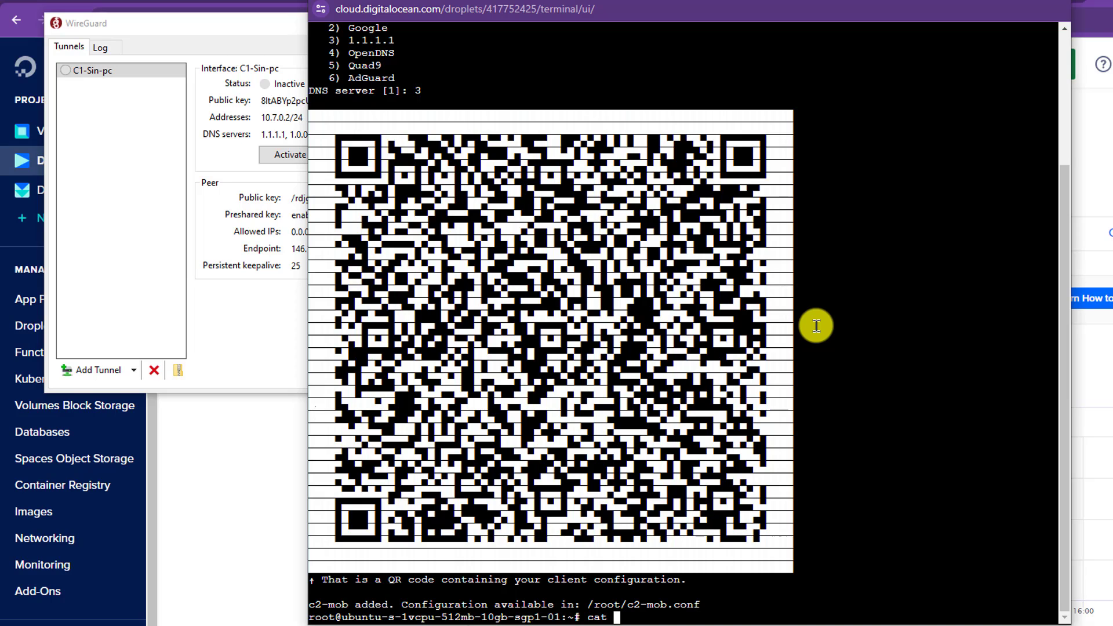
Print c2-mob.conf in the console, showing address 10.7.0.3/24 and the server endpoint.
{"action": "type", "text": "c2-"}
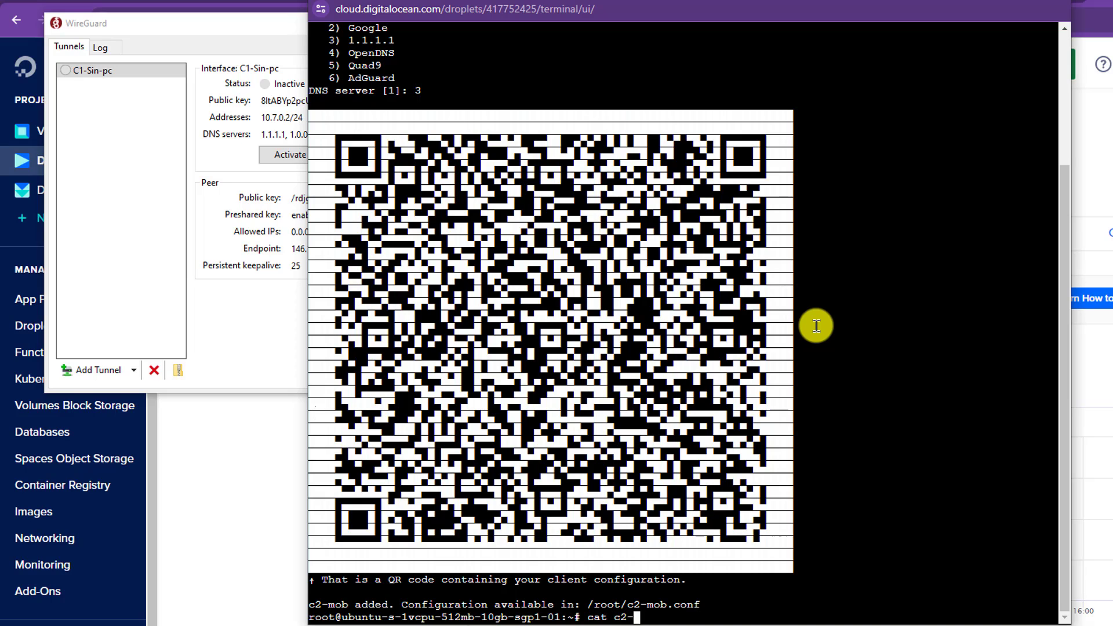
{"action": "type", "text": "mob.conf"}
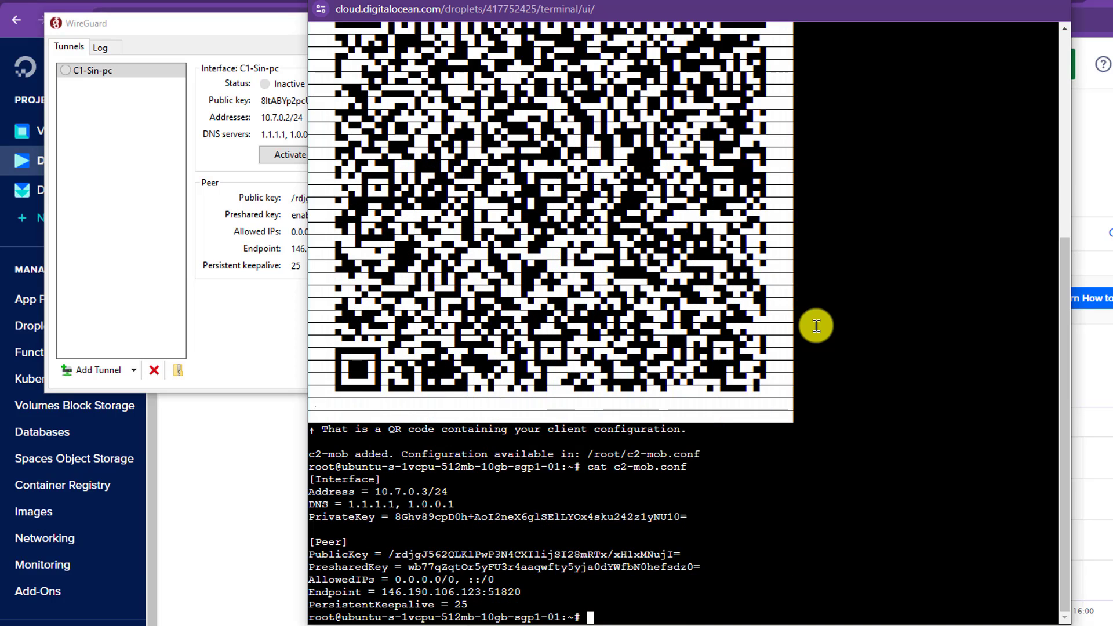
{"action": "mouse_move", "coordinate": [485, 603]}
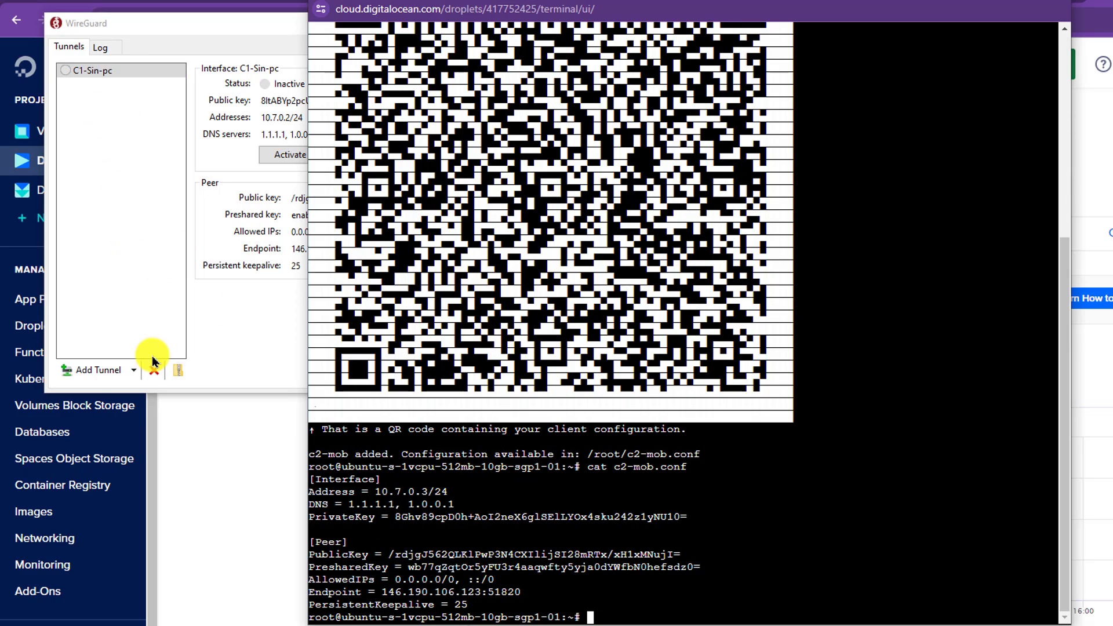
Start a new empty tunnel and name it c2-mob.
{"action": "left_click", "coordinate": [119, 370]}
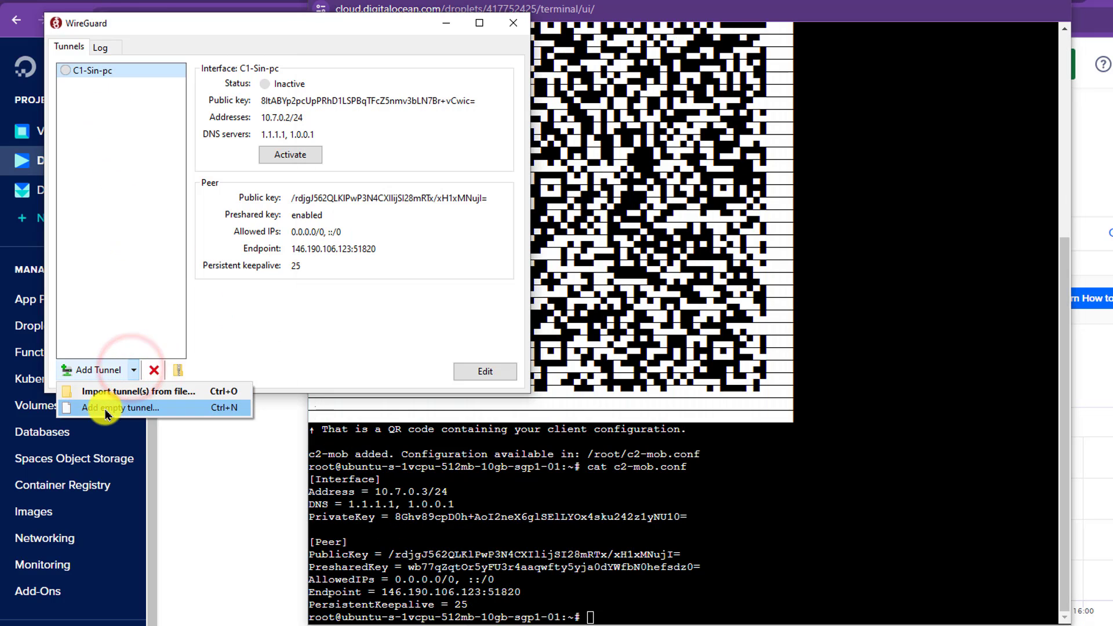
{"action": "left_click", "coordinate": [119, 408]}
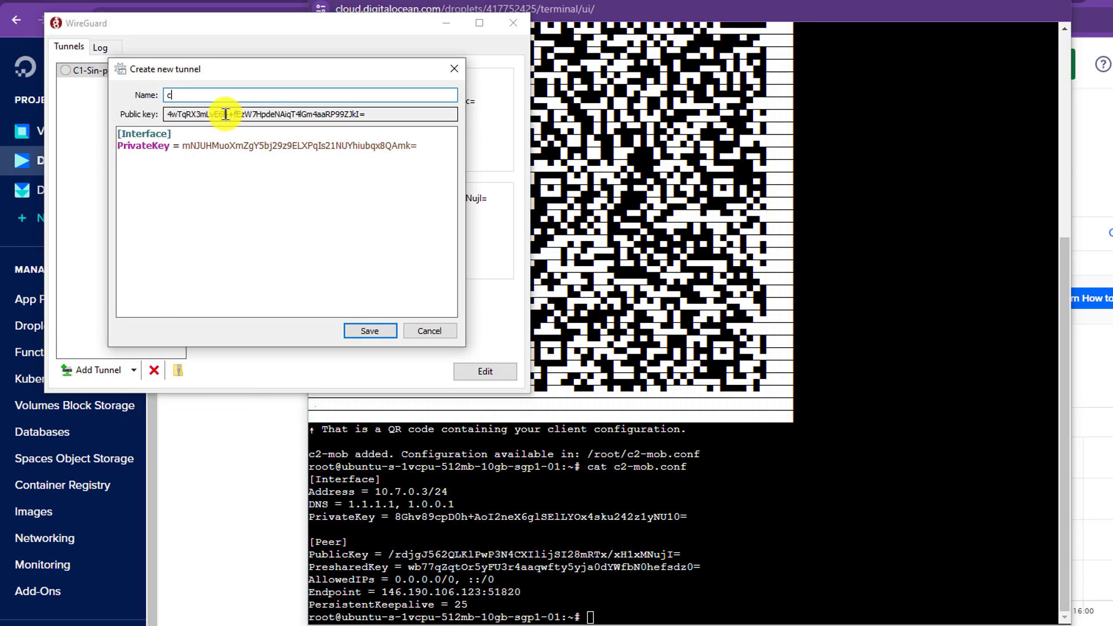
{"action": "type", "text": "2-mob"}
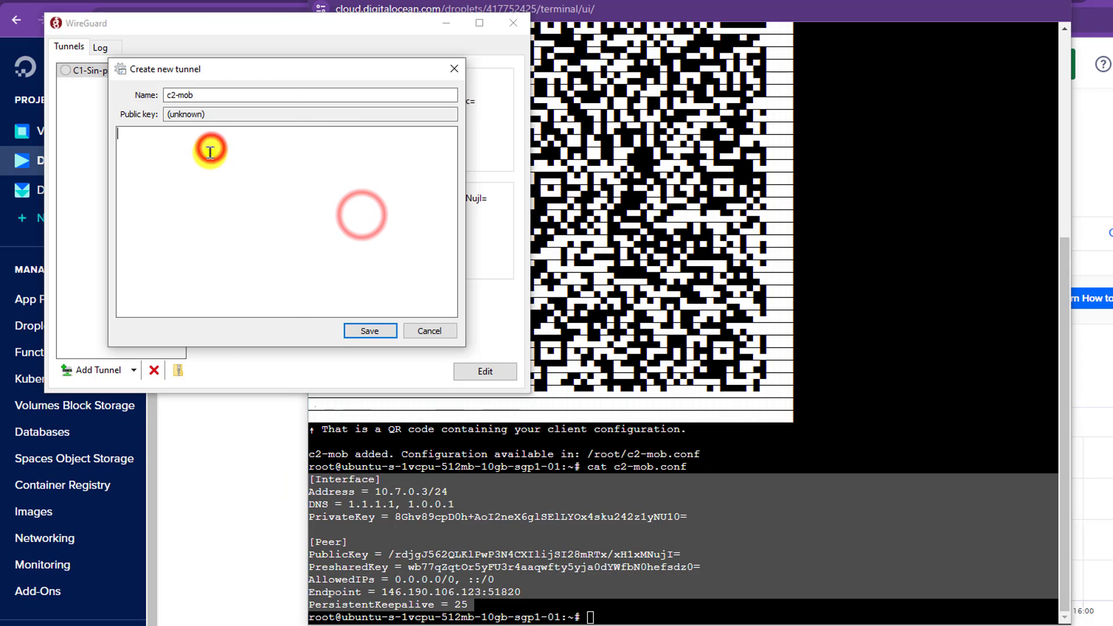
Paste the c2-mob.conf settings into the tunnel and save it, then return to the droplet console.
{"action": "left_click", "coordinate": [370, 331]}
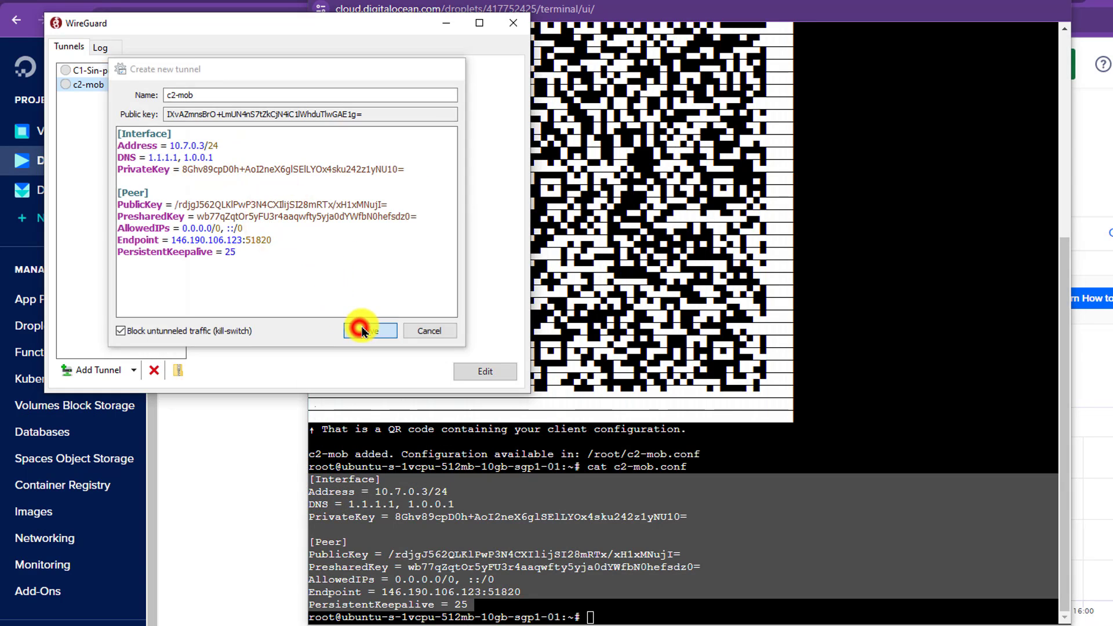
{"action": "left_click", "coordinate": [369, 330]}
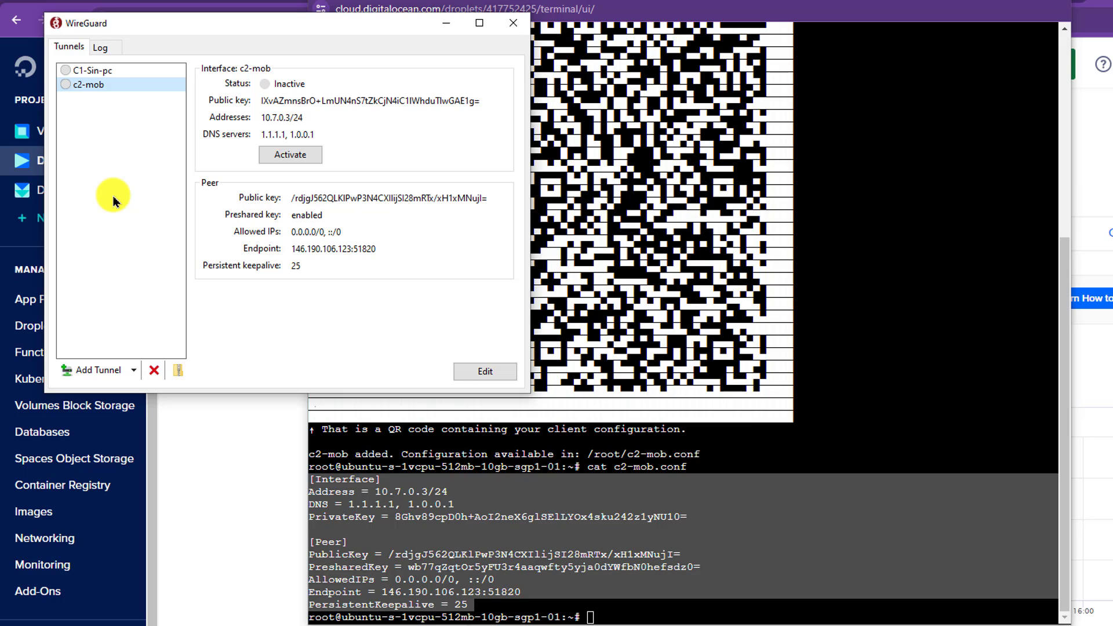
{"action": "mouse_move", "coordinate": [227, 242]}
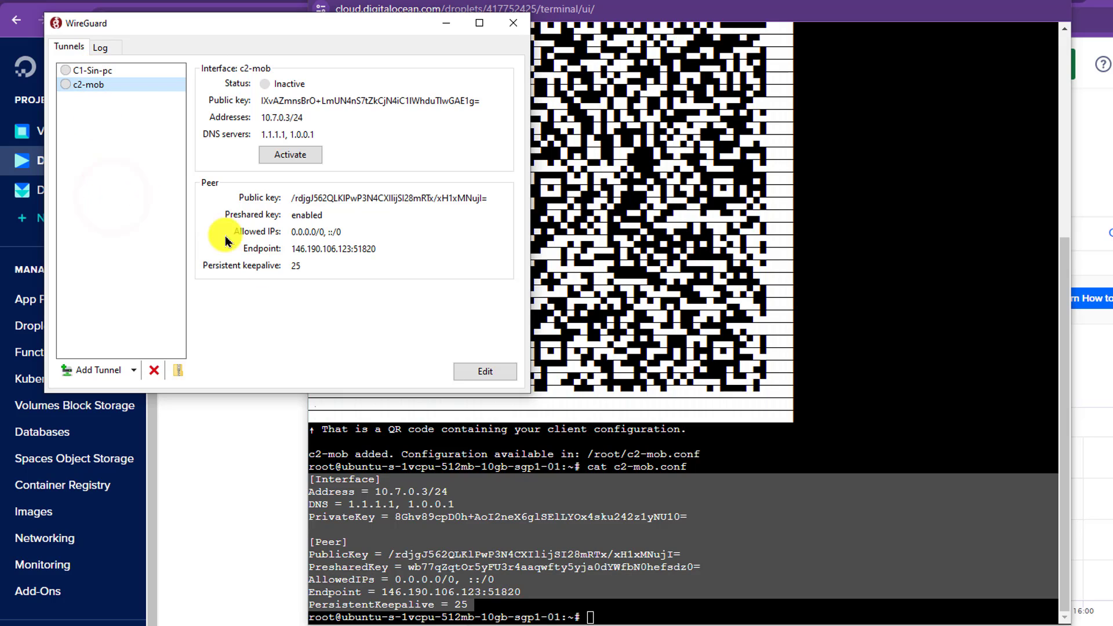
{"action": "left_click", "coordinate": [85, 72]}
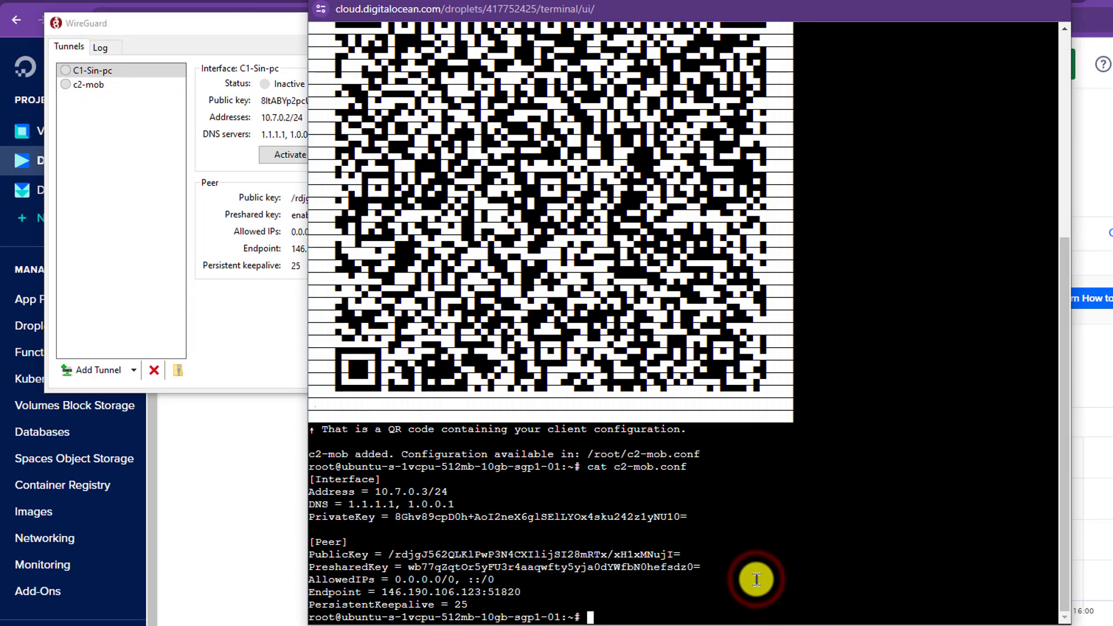
Rerun the WireGuard script, choose option 2 and remove client 2 (c2-mob), confirming with y.
{"action": "type", "text": "cat c2-mob.conf"}
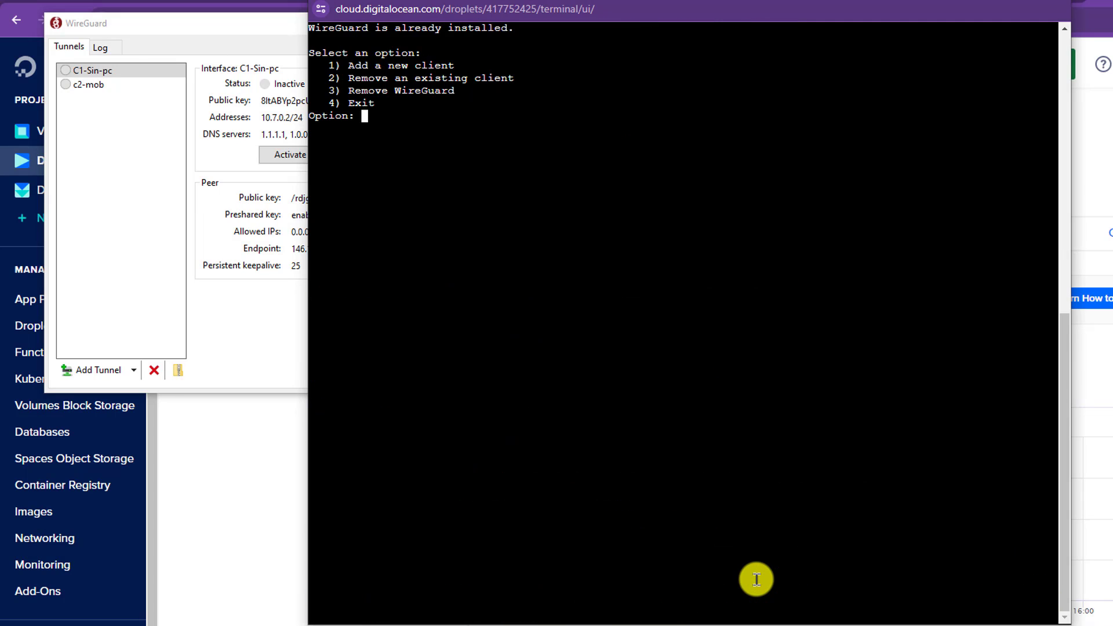
{"action": "type", "text": "2"}
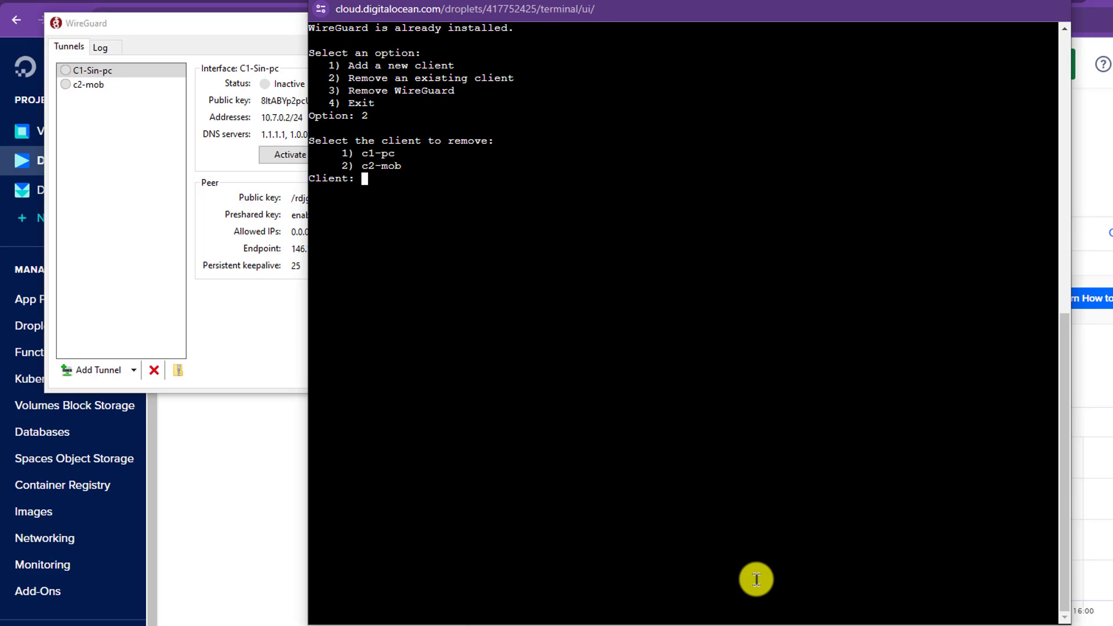
{"action": "type", "text": "2"}
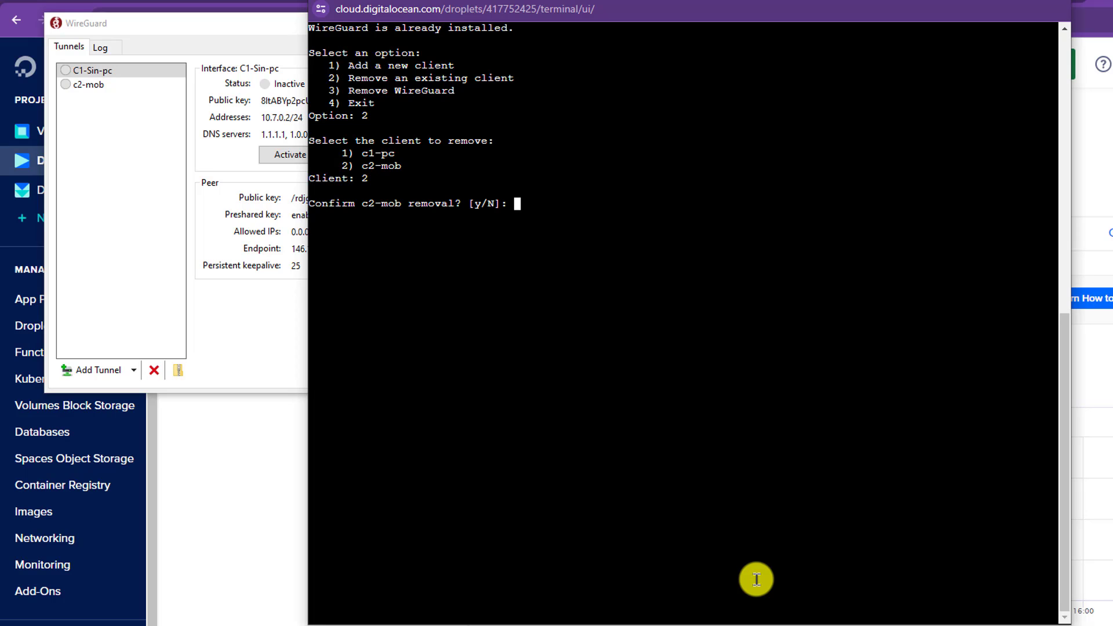
{"action": "type", "text": "y"}
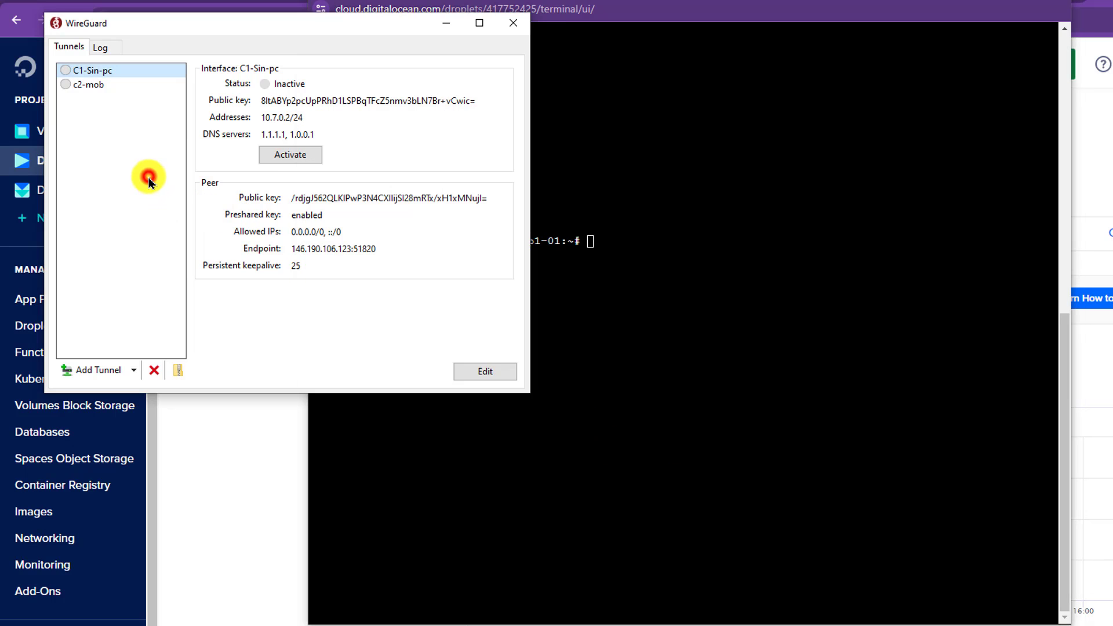
Select the c2-mob tunnel and delete it, leaving only C1-Sin-pc.
{"action": "left_click", "coordinate": [87, 84]}
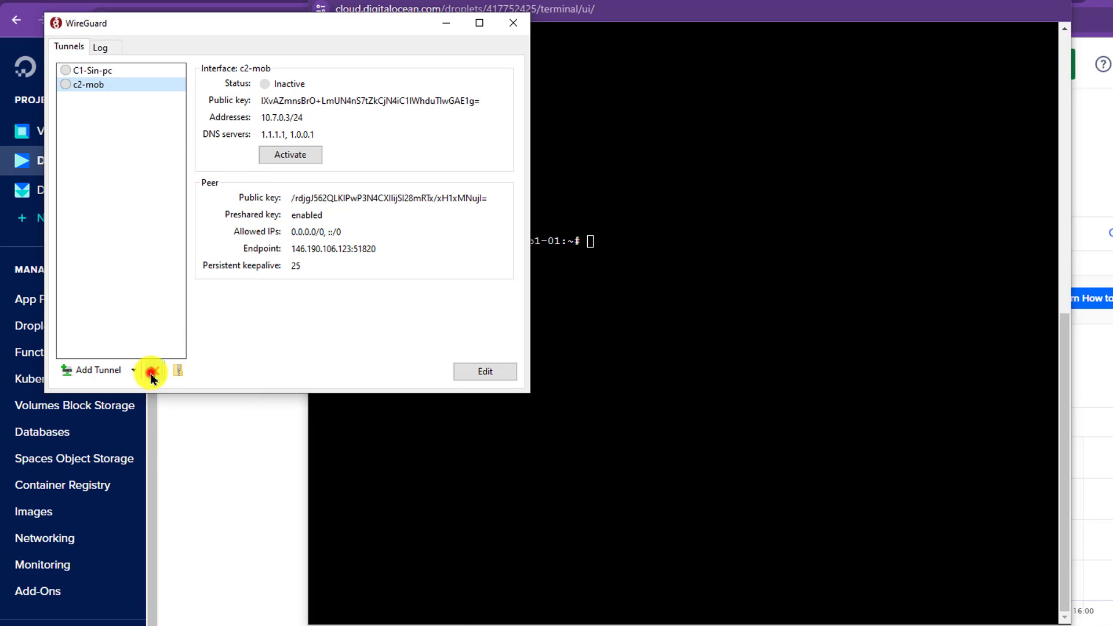
{"action": "left_click", "coordinate": [153, 371]}
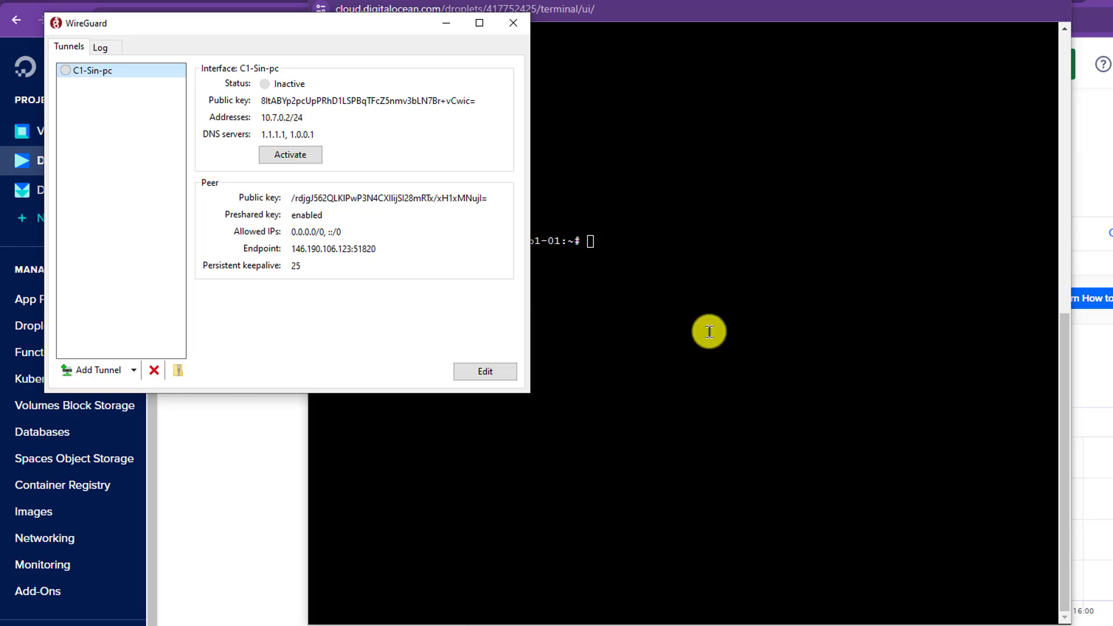
{"action": "mouse_move", "coordinate": [743, 190]}
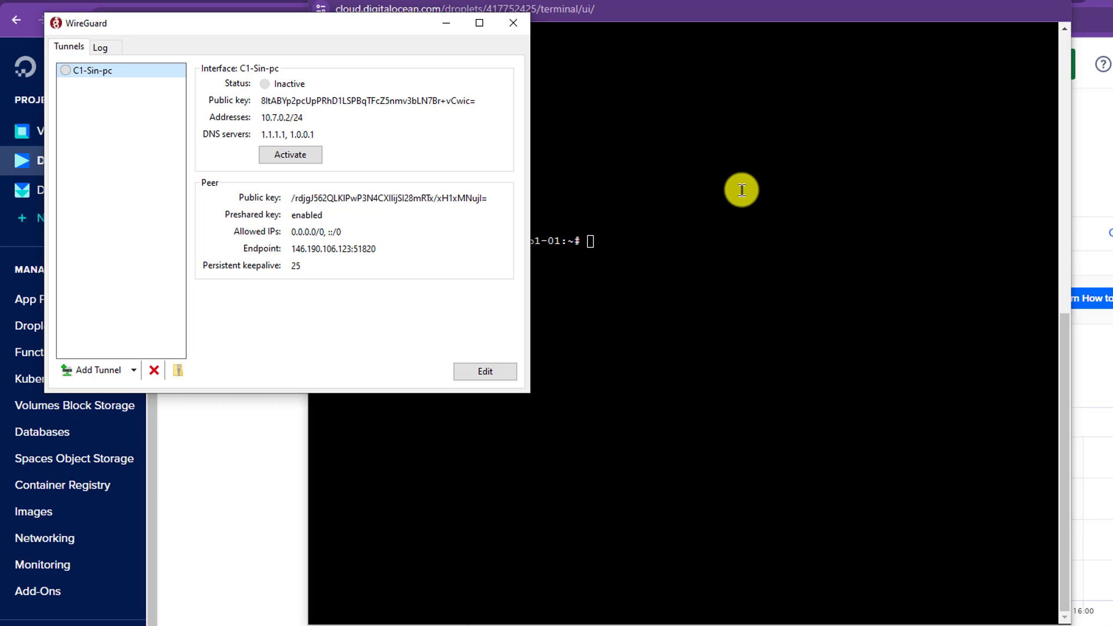
{"action": "mouse_move", "coordinate": [515, 245]}
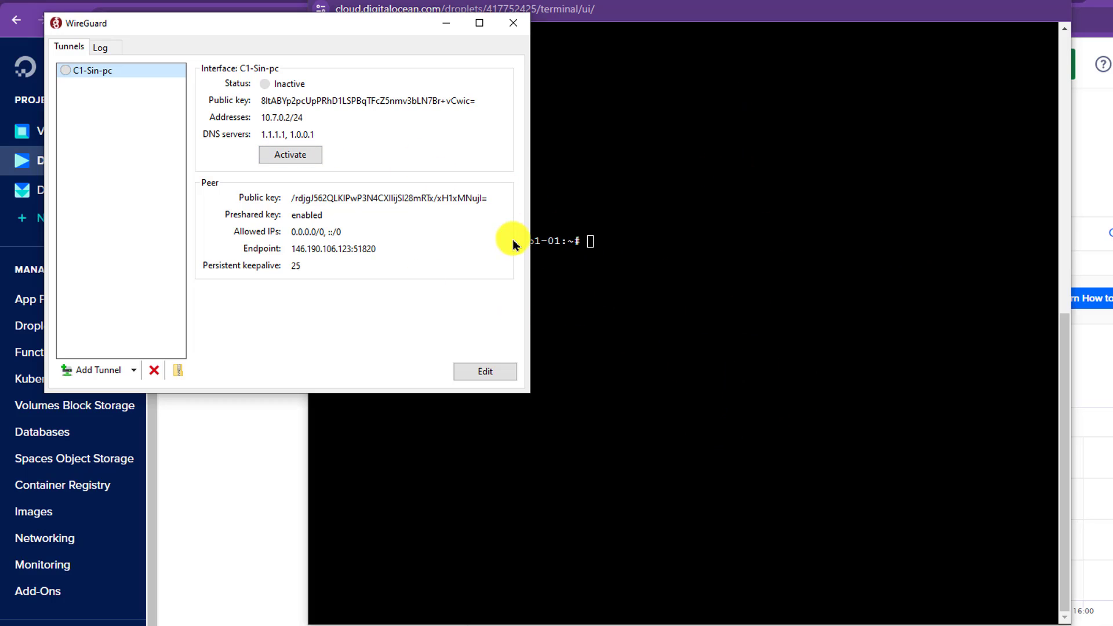
{"action": "mouse_move", "coordinate": [362, 193]}
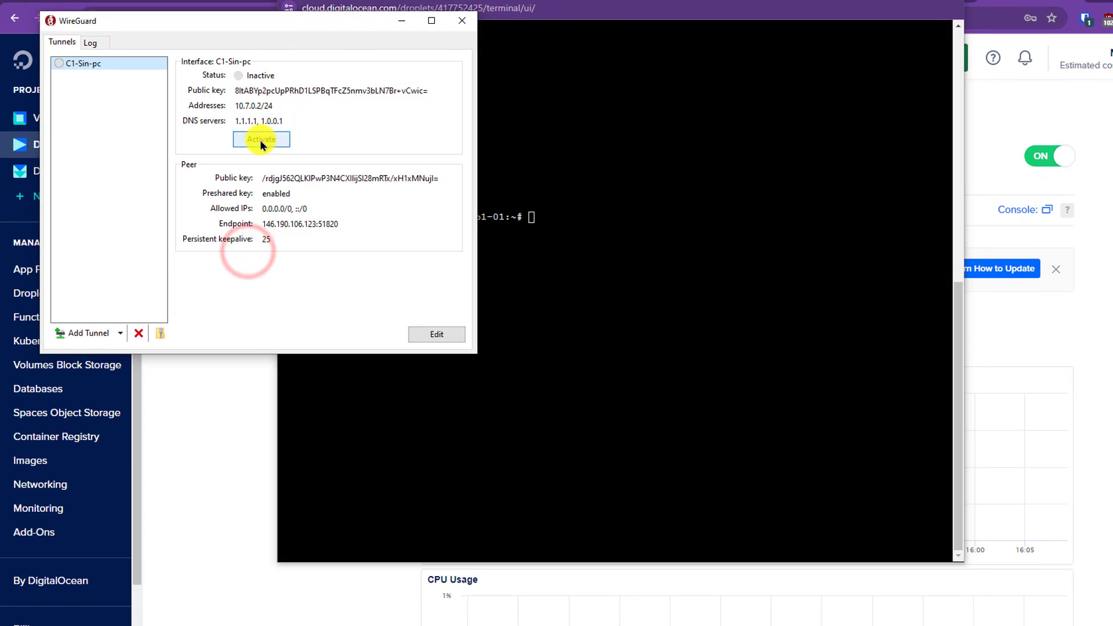
Activate the C1-Sin-pc tunnel so it connects through the droplet.
{"action": "left_click", "coordinate": [261, 140]}
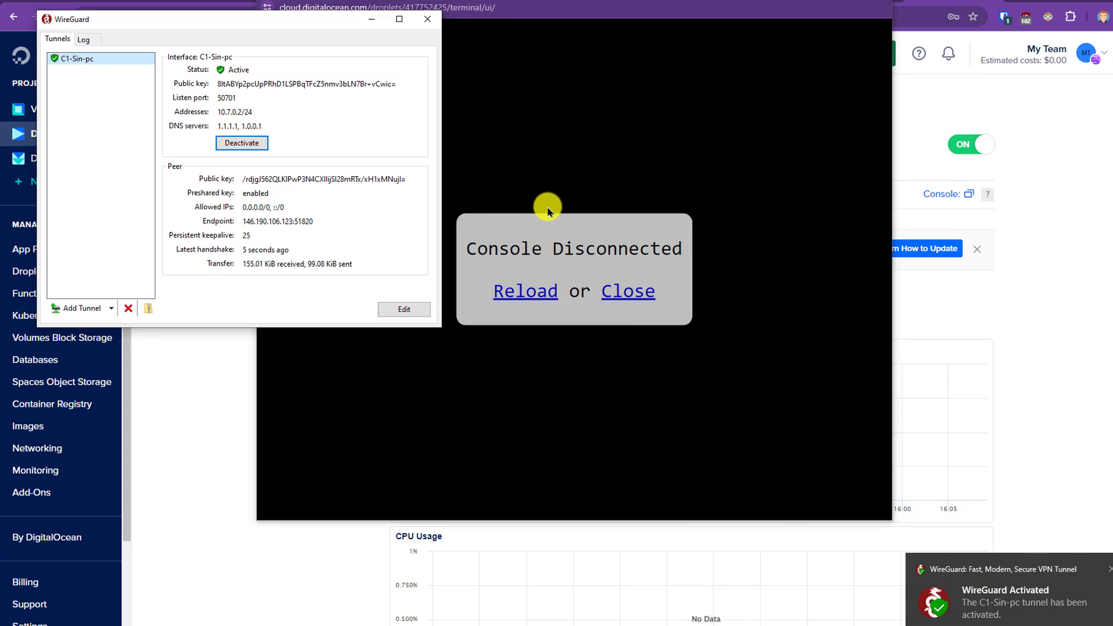
{"action": "mouse_move", "coordinate": [638, 267]}
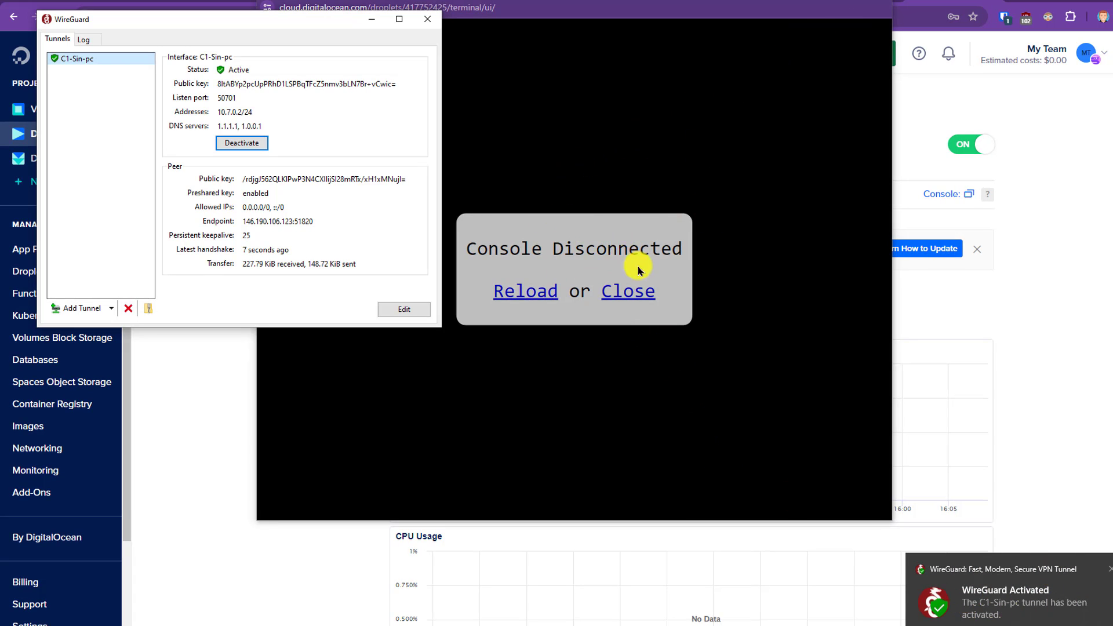
{"action": "mouse_move", "coordinate": [636, 295]}
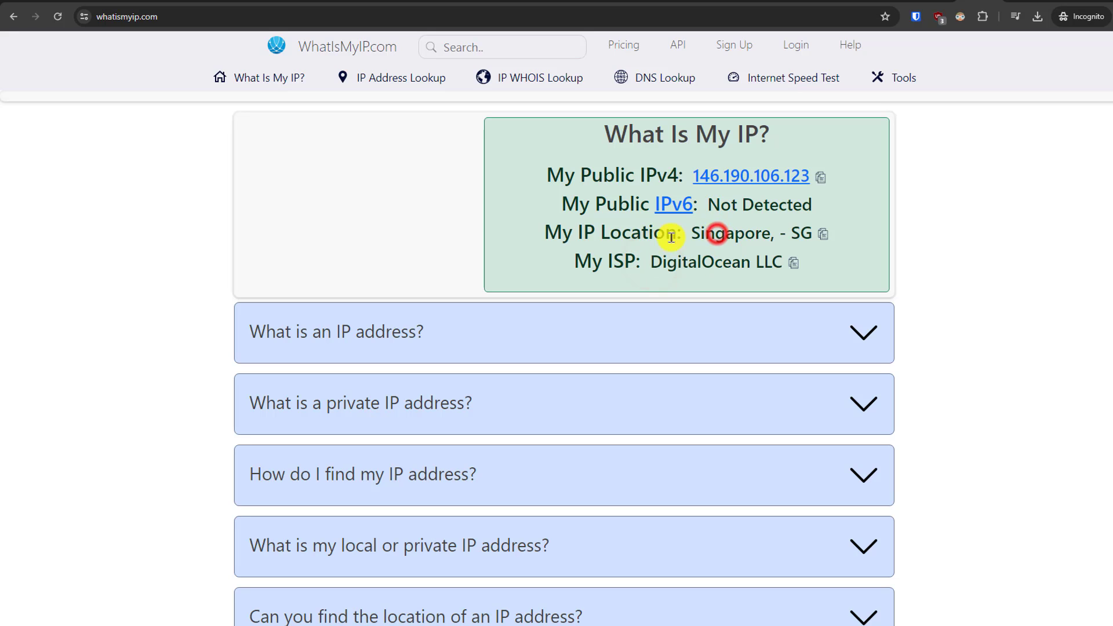
{"action": "mouse_move", "coordinate": [902, 252]}
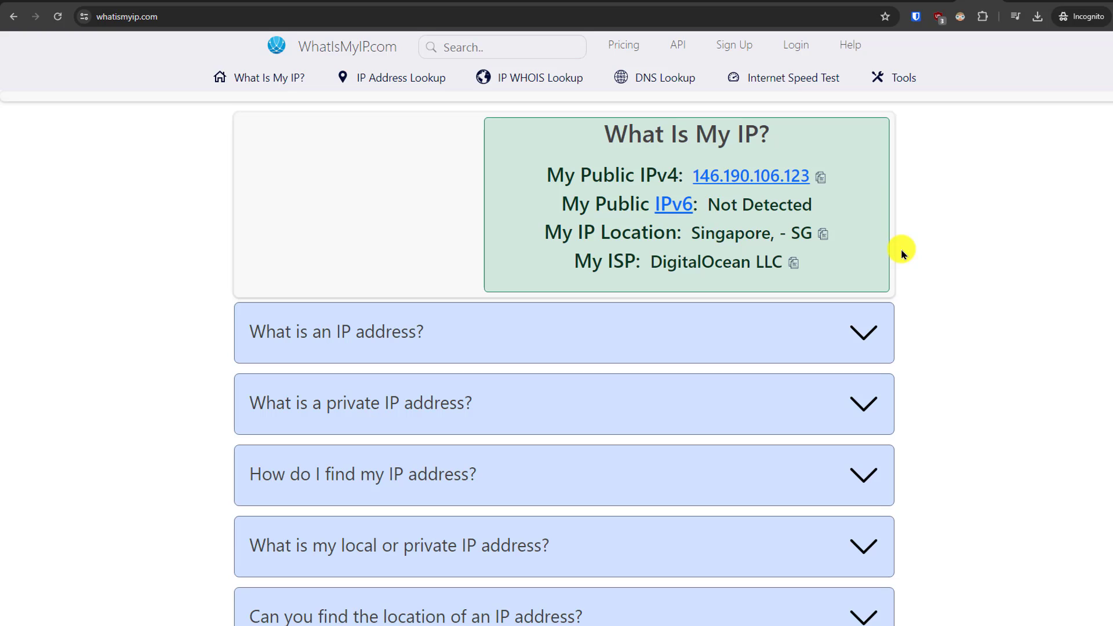
{"action": "mouse_move", "coordinate": [868, 95]}
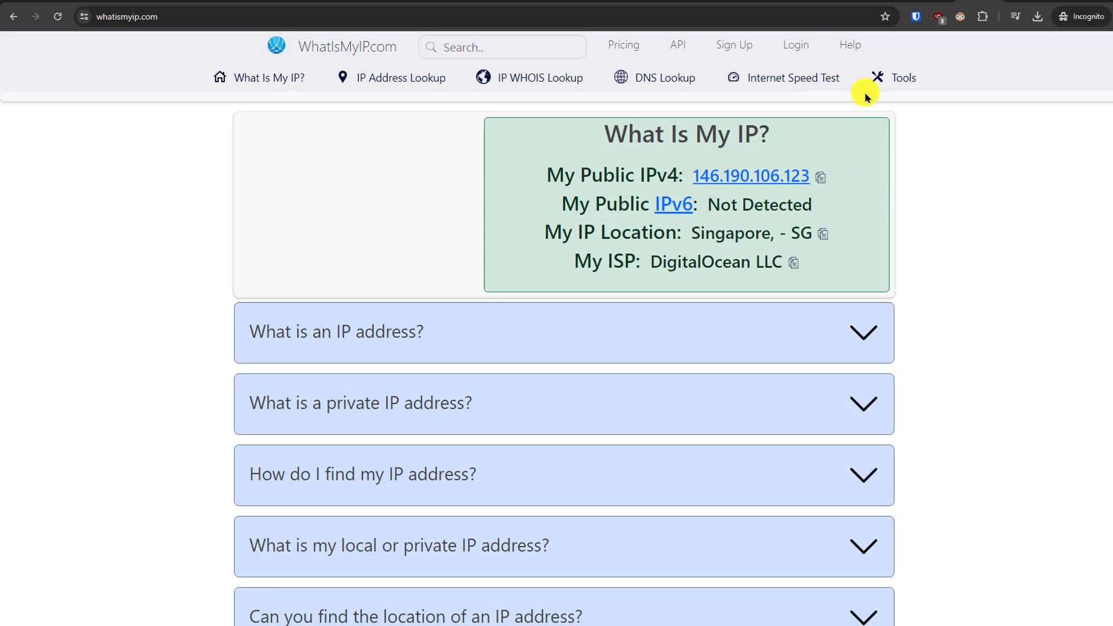
{"action": "mouse_move", "coordinate": [926, 170]}
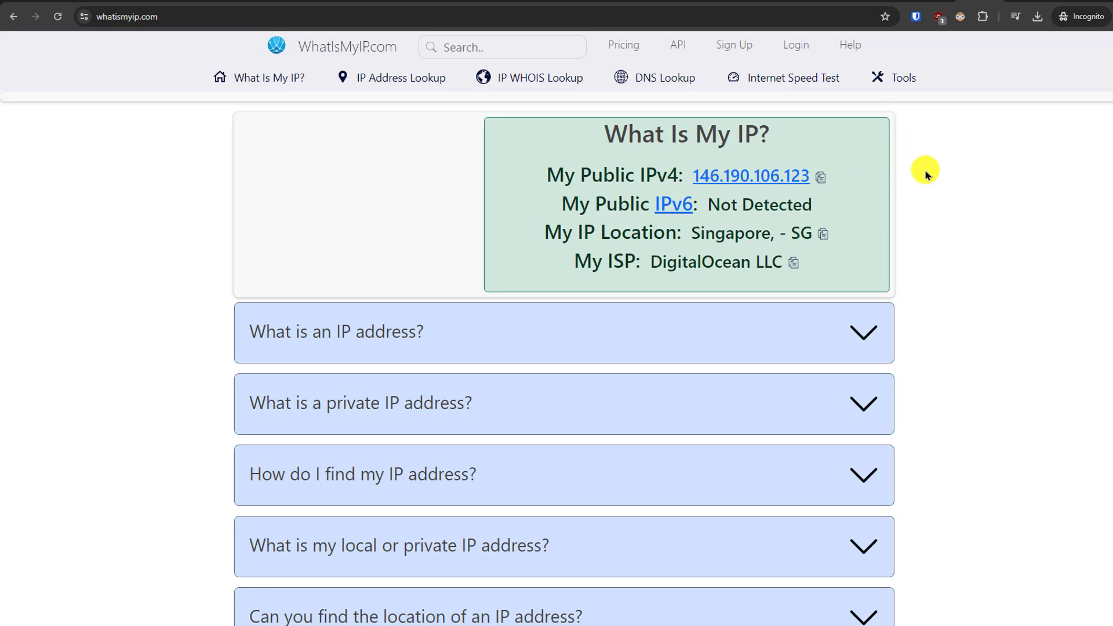